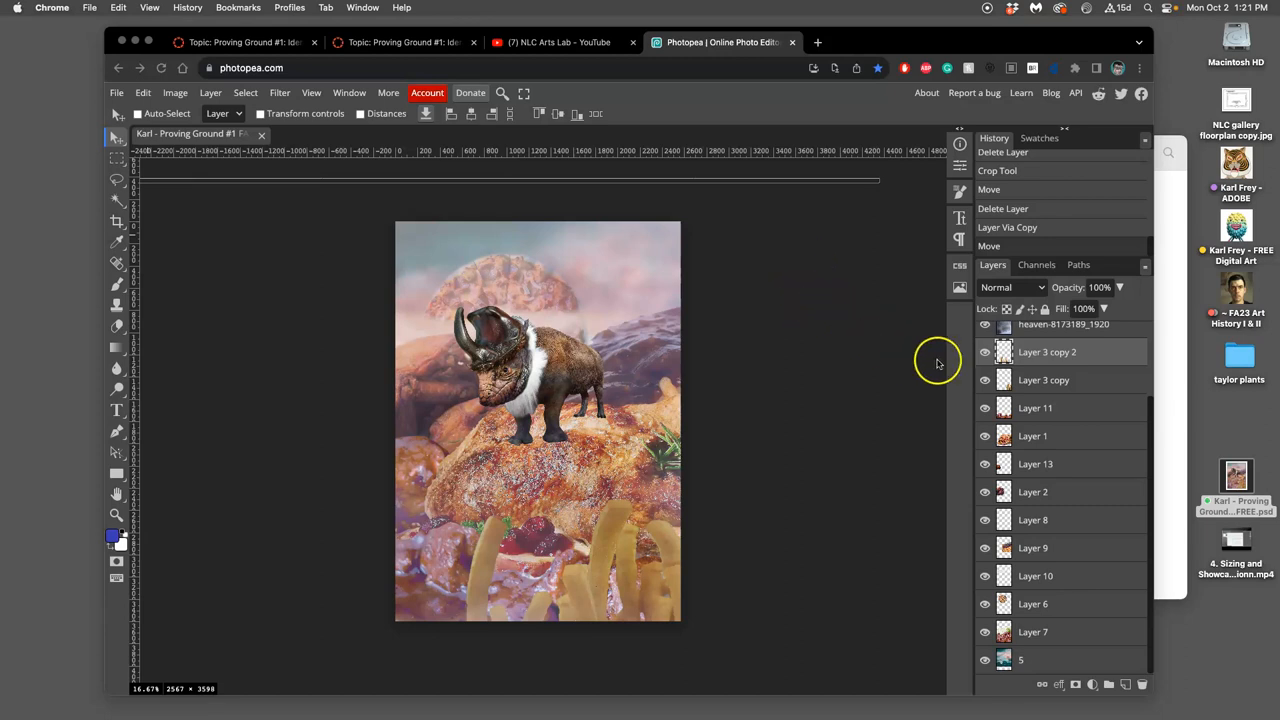
Slightly rotate and shrink the bison with Free Transform, switch to Warp and apply it
scroll(up, 3)
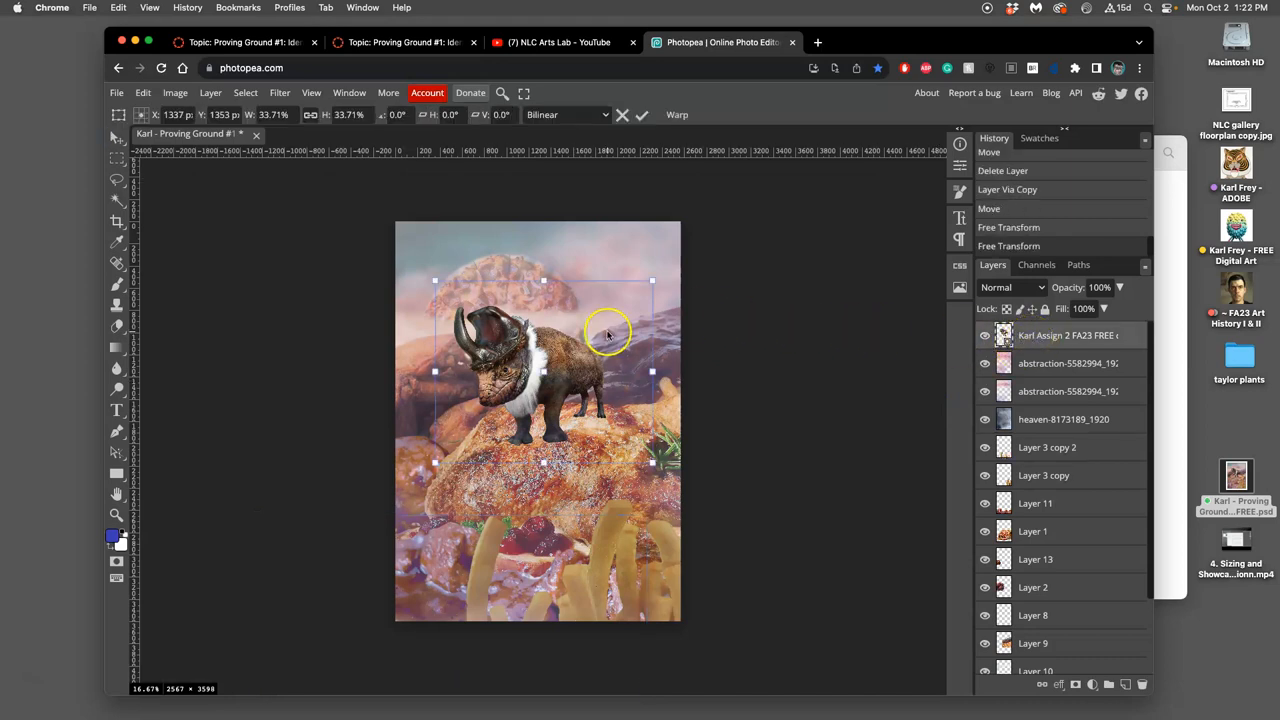
drag(652, 280, 660, 302)
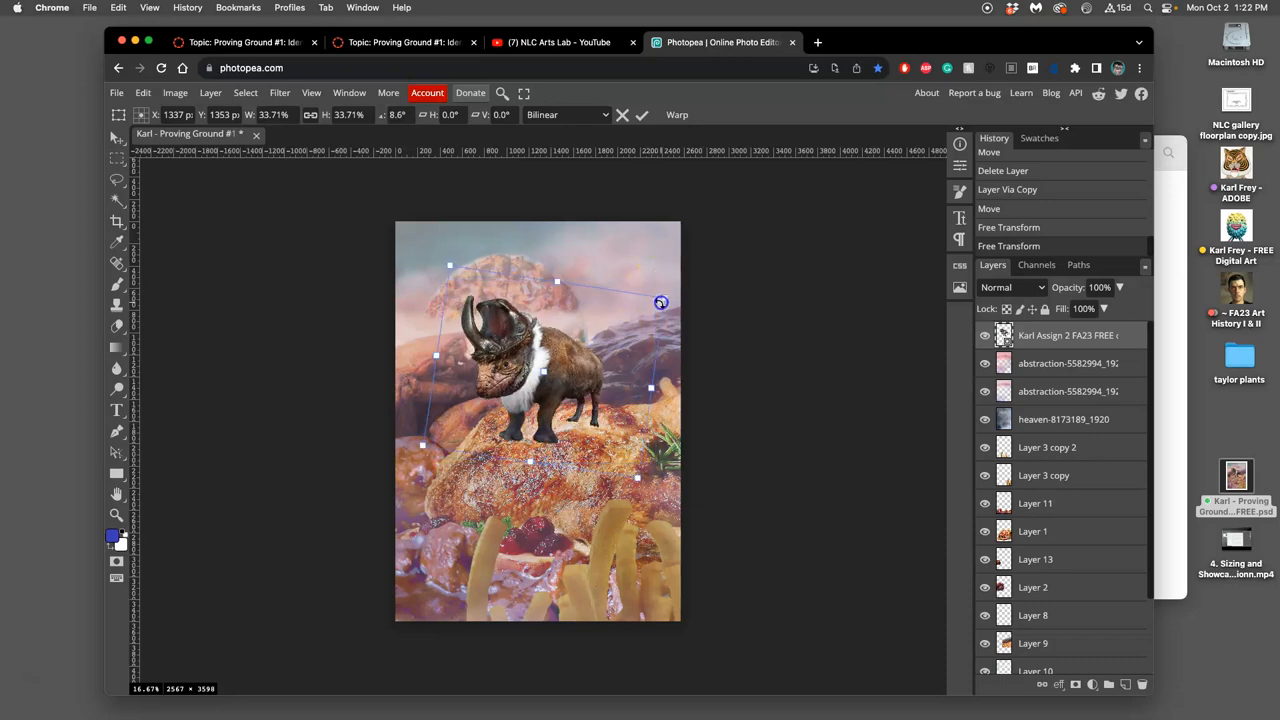
drag(660, 302, 648, 280)
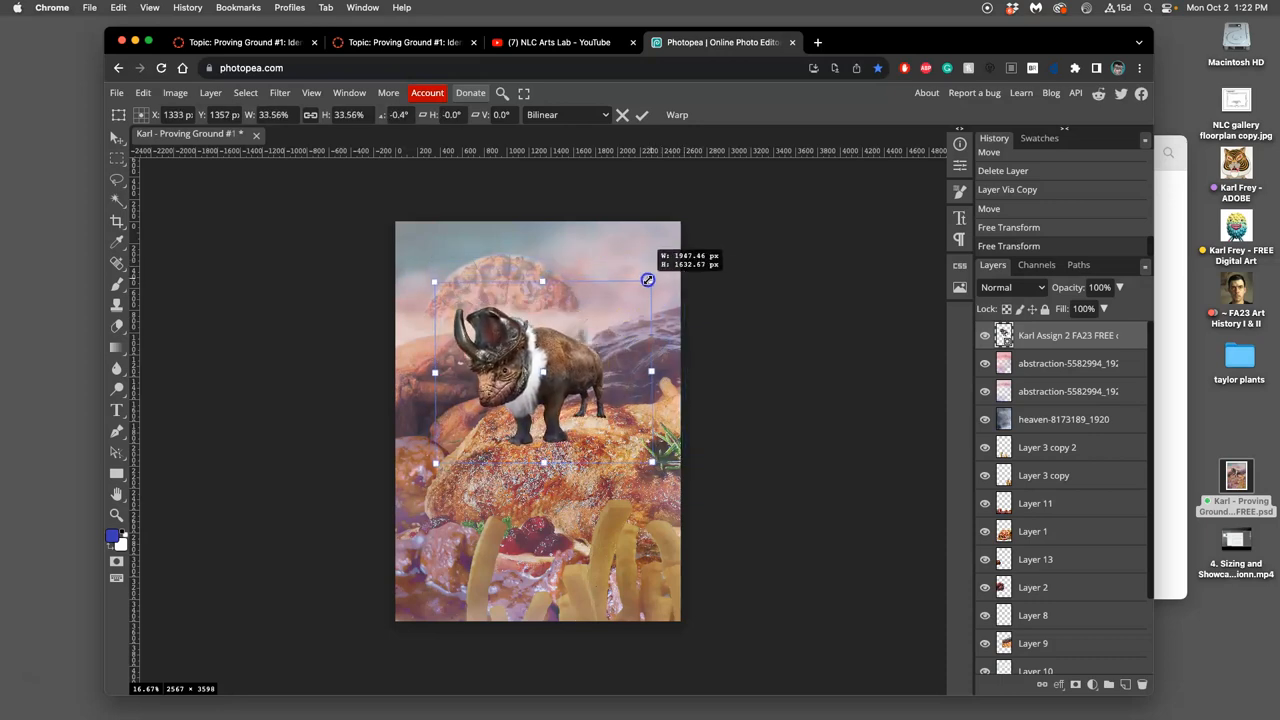
drag(648, 280, 610, 330)
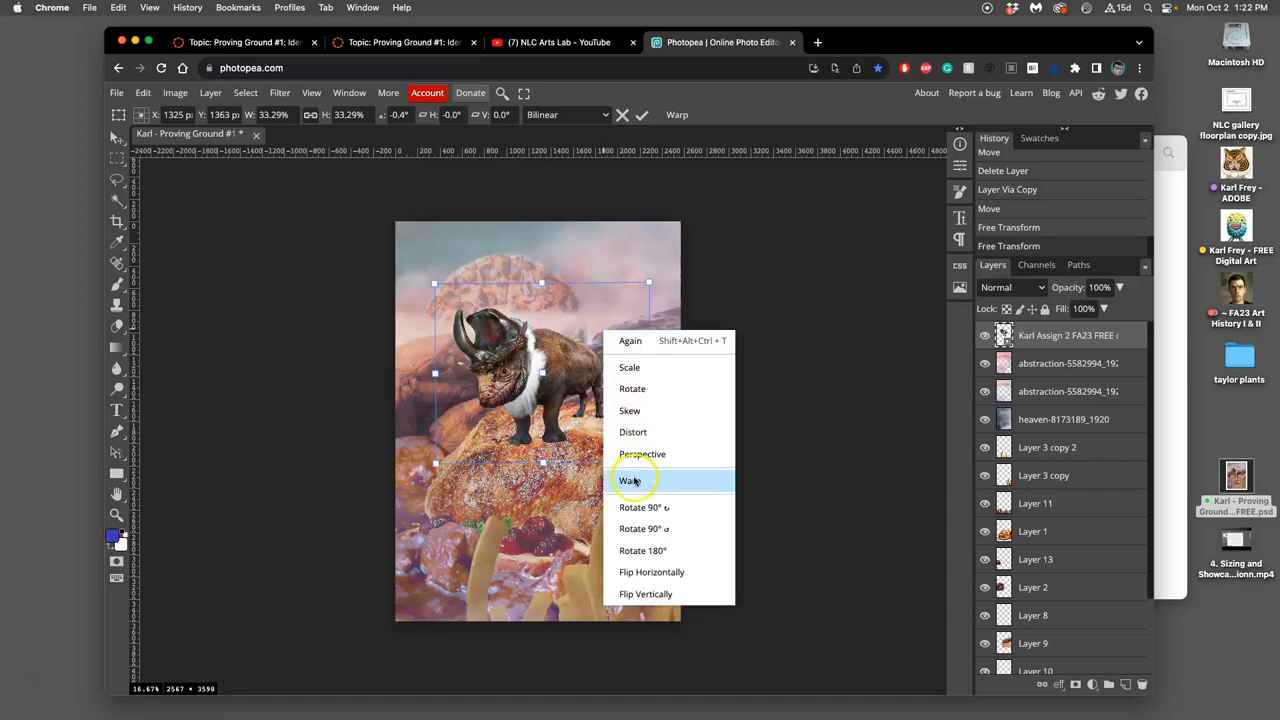
click(632, 480)
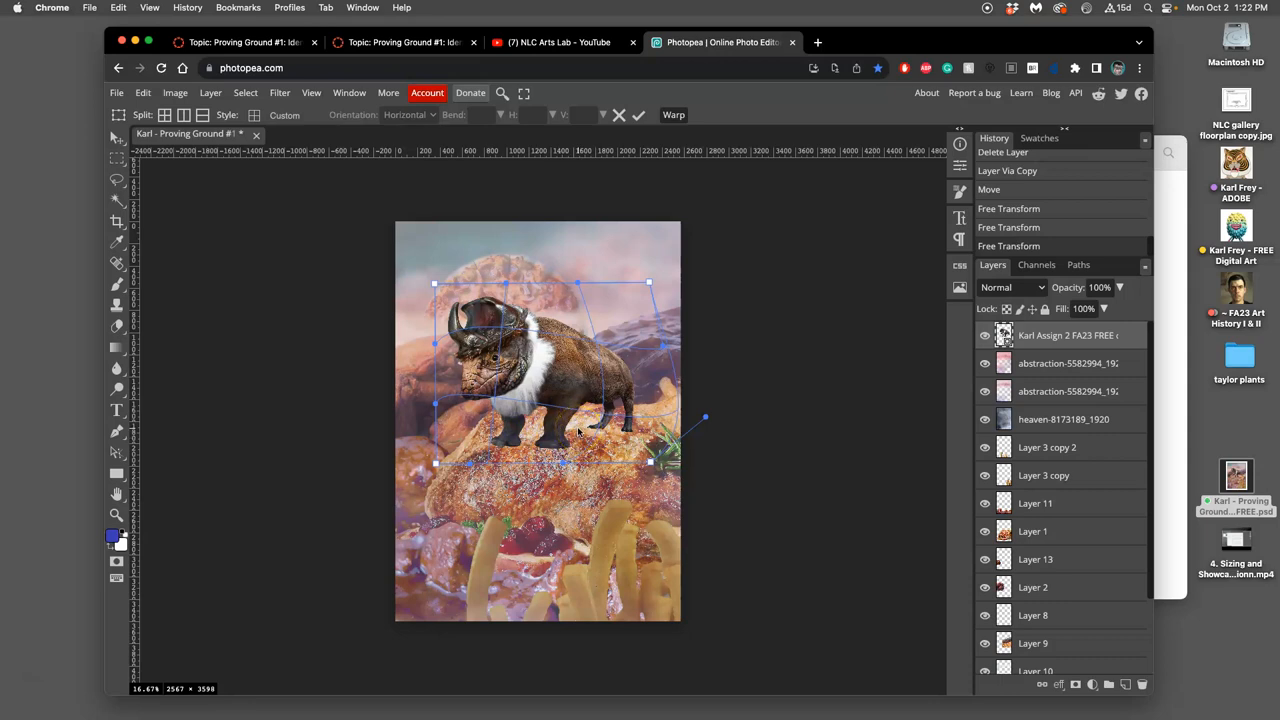
click(640, 114)
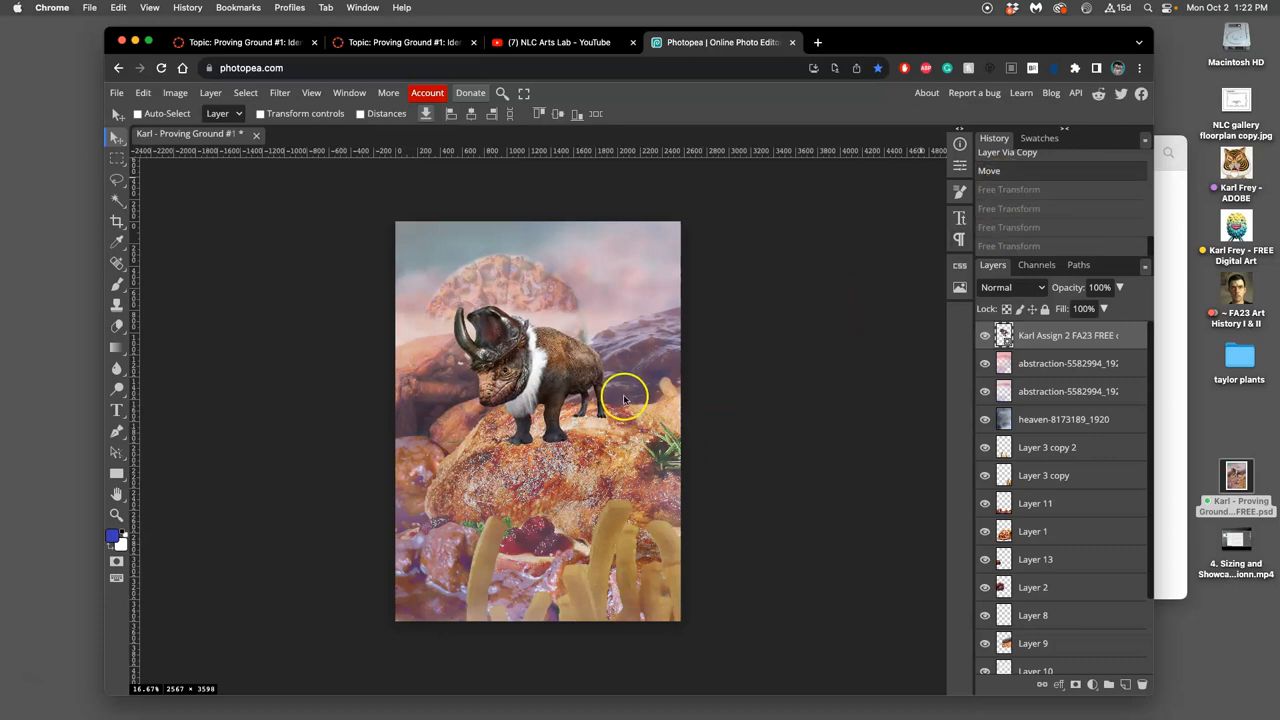
mouse_move(592, 388)
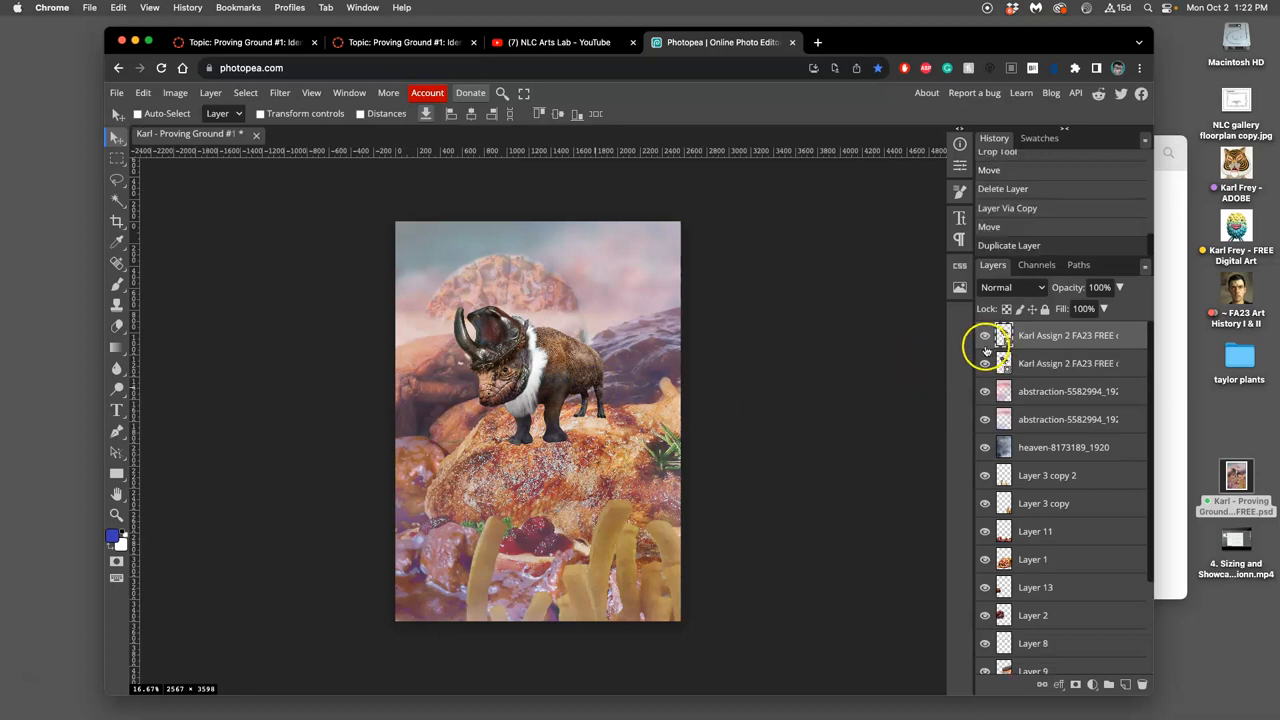
Select the top bison copy and start Edit > Puppet Warp on it
click(984, 336)
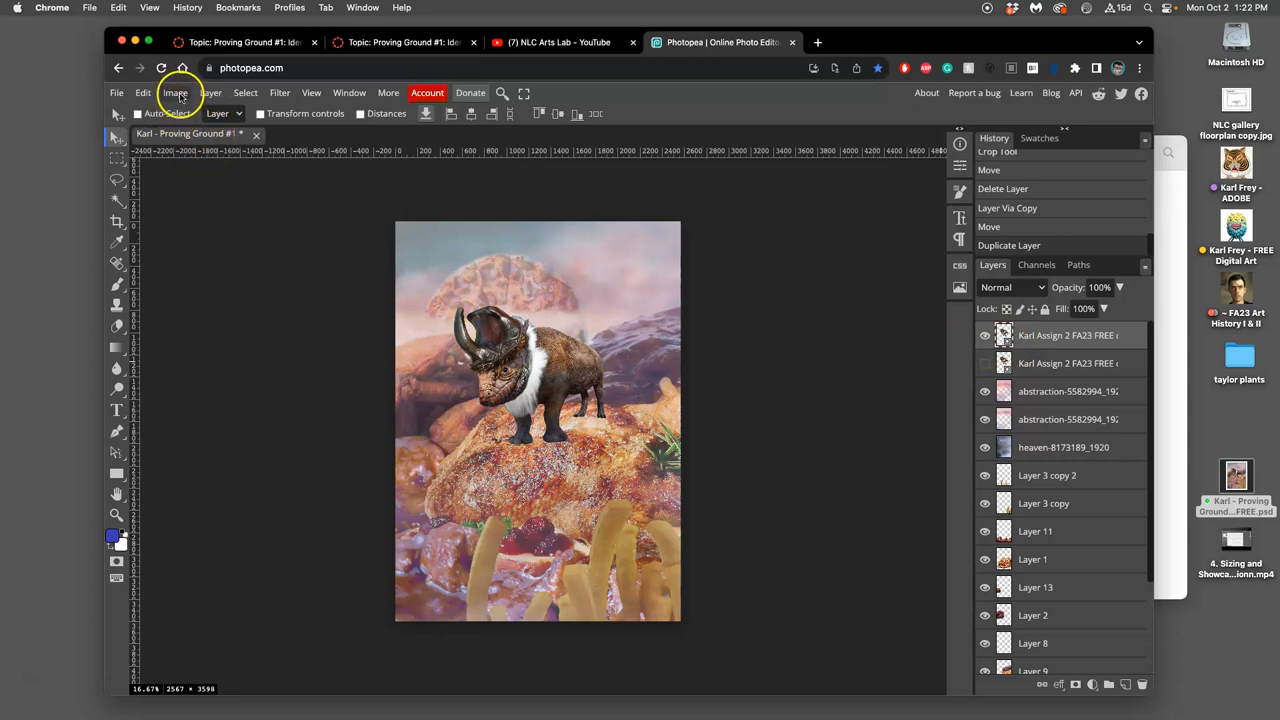
click(144, 92)
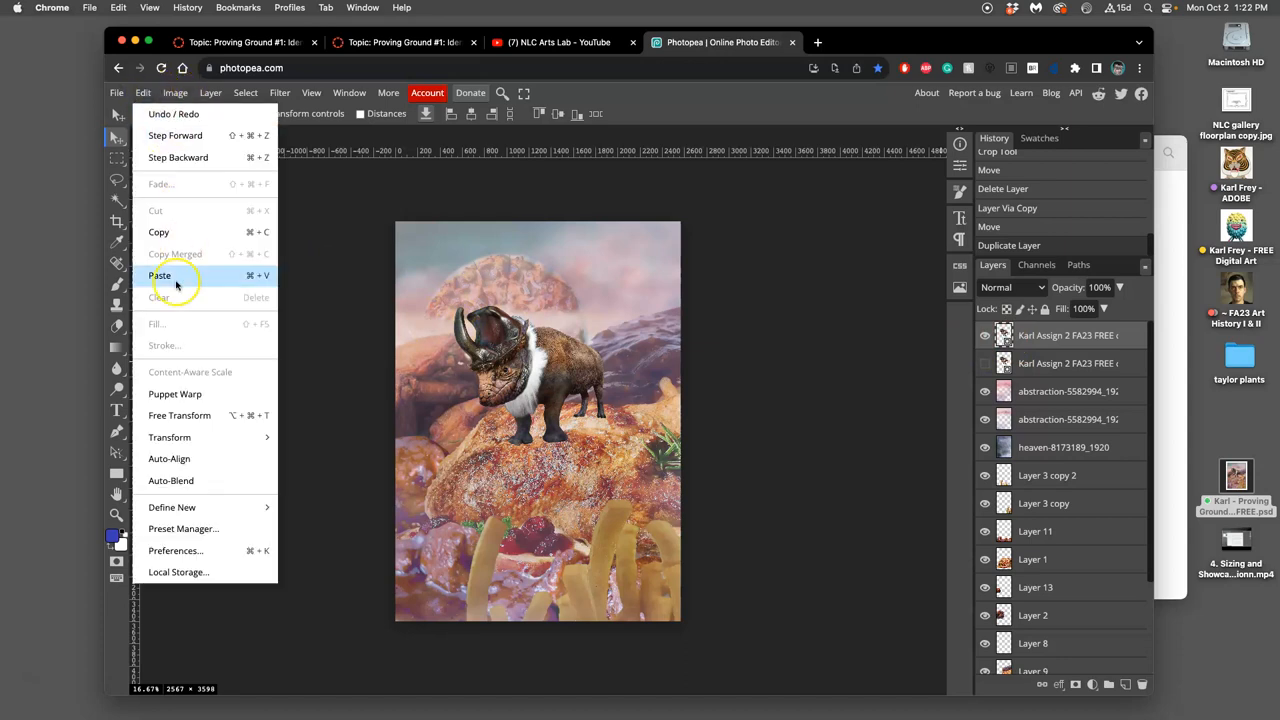
mouse_move(176, 392)
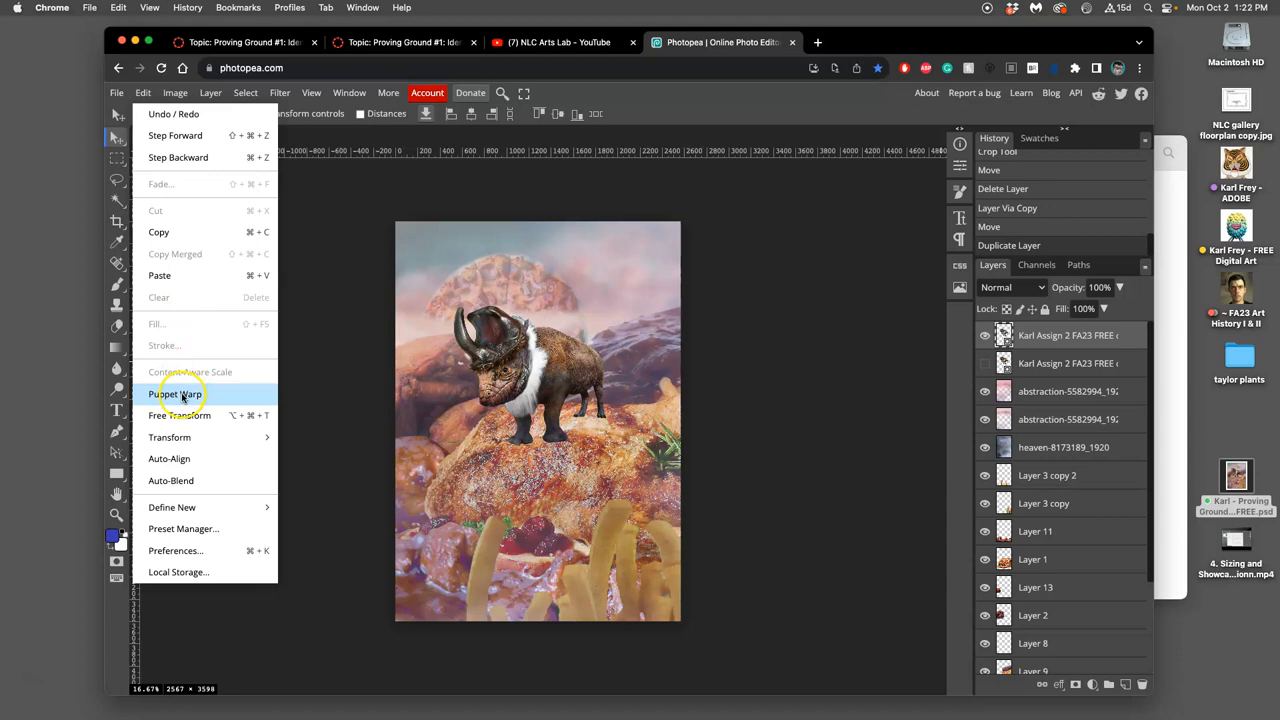
click(176, 392)
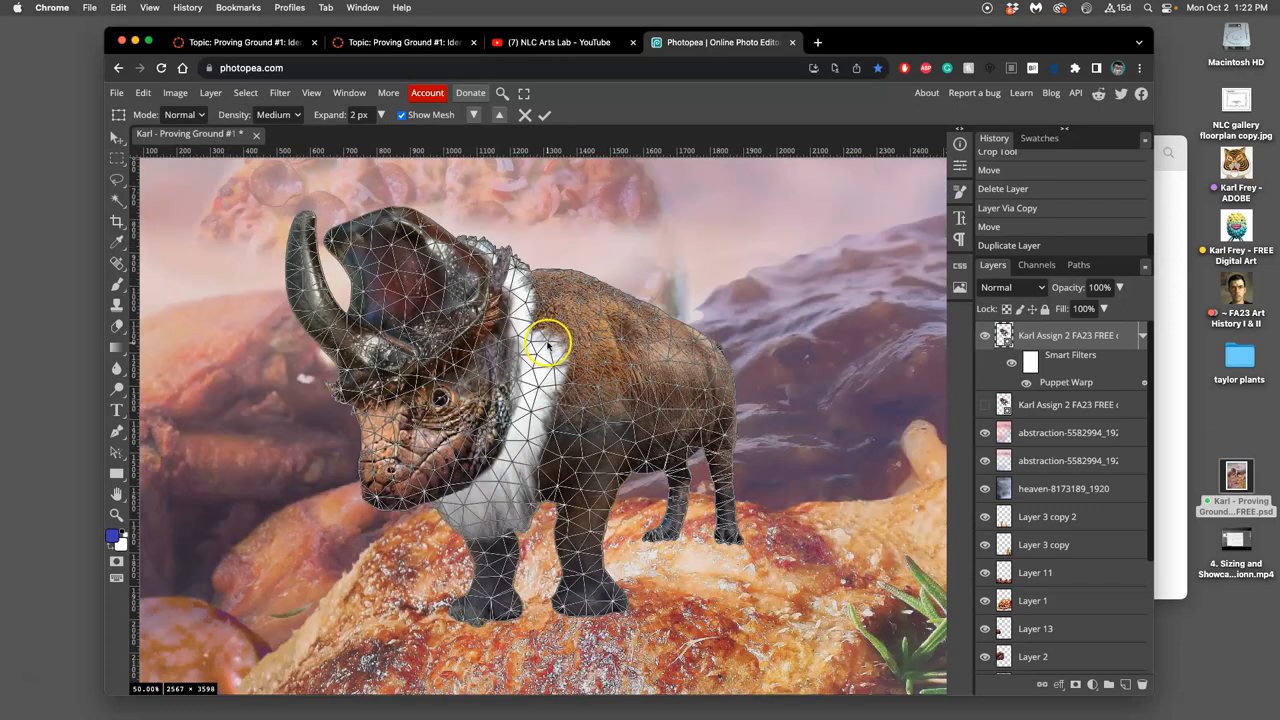
mouse_move(608, 372)
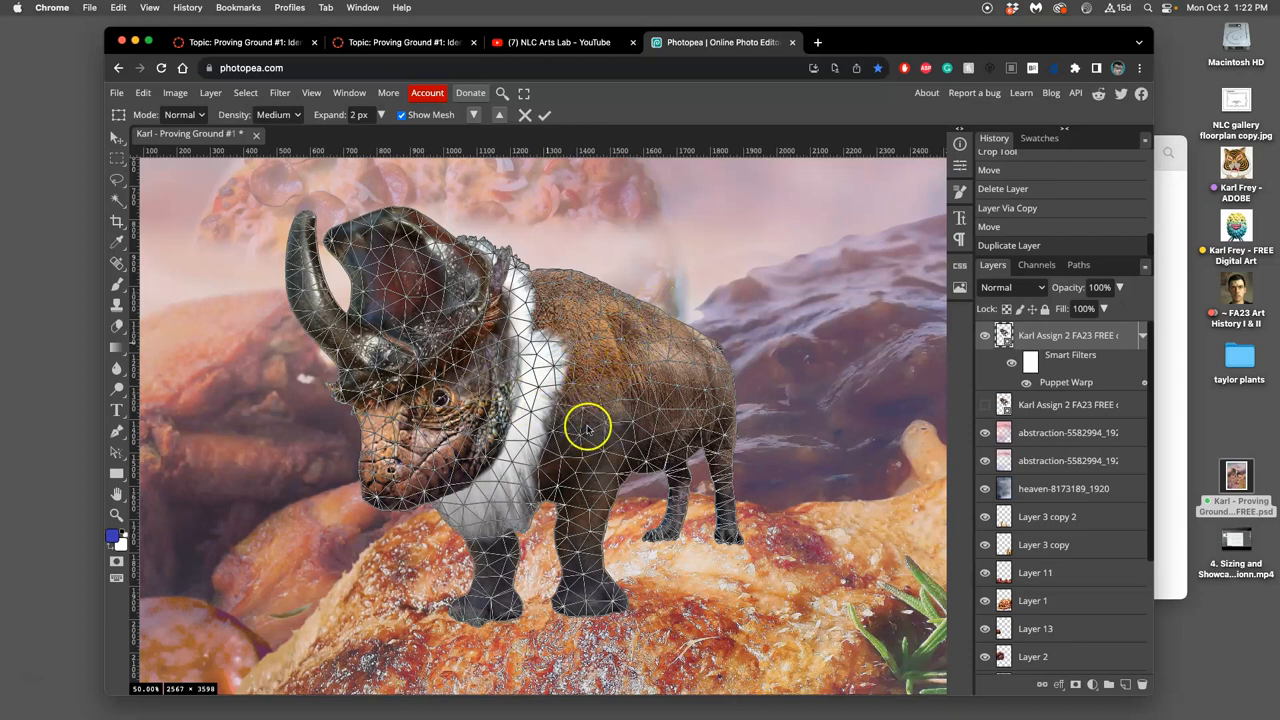
mouse_move(558, 436)
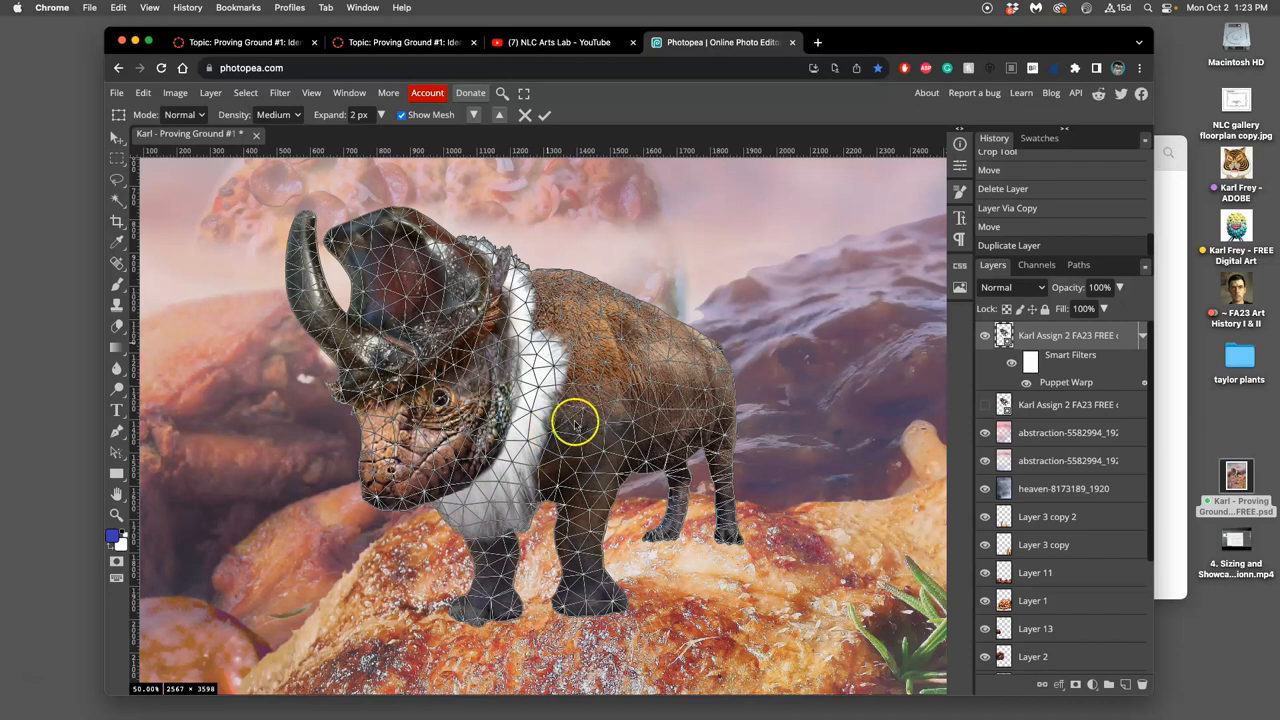
mouse_move(584, 584)
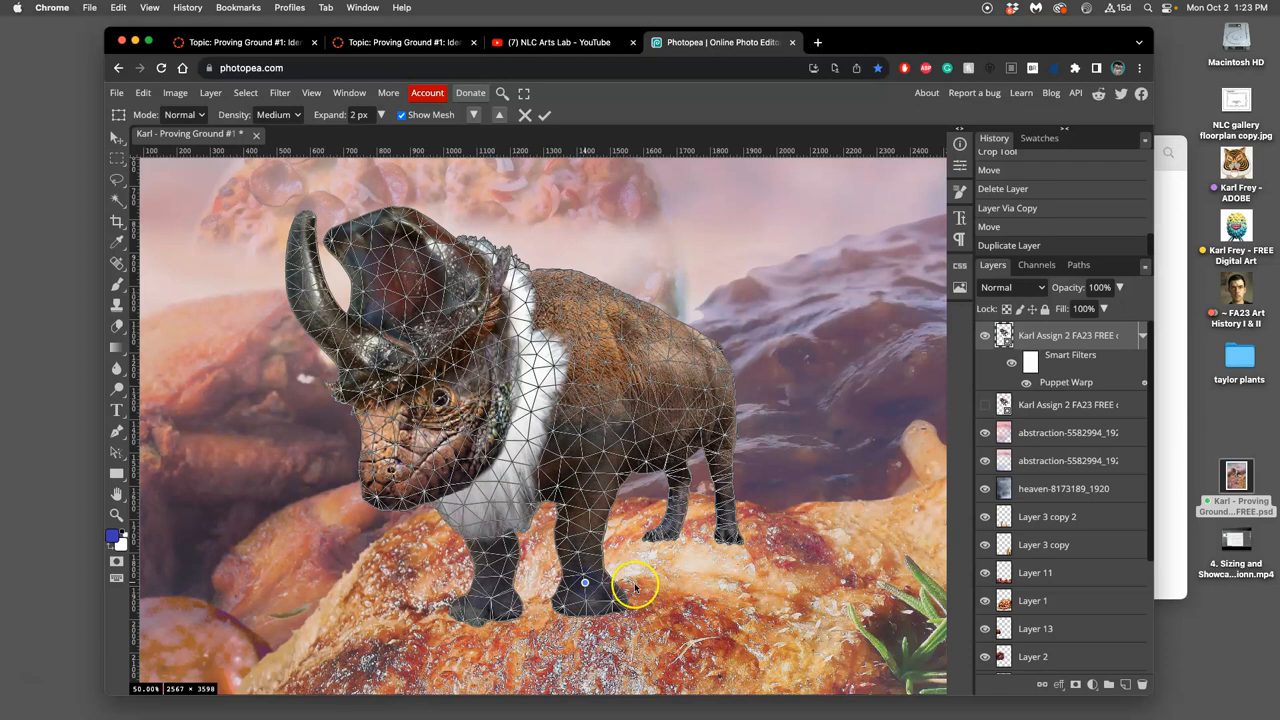
mouse_move(600, 556)
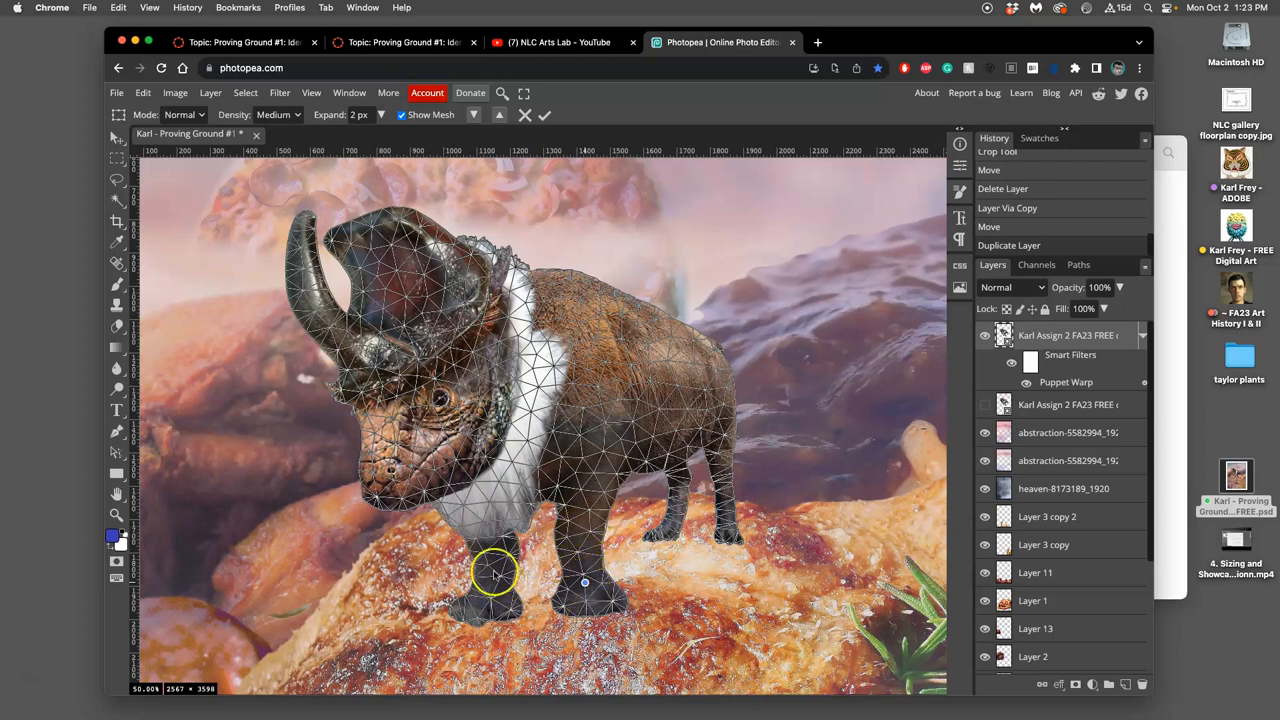
Bend the horn tip and lower the bison's head toward the ground
drag(490, 576, 380, 480)
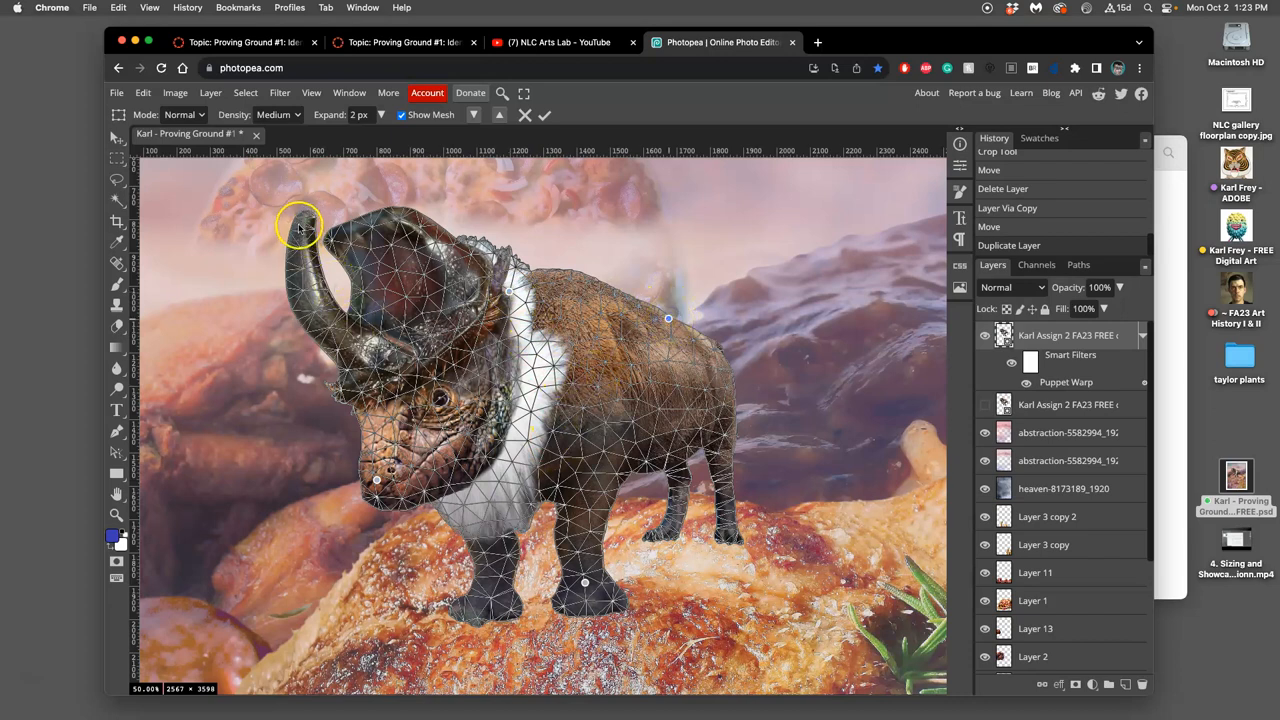
mouse_move(570, 530)
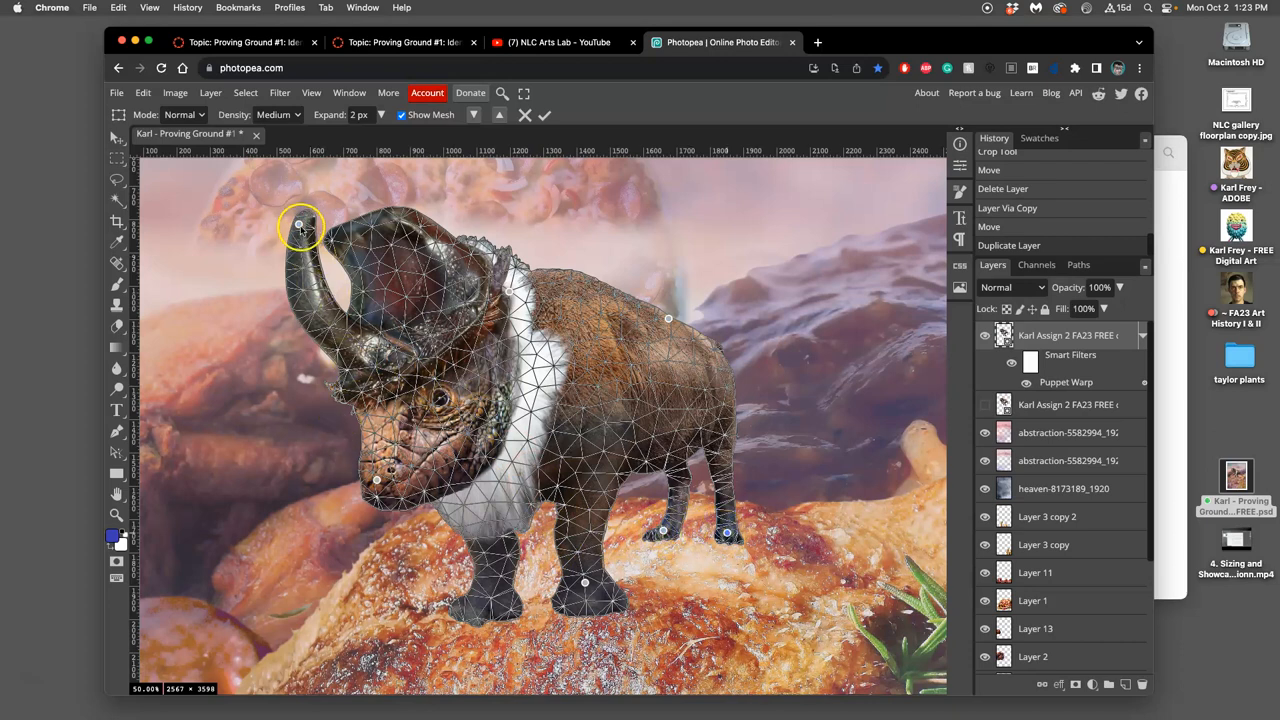
drag(300, 224, 296, 238)
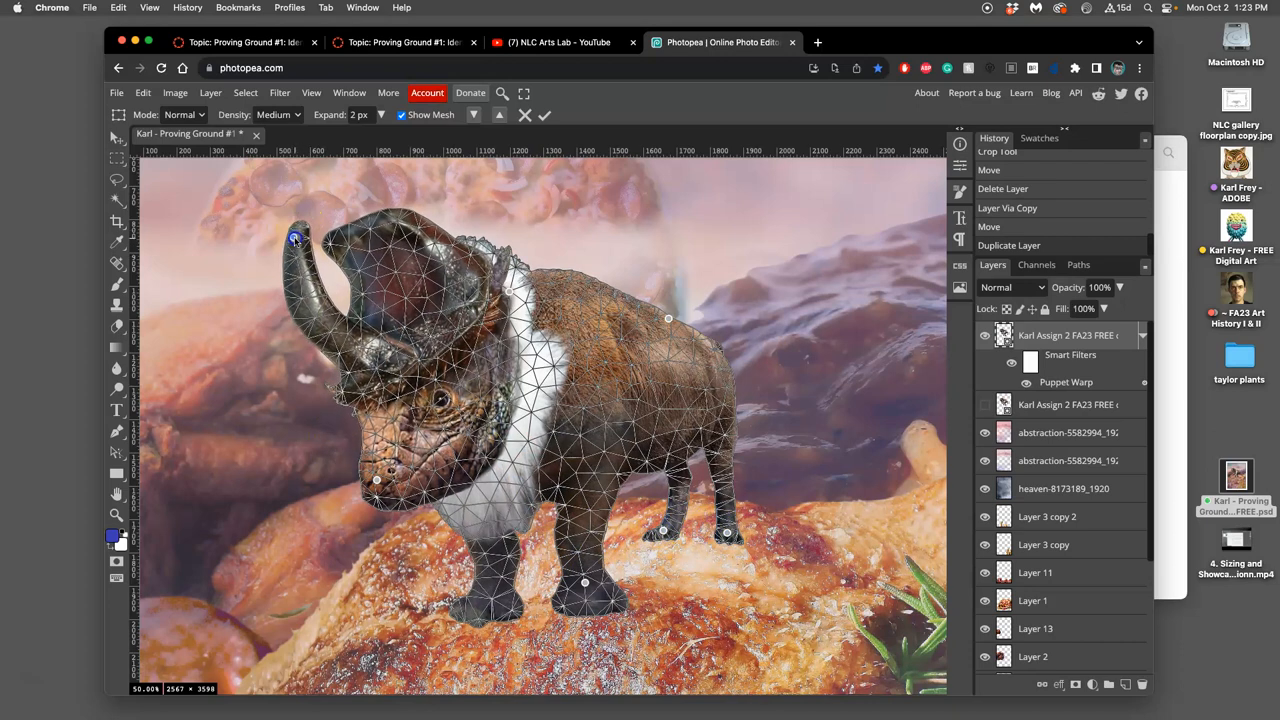
drag(292, 236, 378, 482)
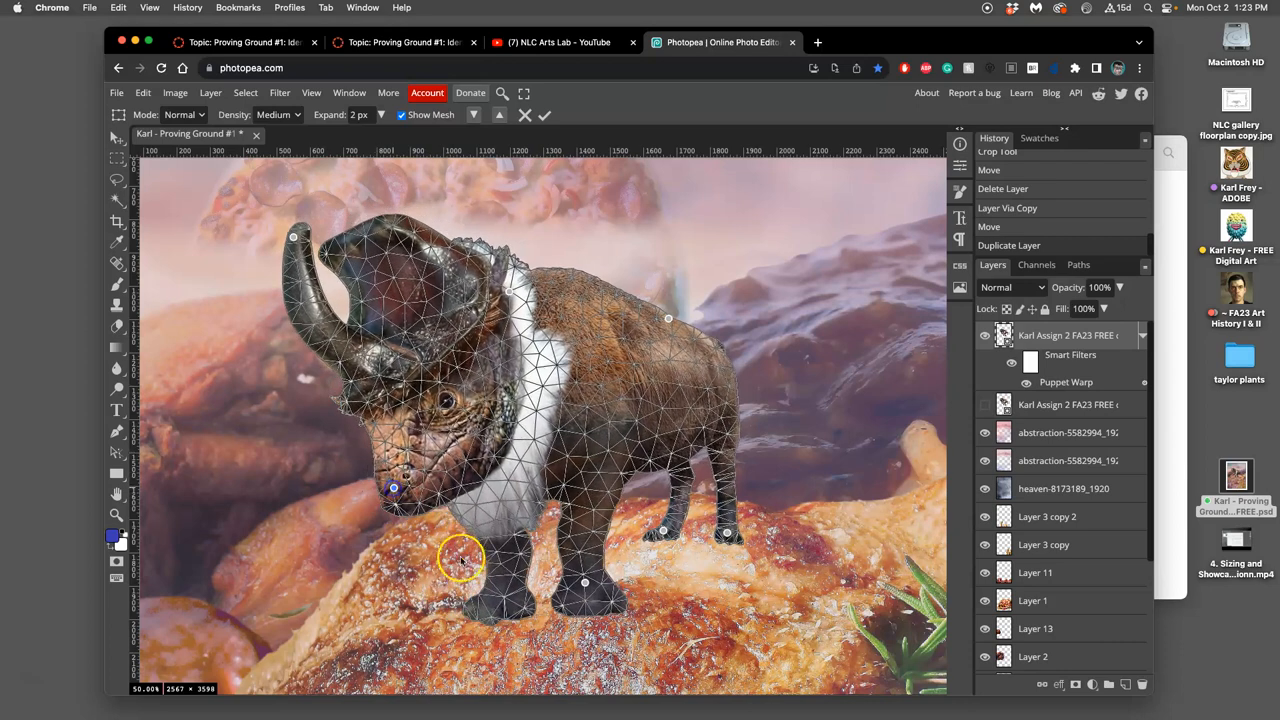
drag(392, 490, 388, 468)
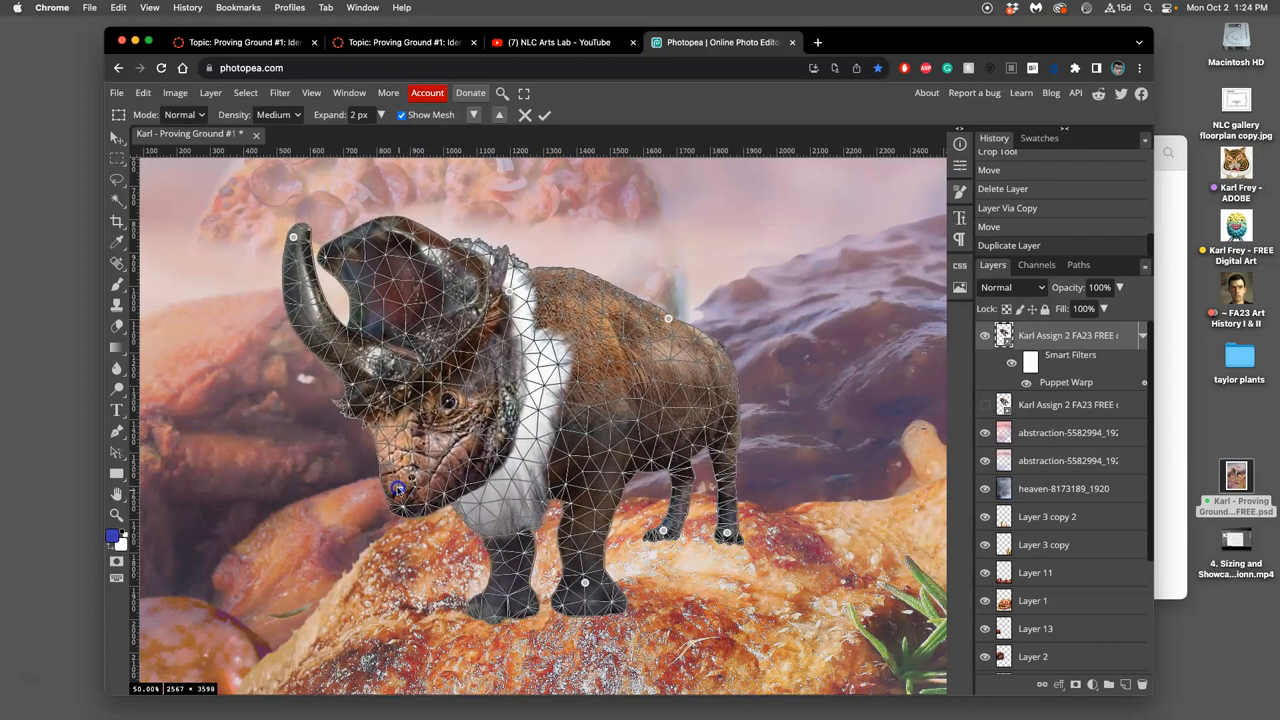
drag(398, 488, 392, 488)
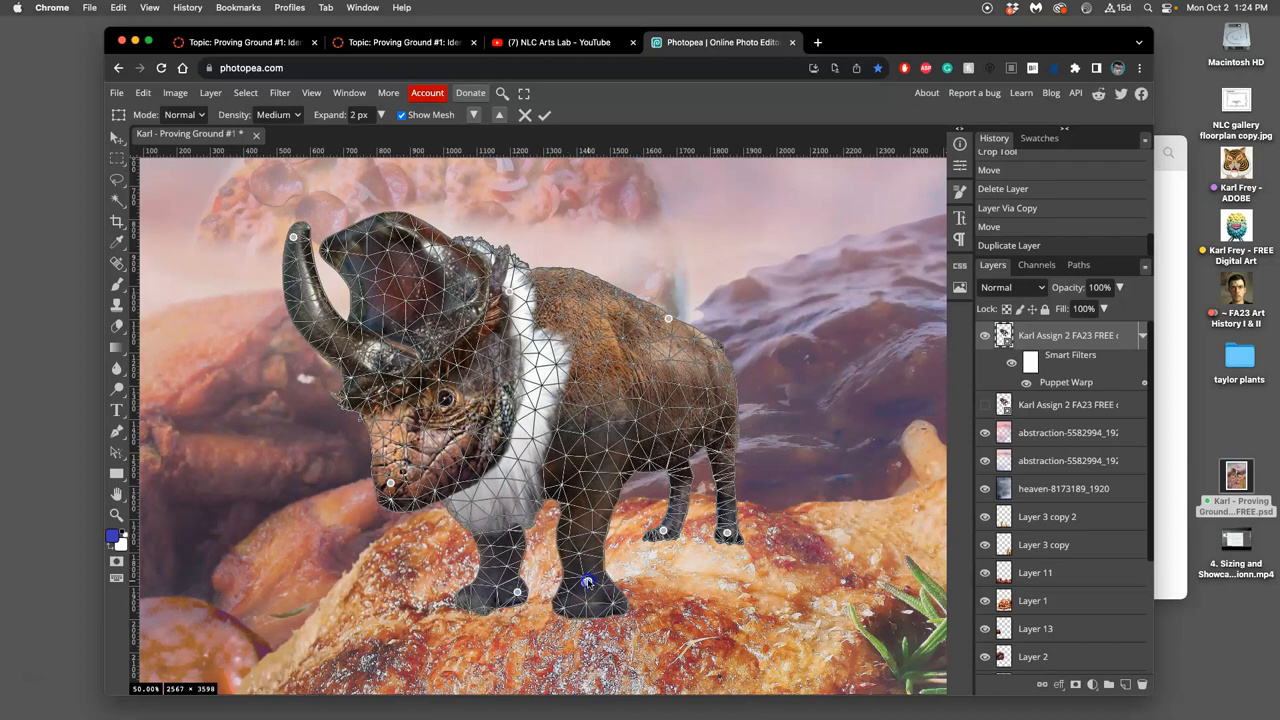
Shift the front leg forward and refine the lowered head position
drag(588, 582, 664, 528)
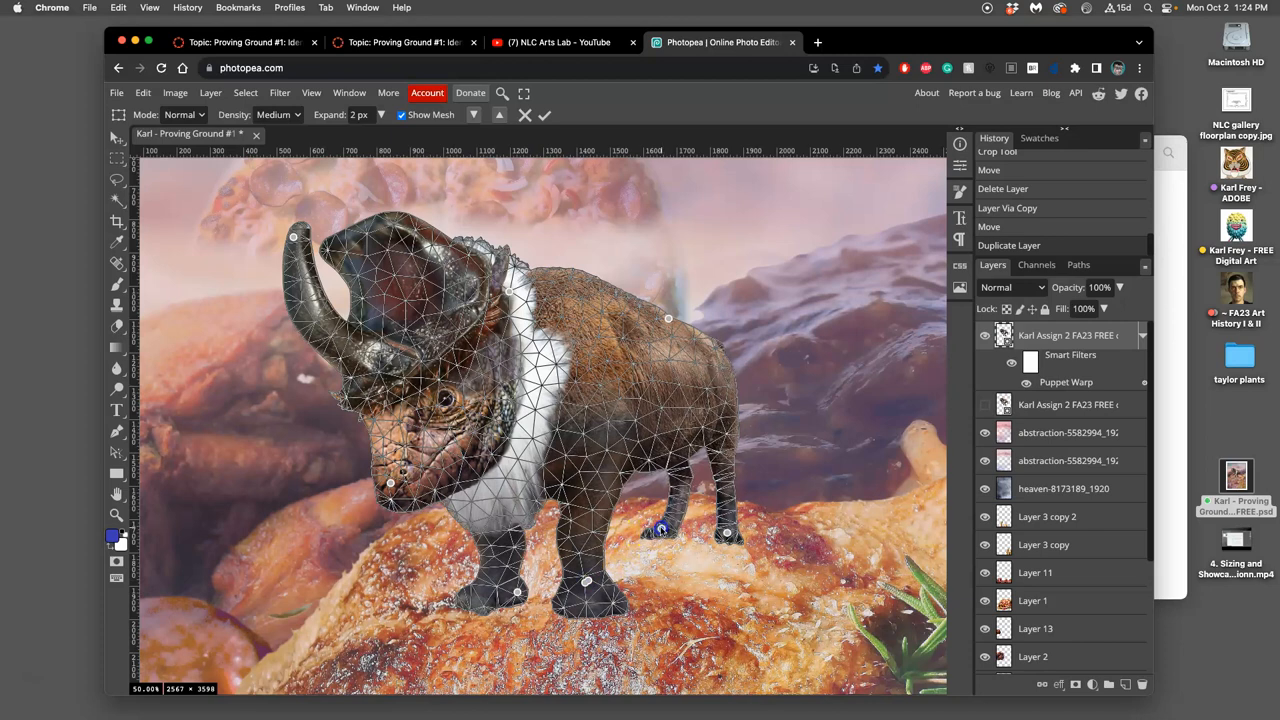
drag(664, 528, 670, 522)
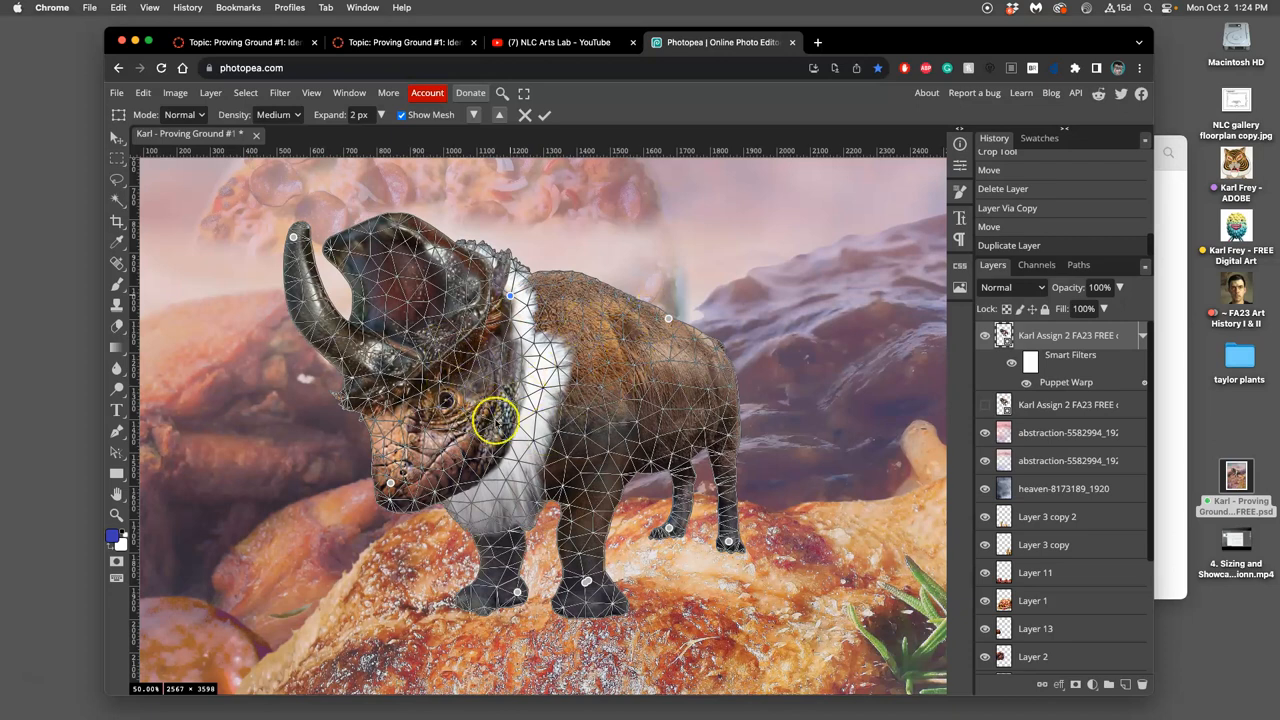
mouse_move(524, 410)
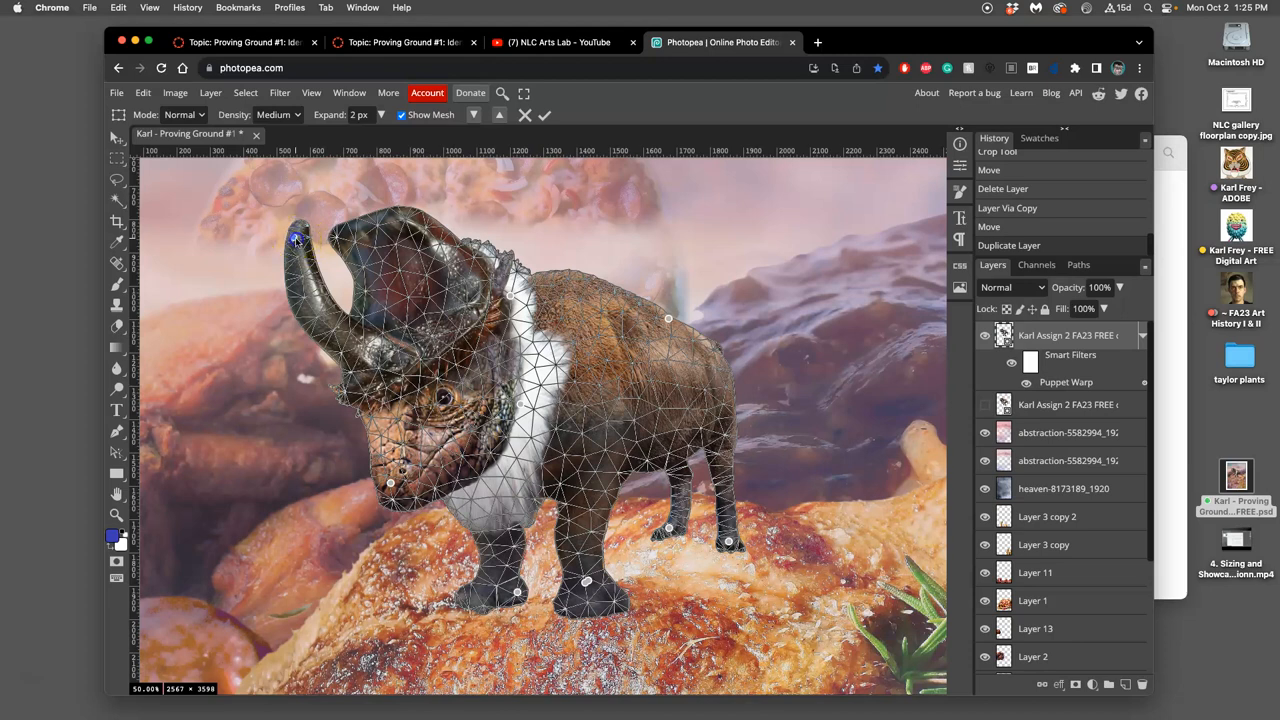
drag(296, 240, 300, 246)
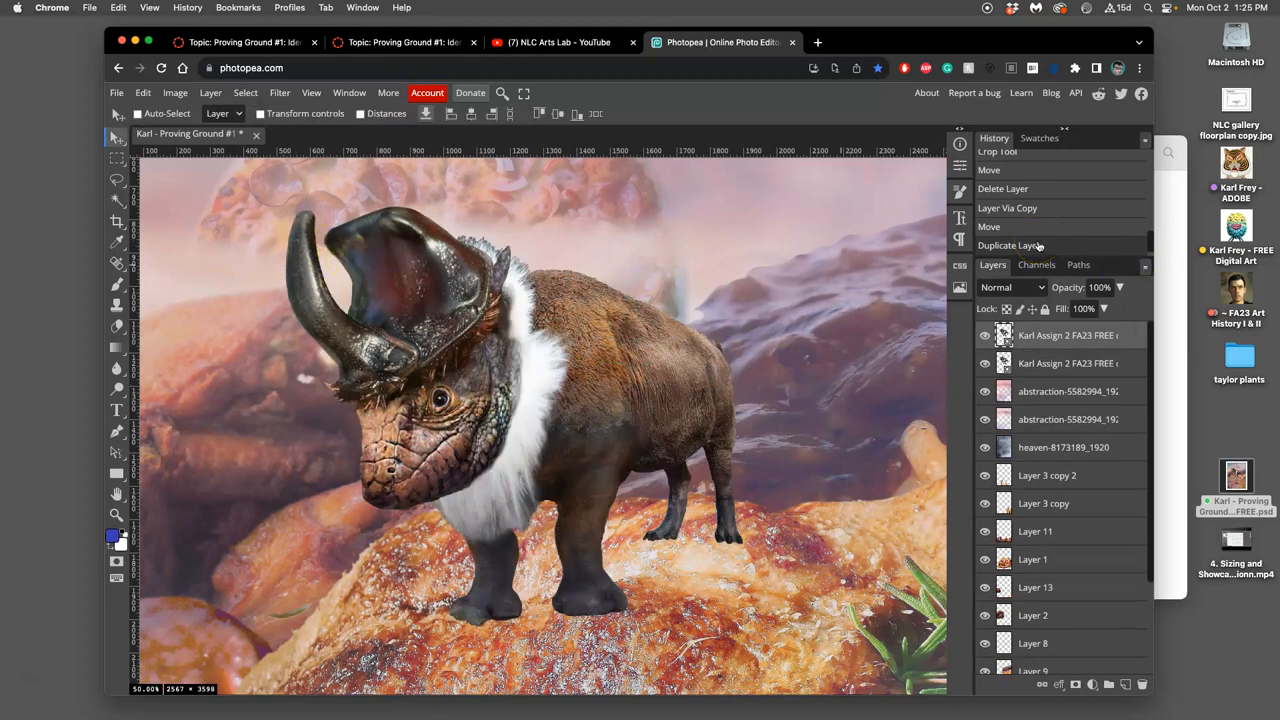
Reselect the bison layer and start another Puppet Warp on it
click(984, 336)
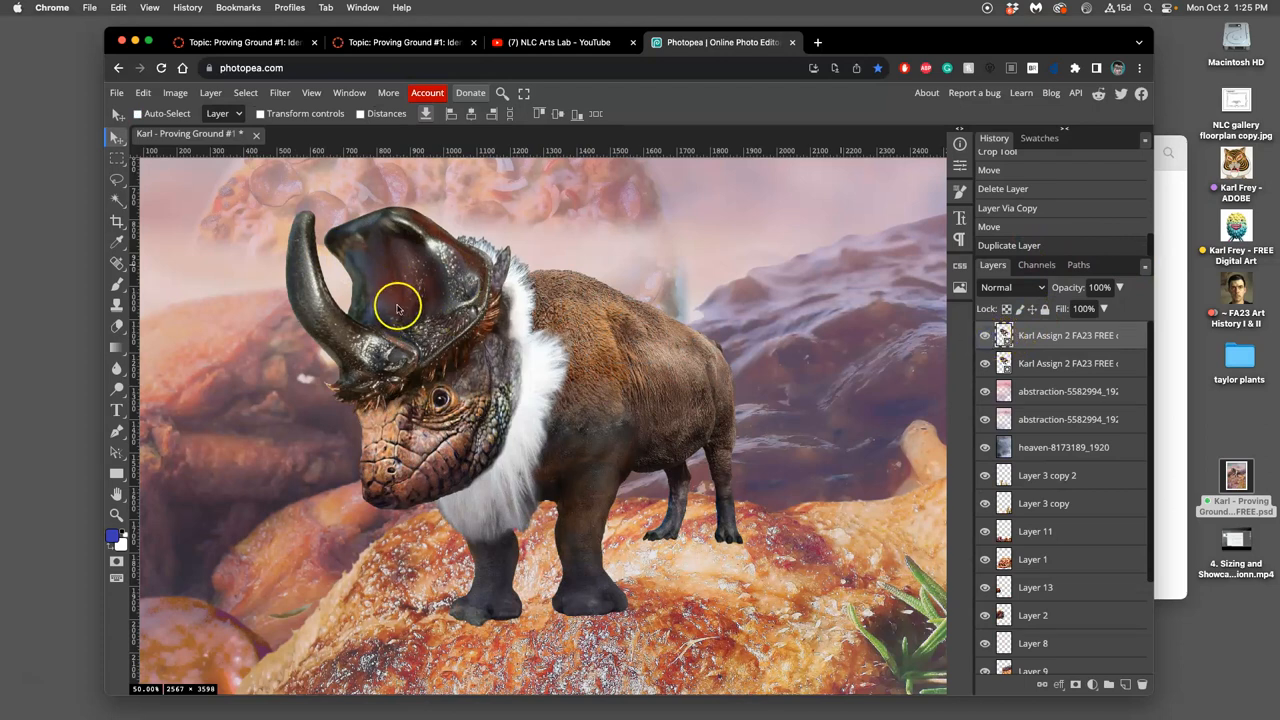
mouse_move(550, 344)
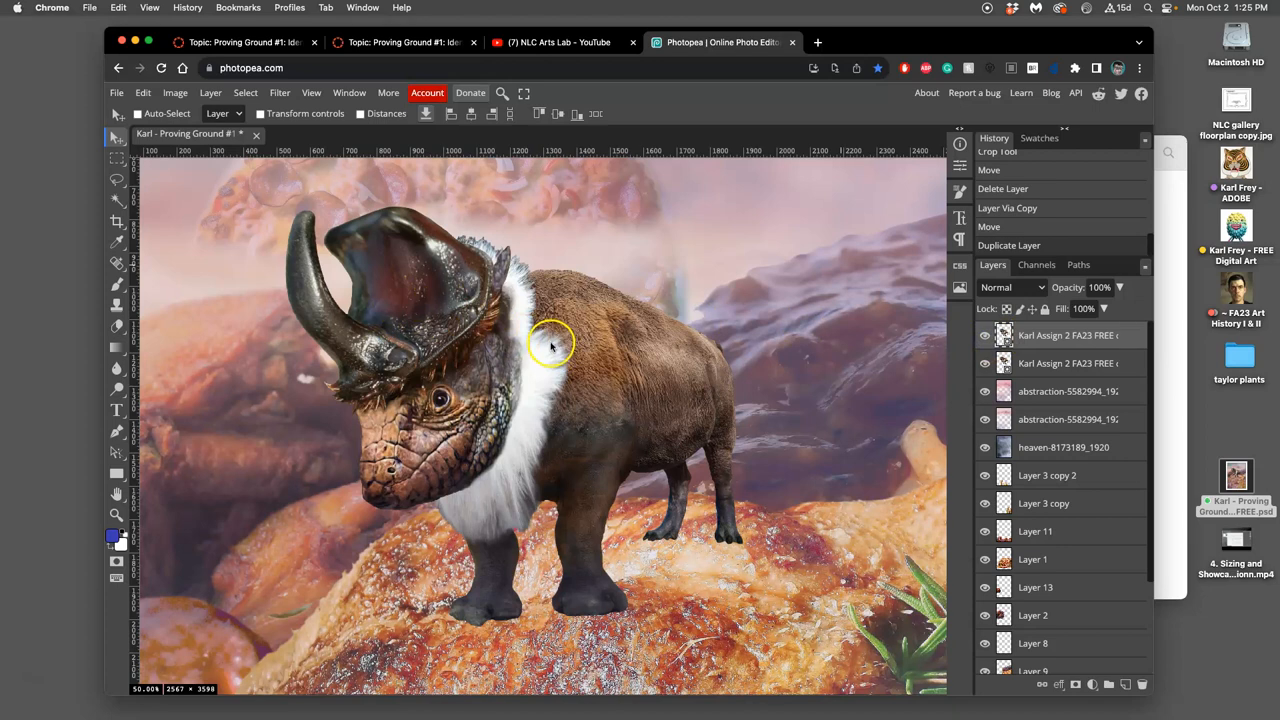
mouse_move(916, 340)
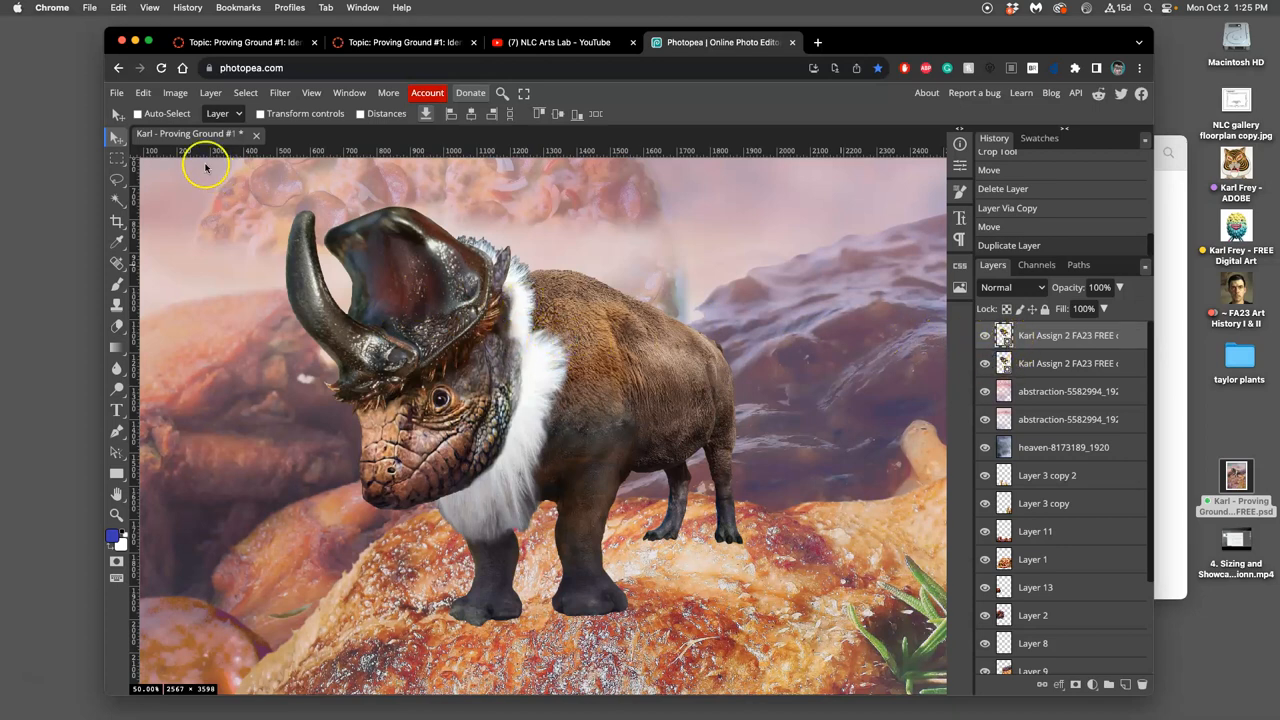
click(142, 92)
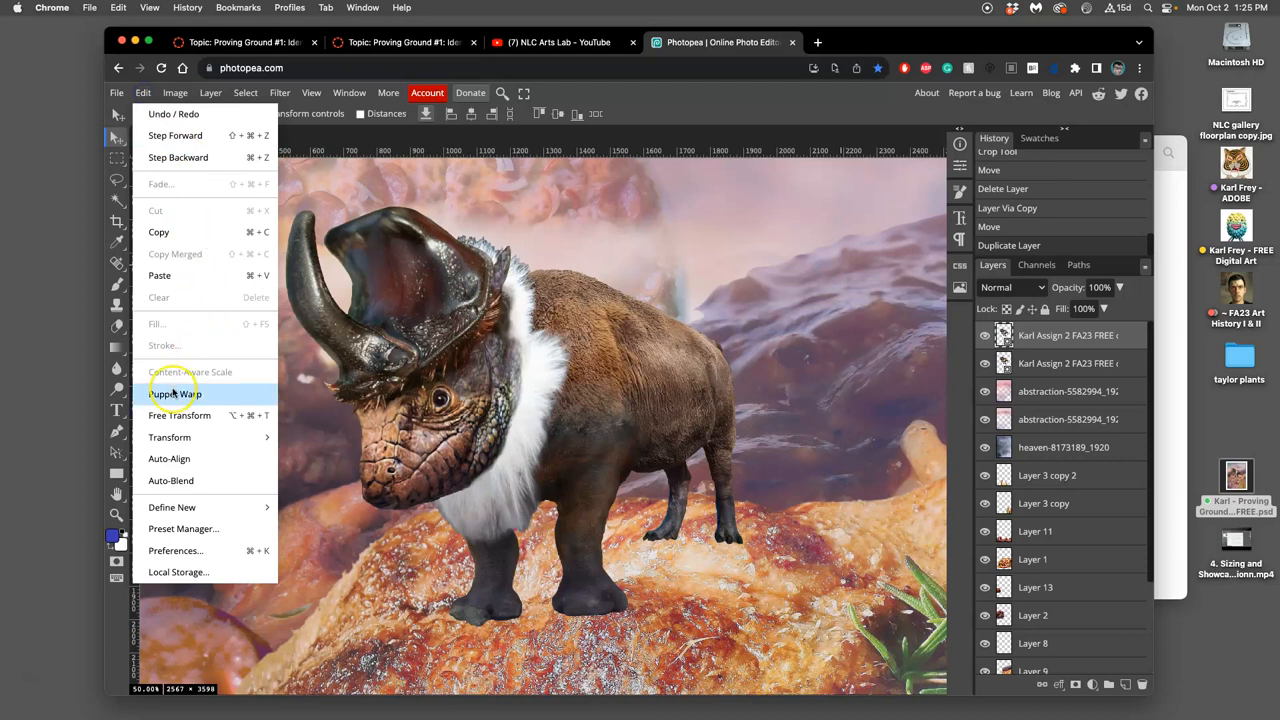
click(174, 392)
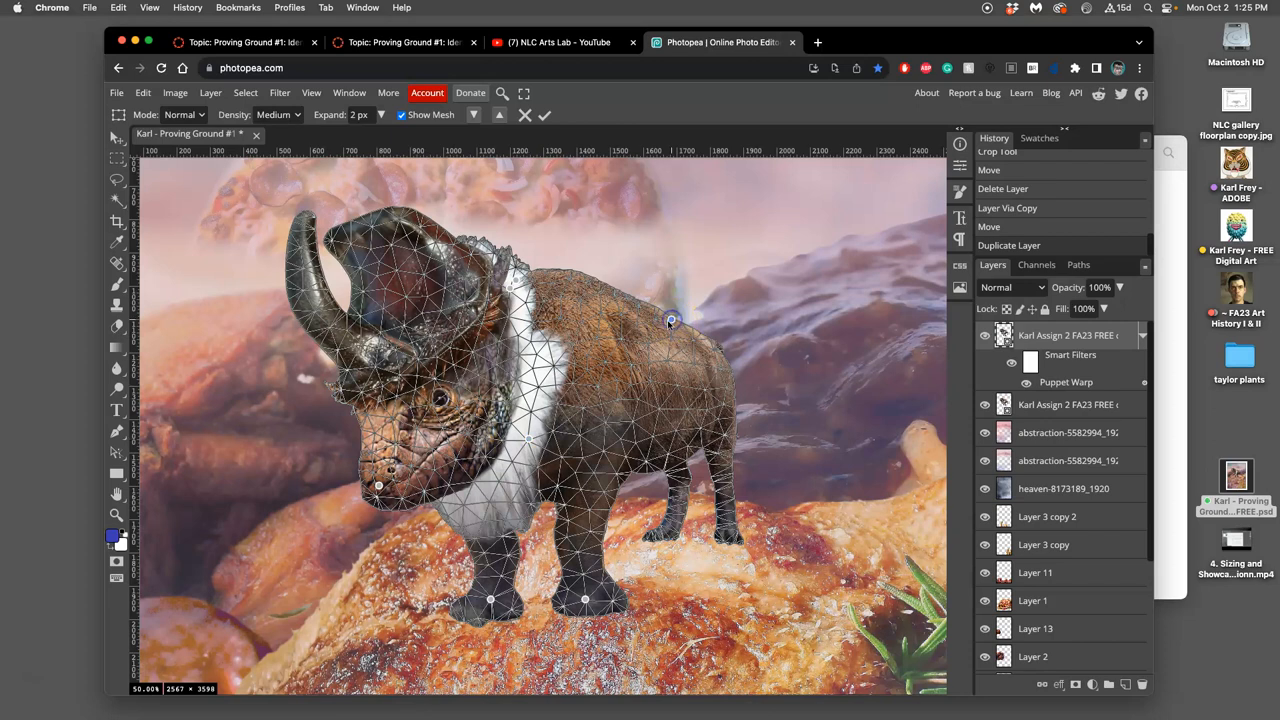
Raise, tilt and turn the bison's head toward the viewer with new pins
drag(672, 320, 518, 292)
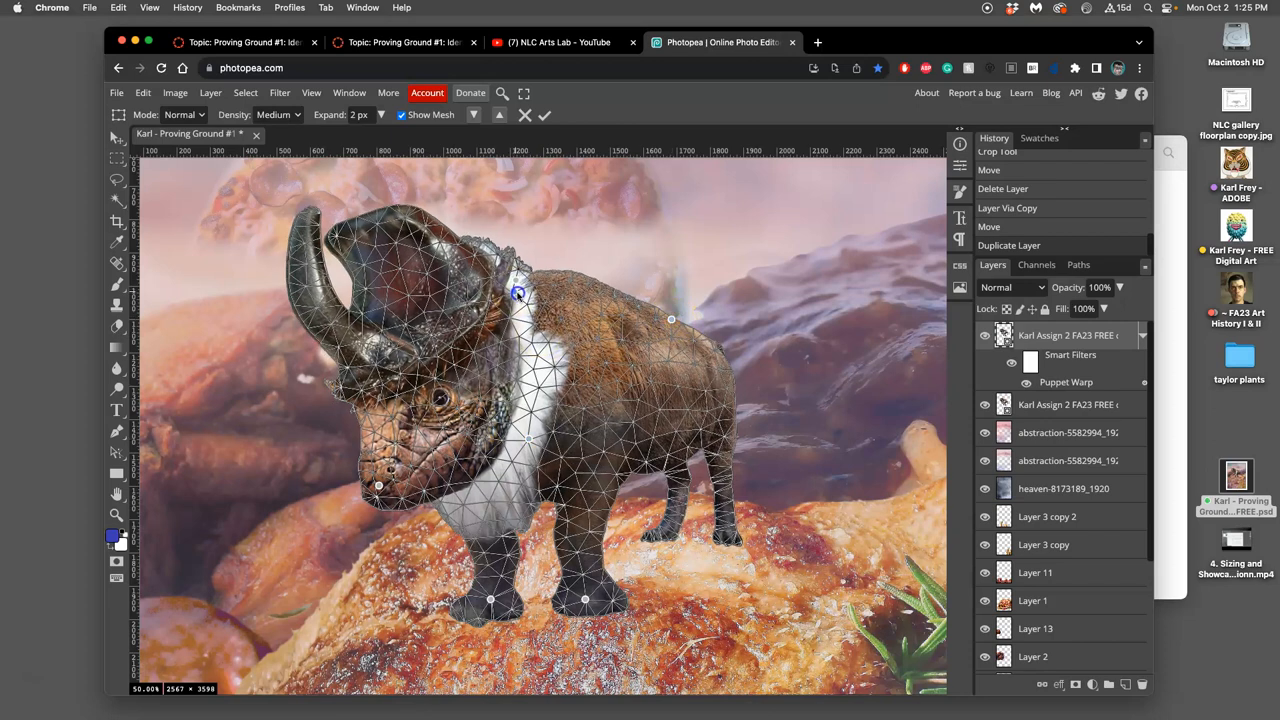
drag(520, 292, 528, 302)
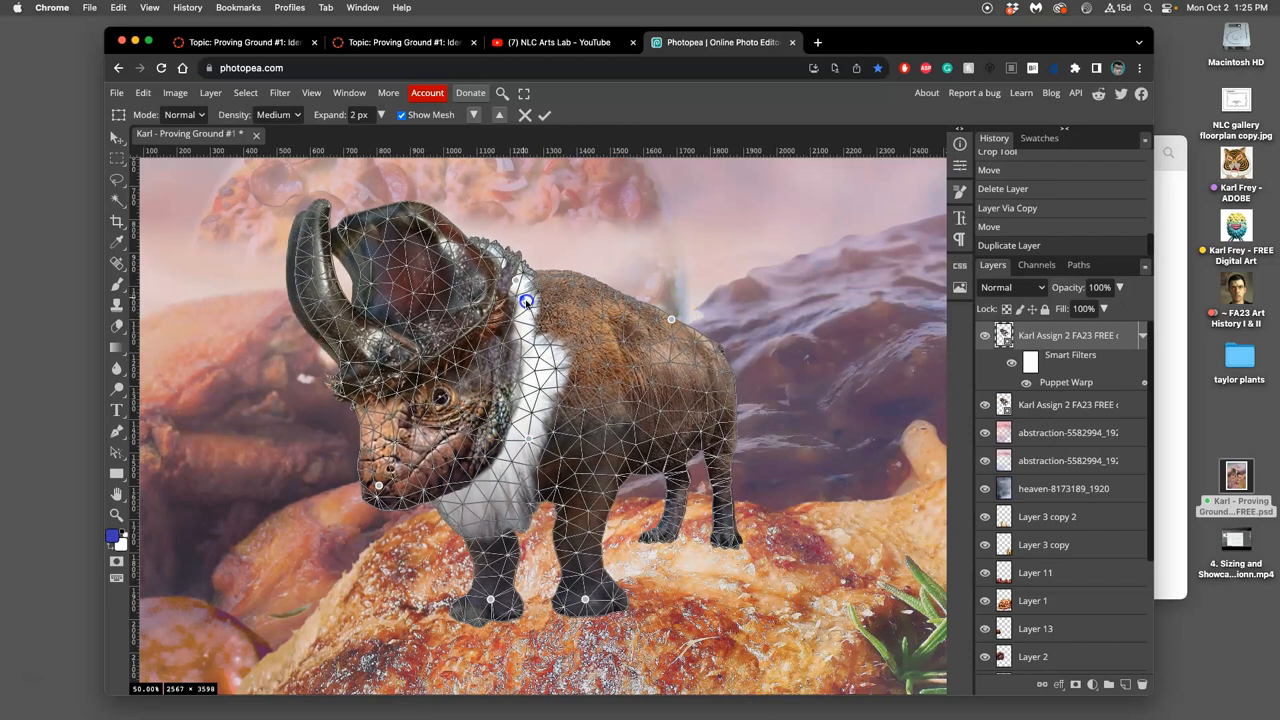
drag(524, 300, 524, 296)
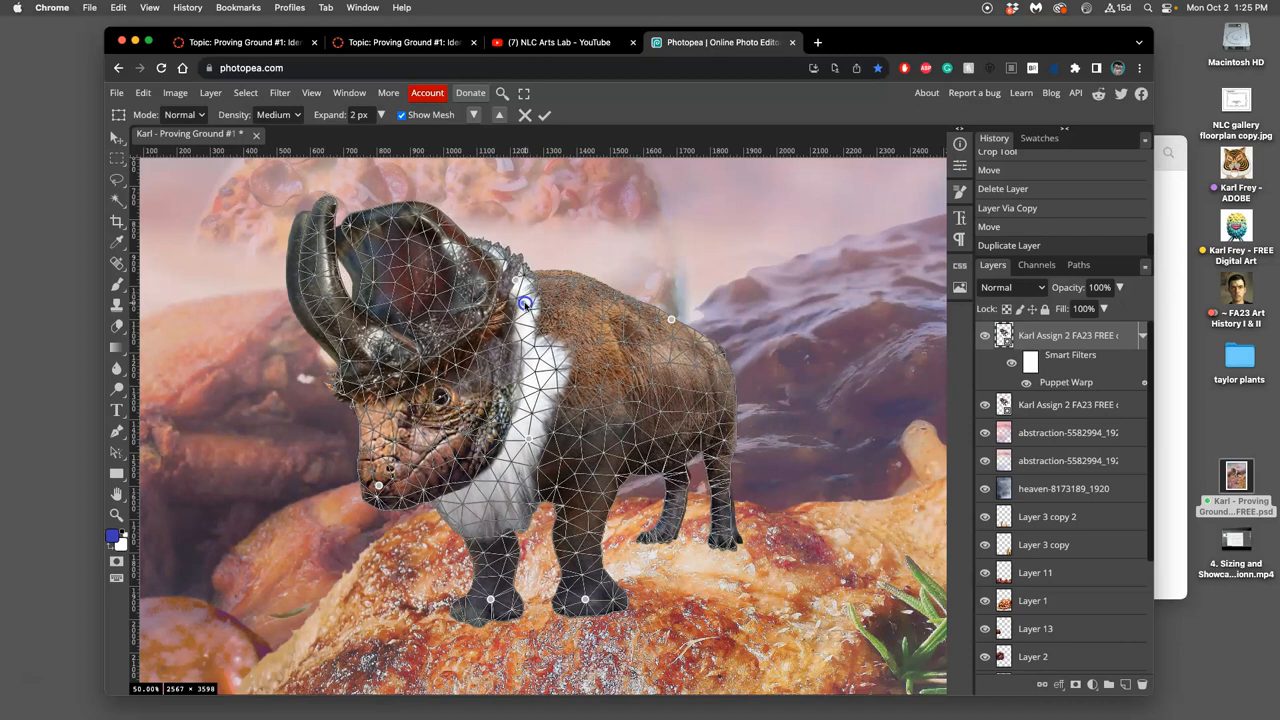
drag(524, 304, 536, 316)
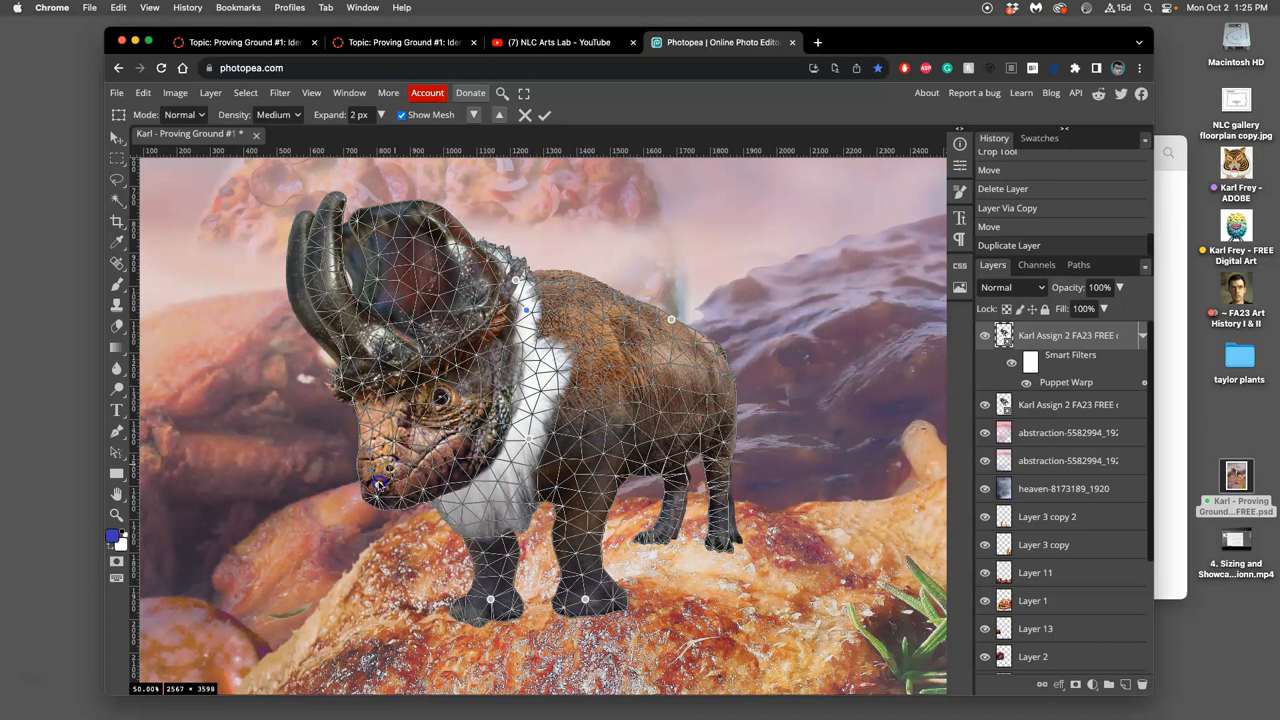
drag(378, 488, 368, 472)
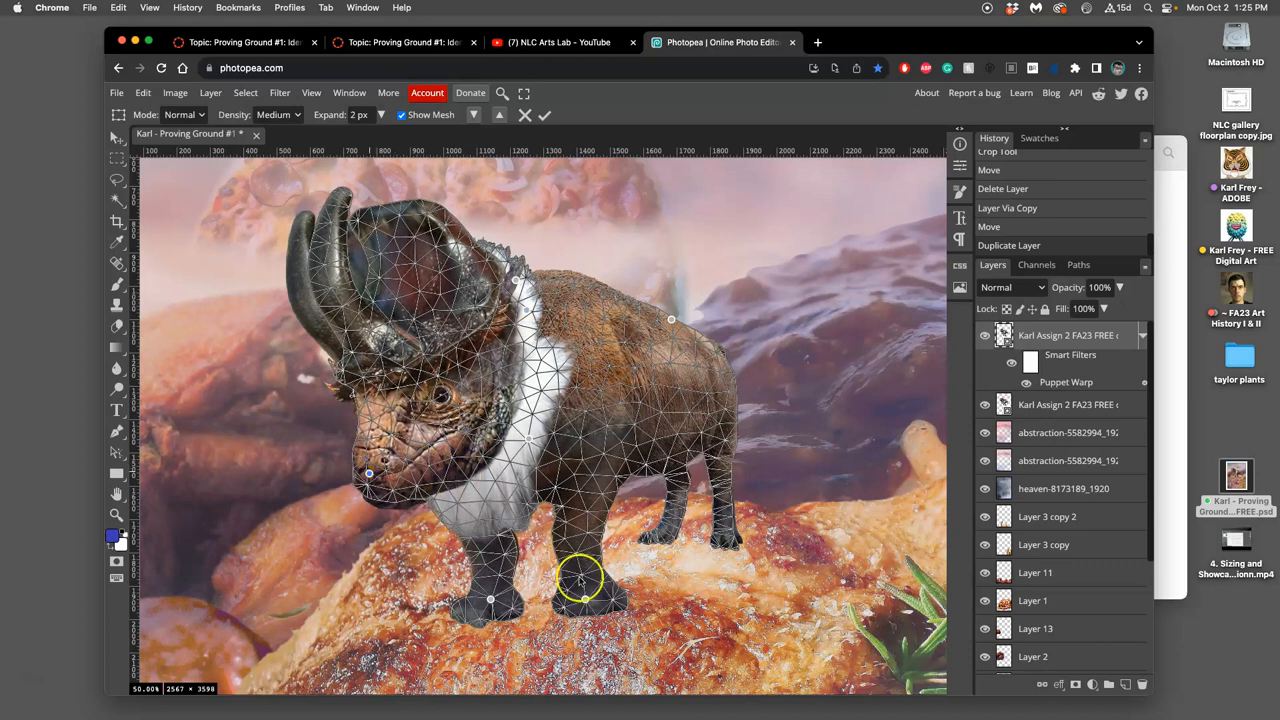
Reposition the front leg and pin and move the hind leg
drag(580, 578, 580, 610)
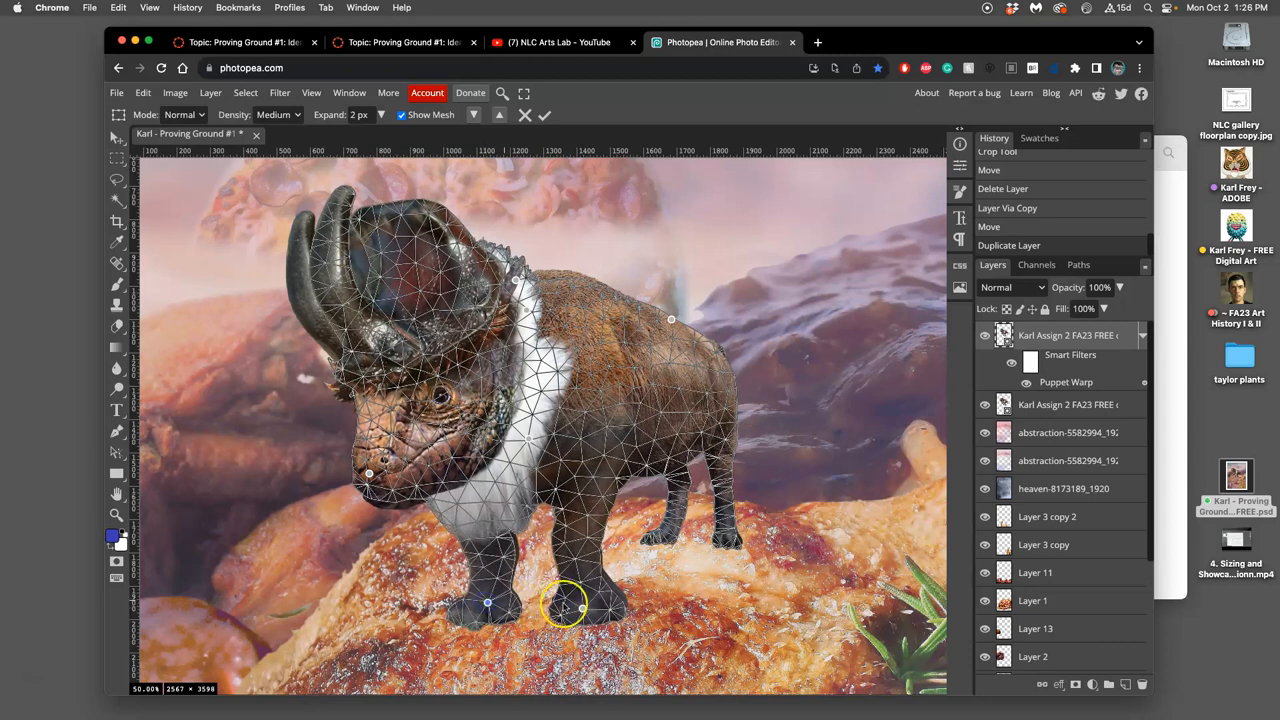
drag(564, 604, 584, 596)
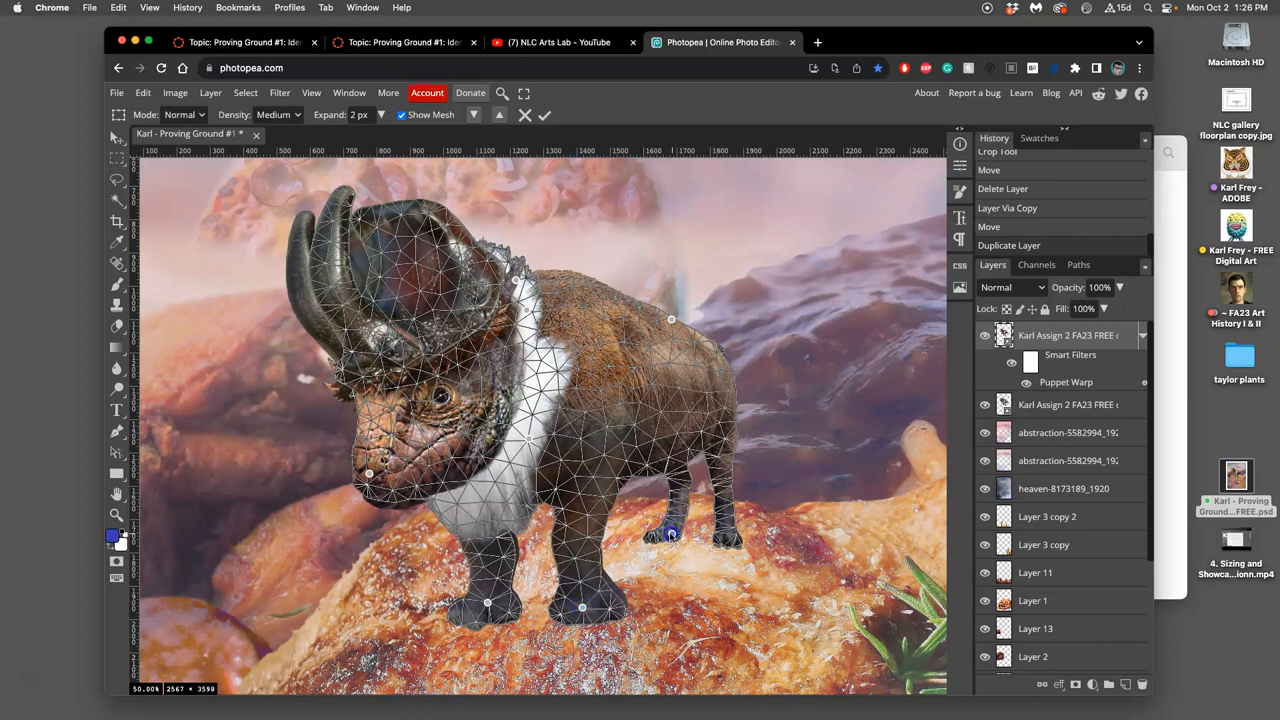
drag(670, 532, 724, 548)
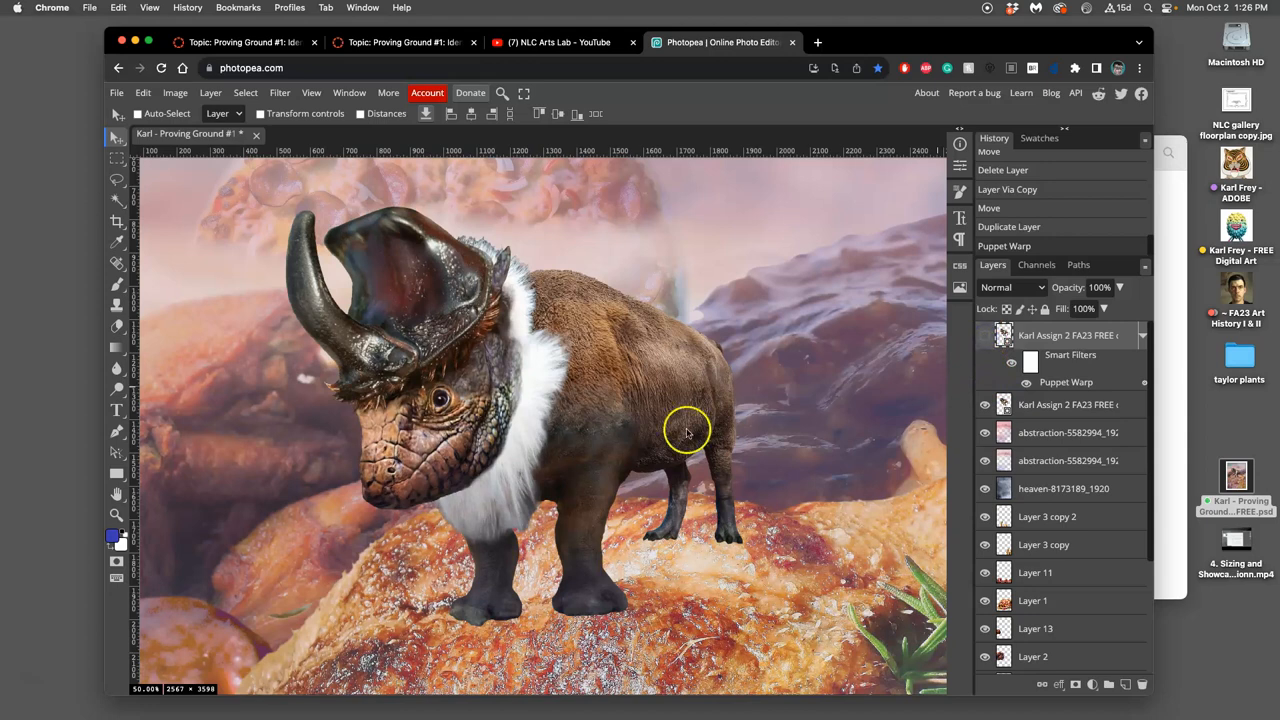
Zoom out and undo the puppet warp step in the History panel
scroll(down, 3)
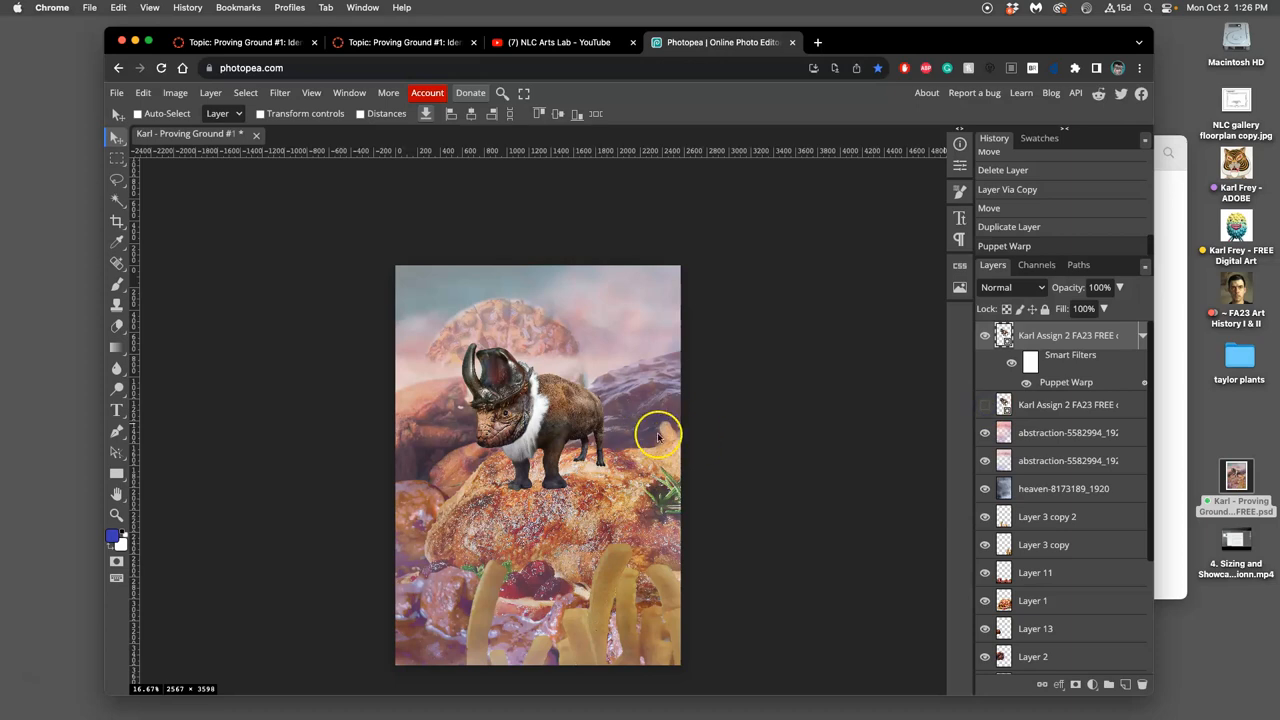
mouse_move(978, 338)
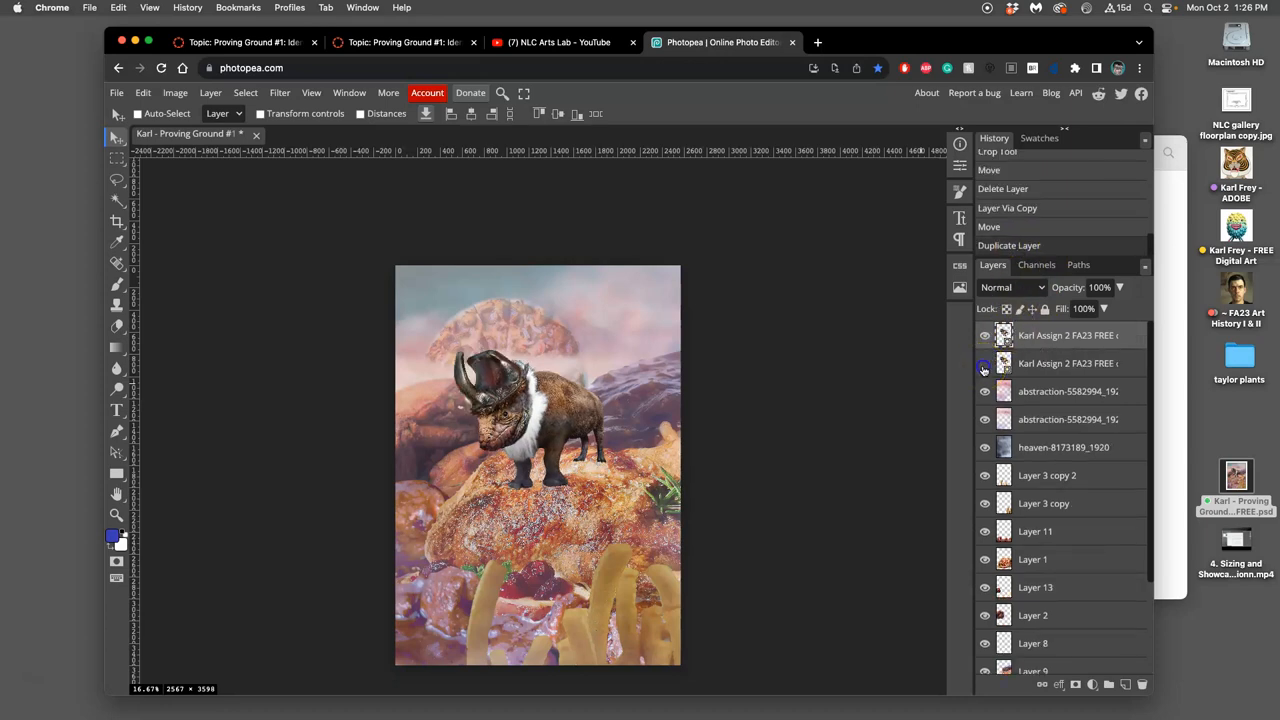
click(984, 364)
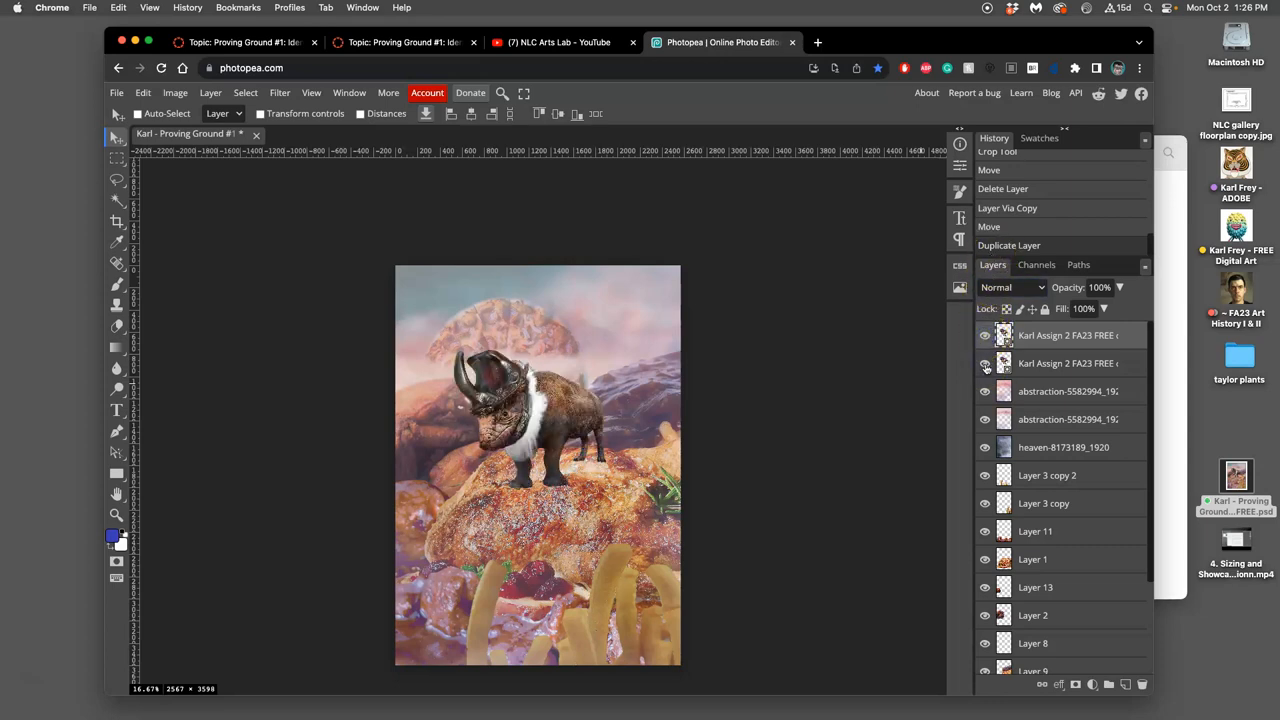
click(984, 336)
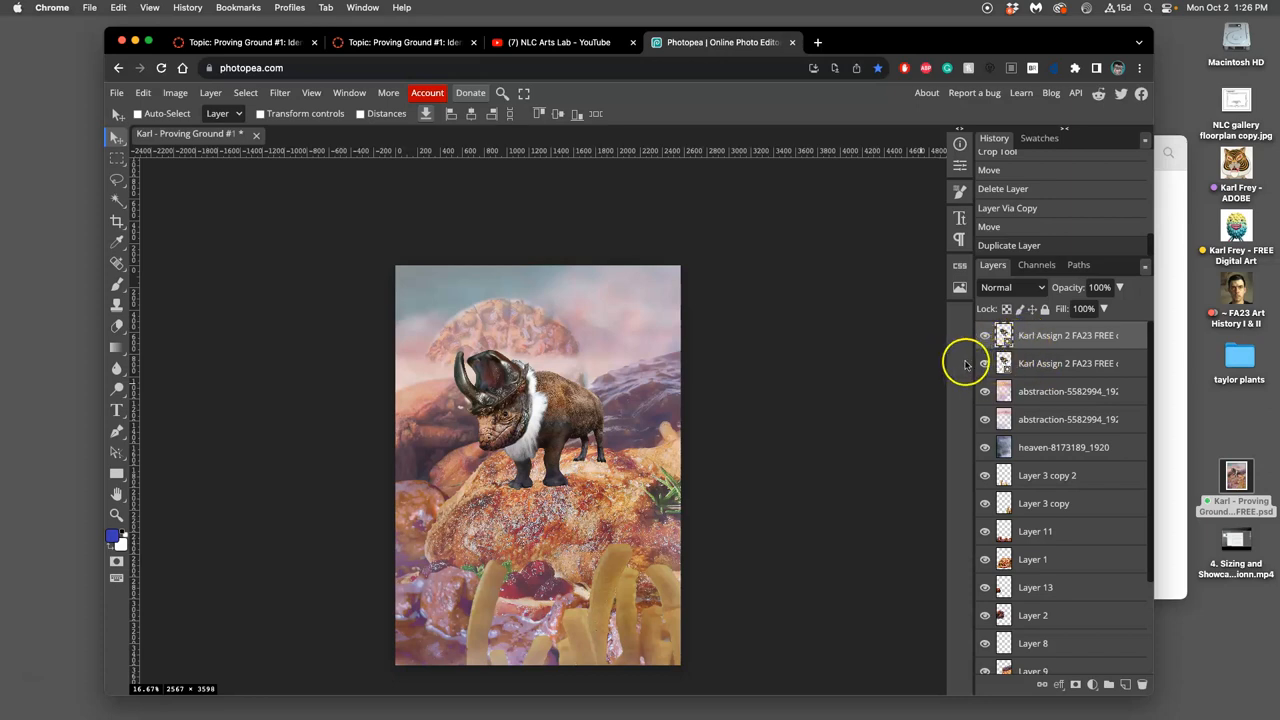
mouse_move(156, 104)
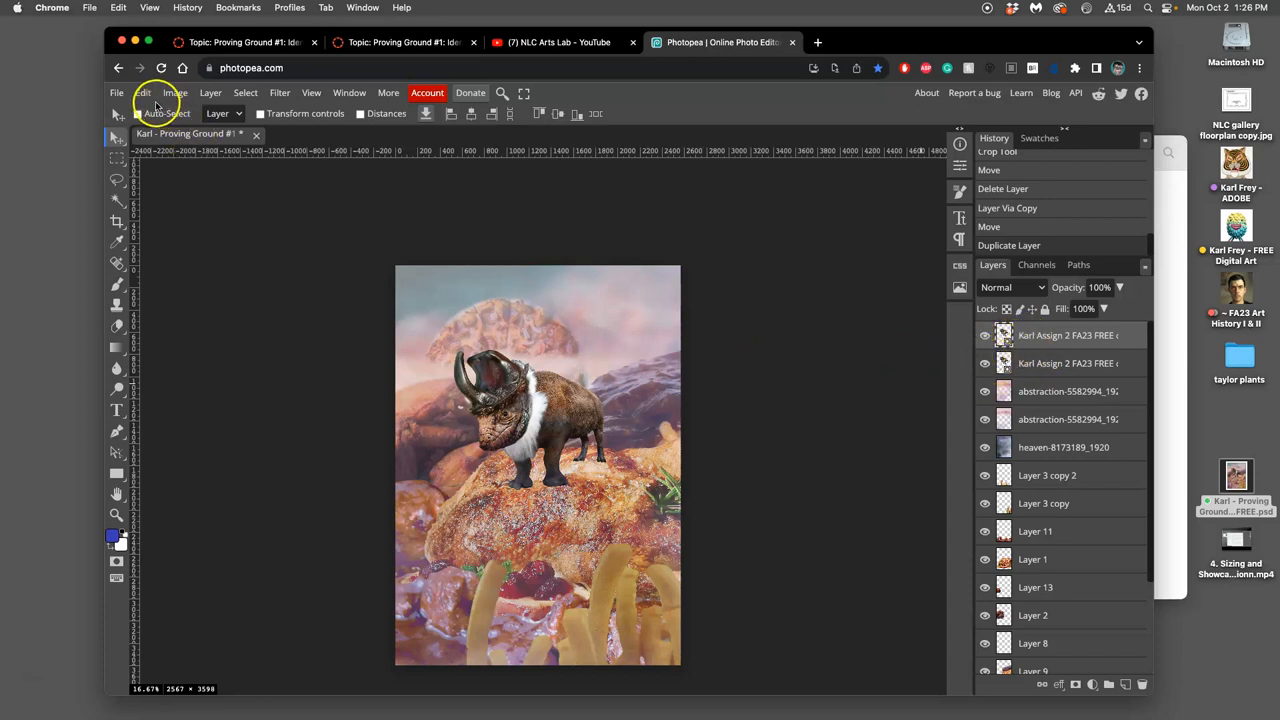
mouse_move(808, 264)
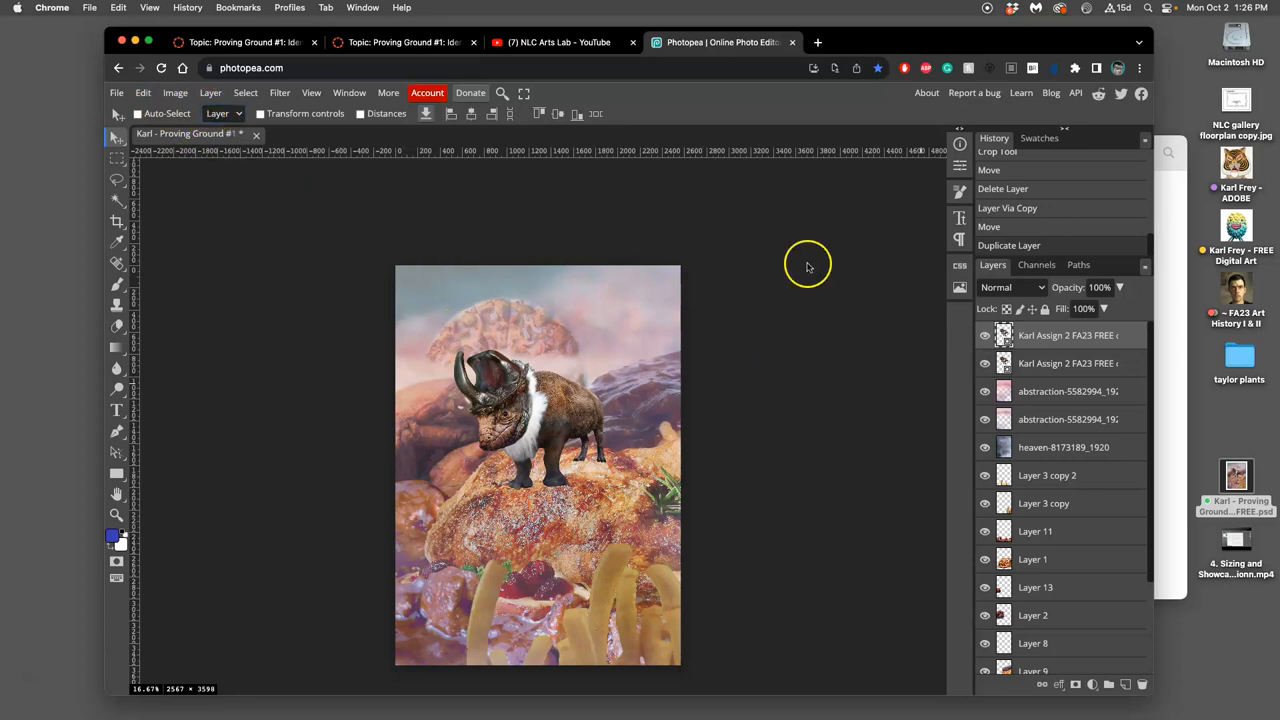
mouse_move(336, 180)
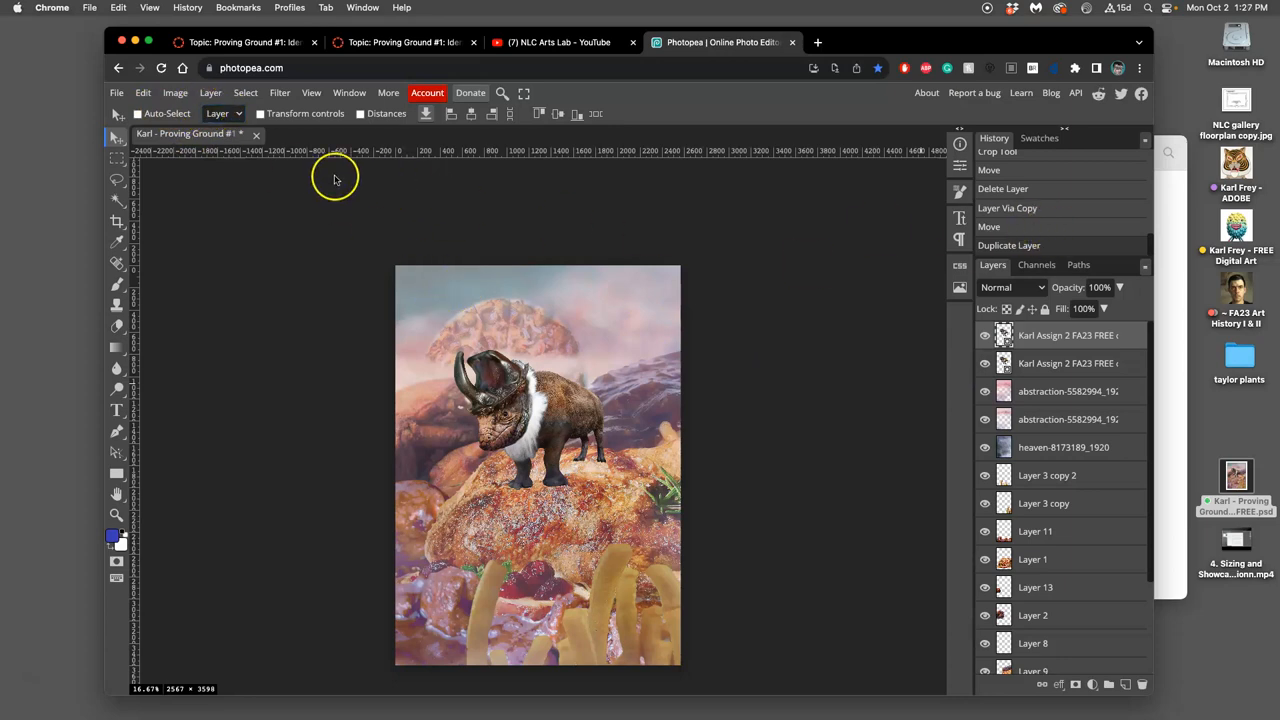
Start a new Puppet Warp, bend the head upward and pin the neck
click(144, 92)
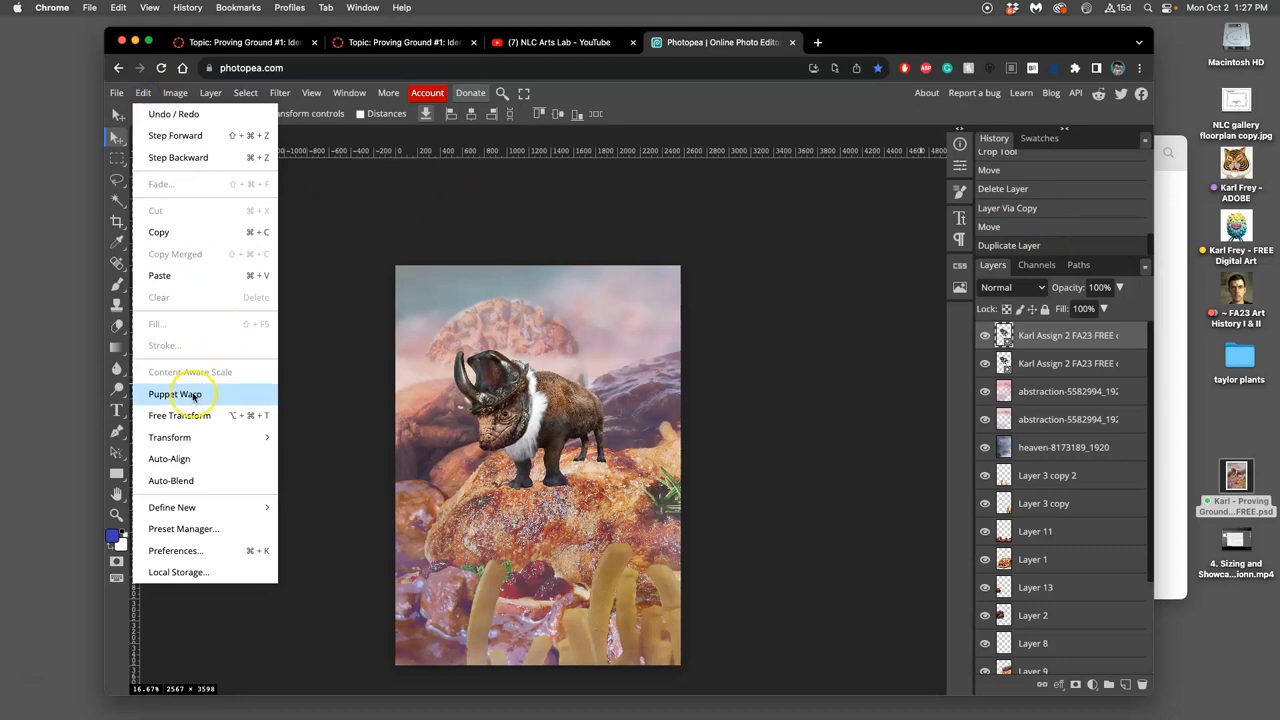
click(176, 394)
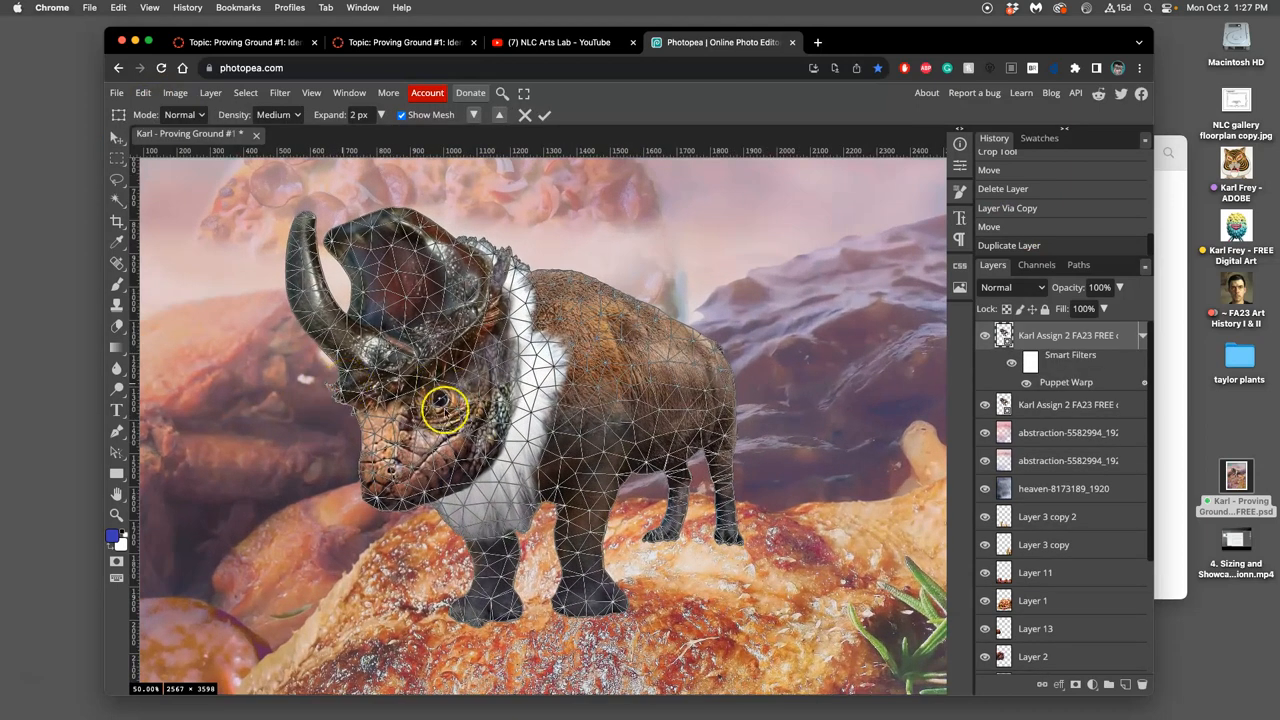
drag(444, 410, 530, 270)
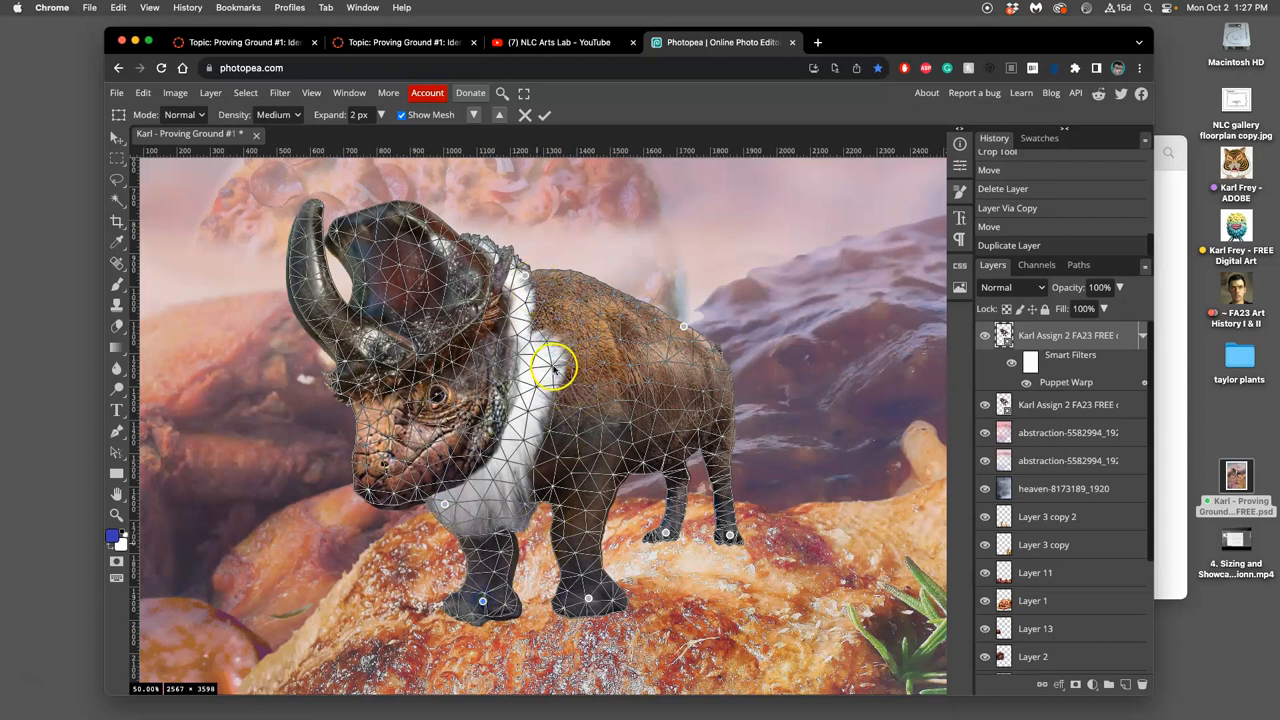
drag(556, 364, 558, 372)
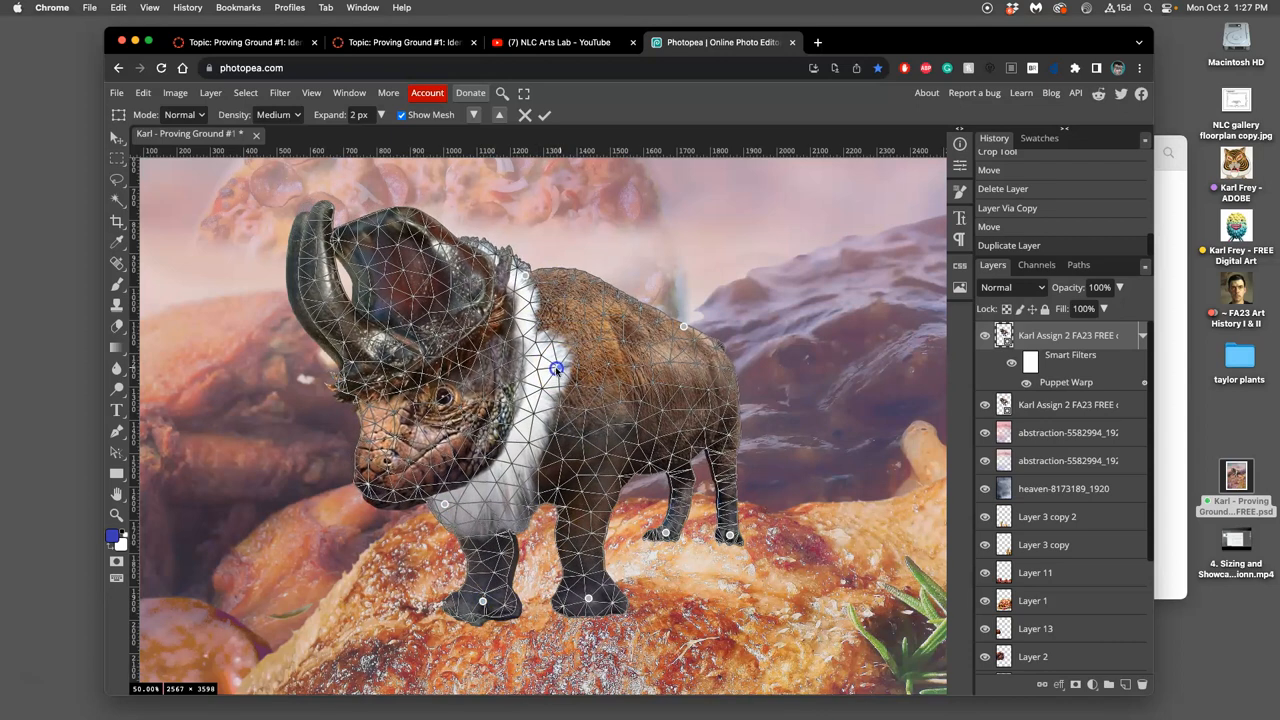
drag(556, 368, 548, 364)
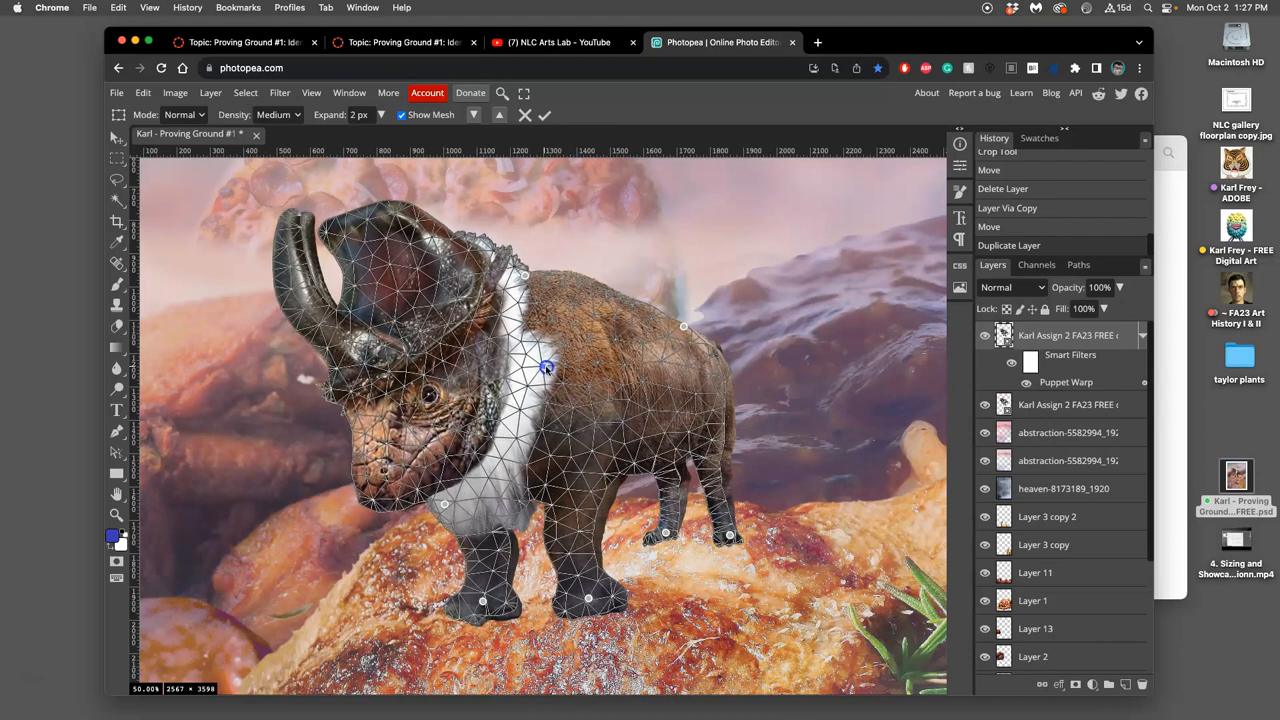
Tip the head forward, return it upright and adjust the hind legs
drag(544, 364, 490, 362)
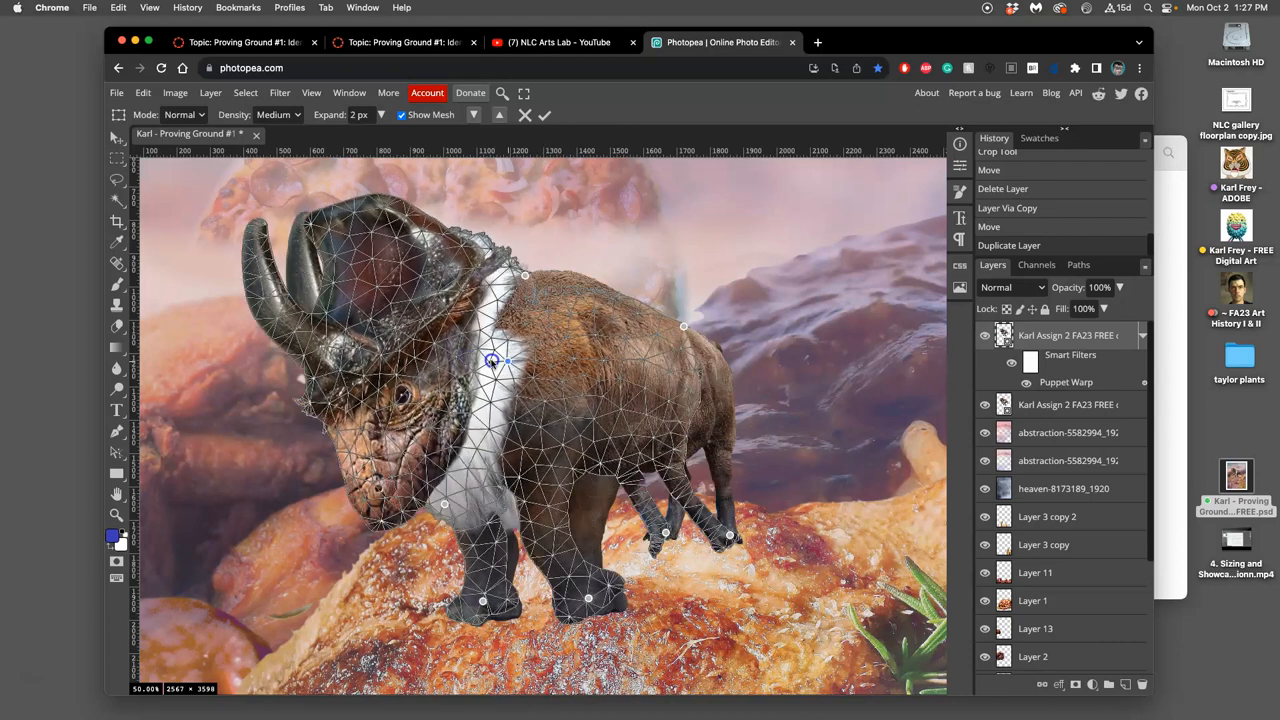
drag(490, 362, 510, 368)
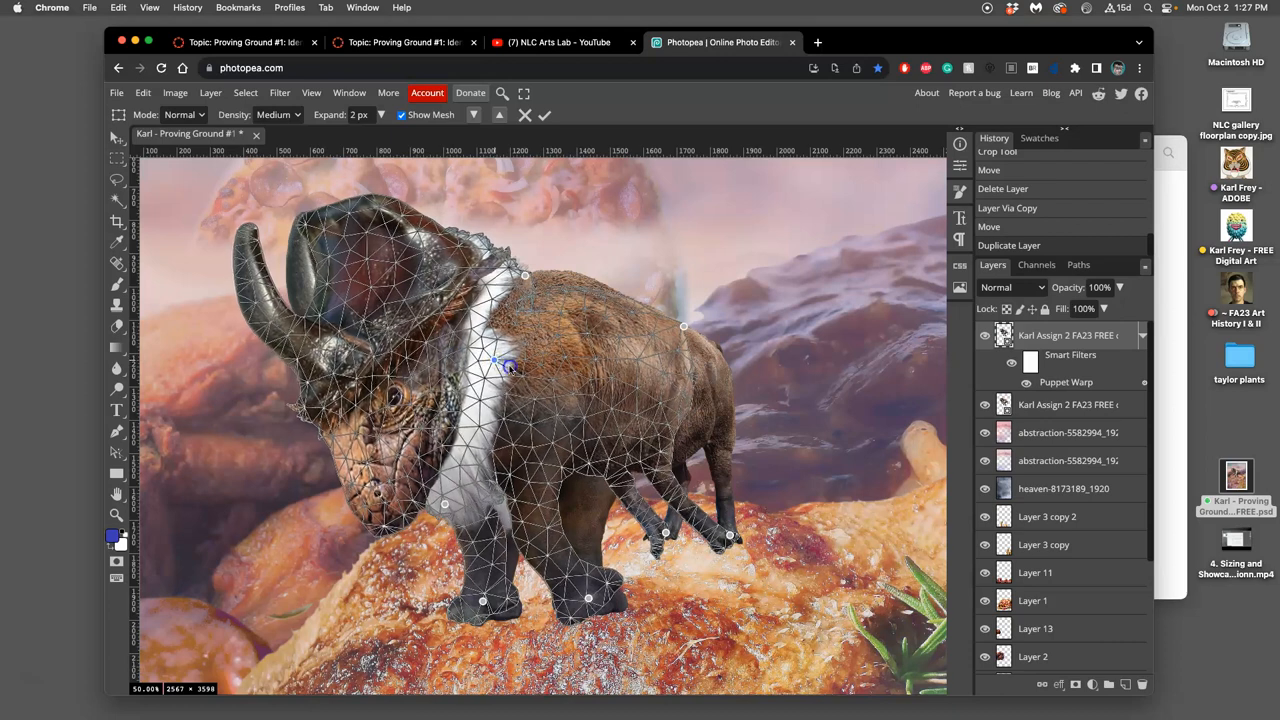
drag(508, 364, 552, 372)
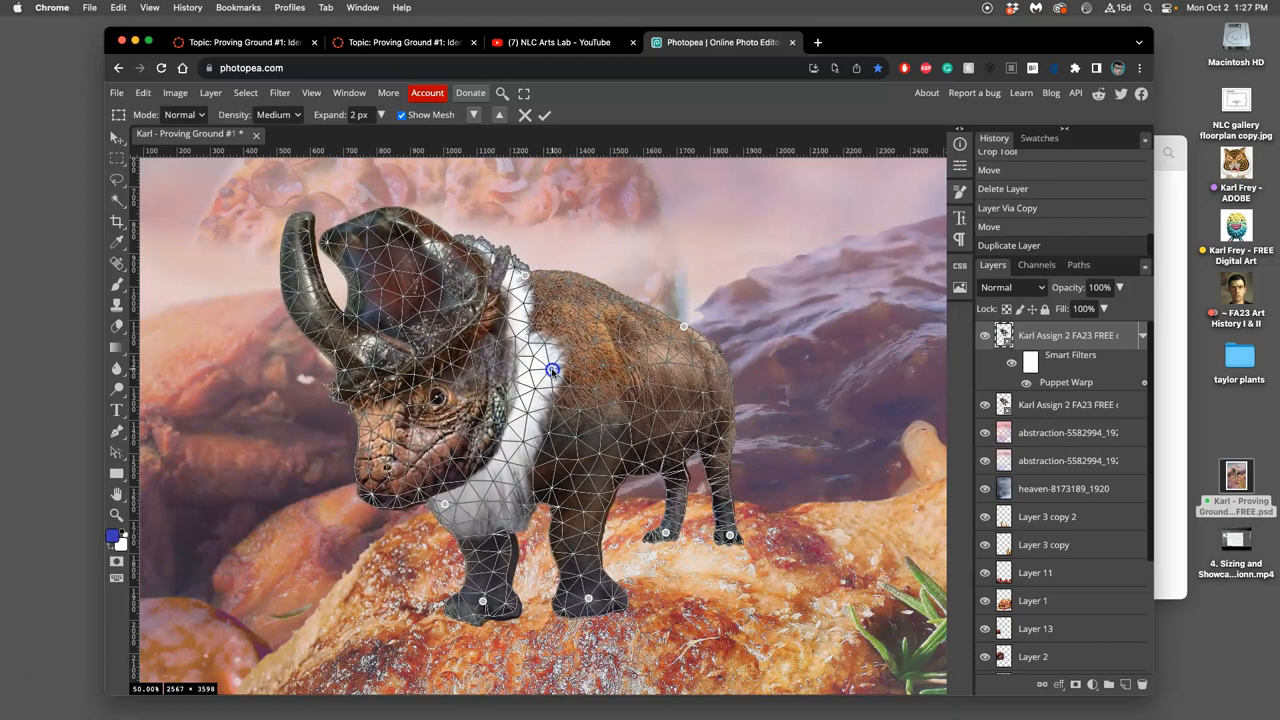
drag(550, 370, 664, 532)
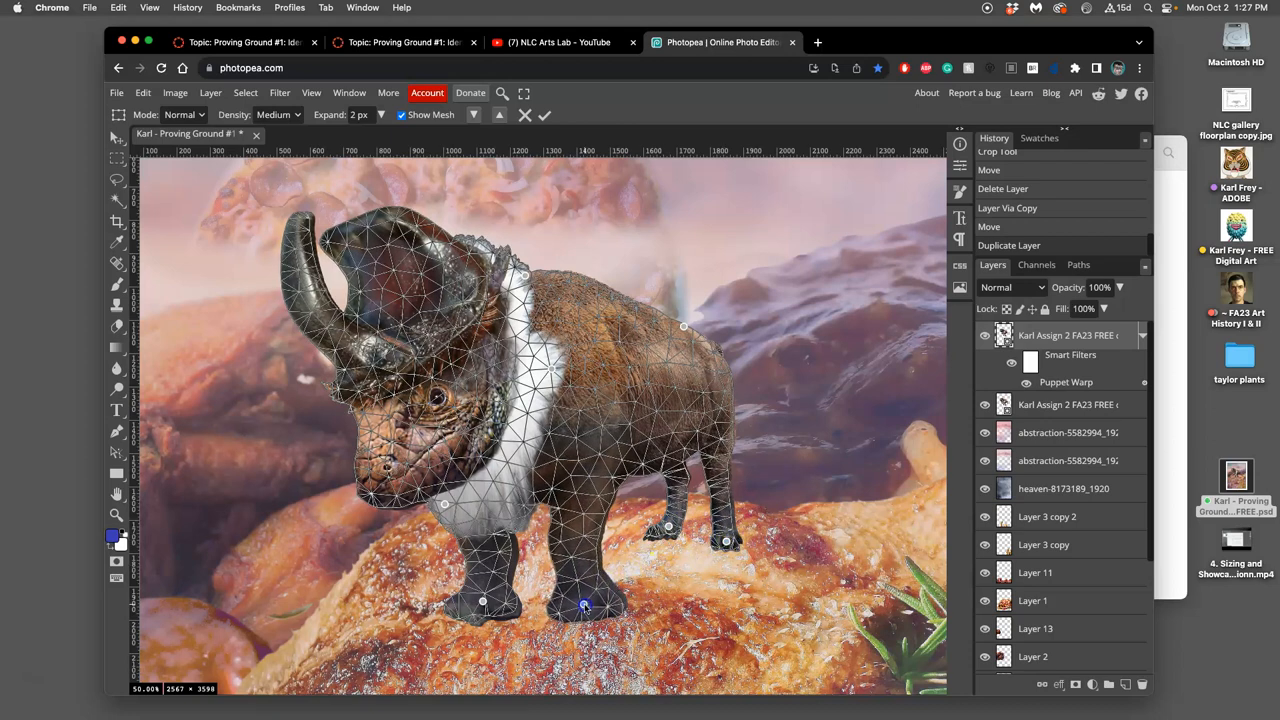
drag(584, 604, 588, 538)
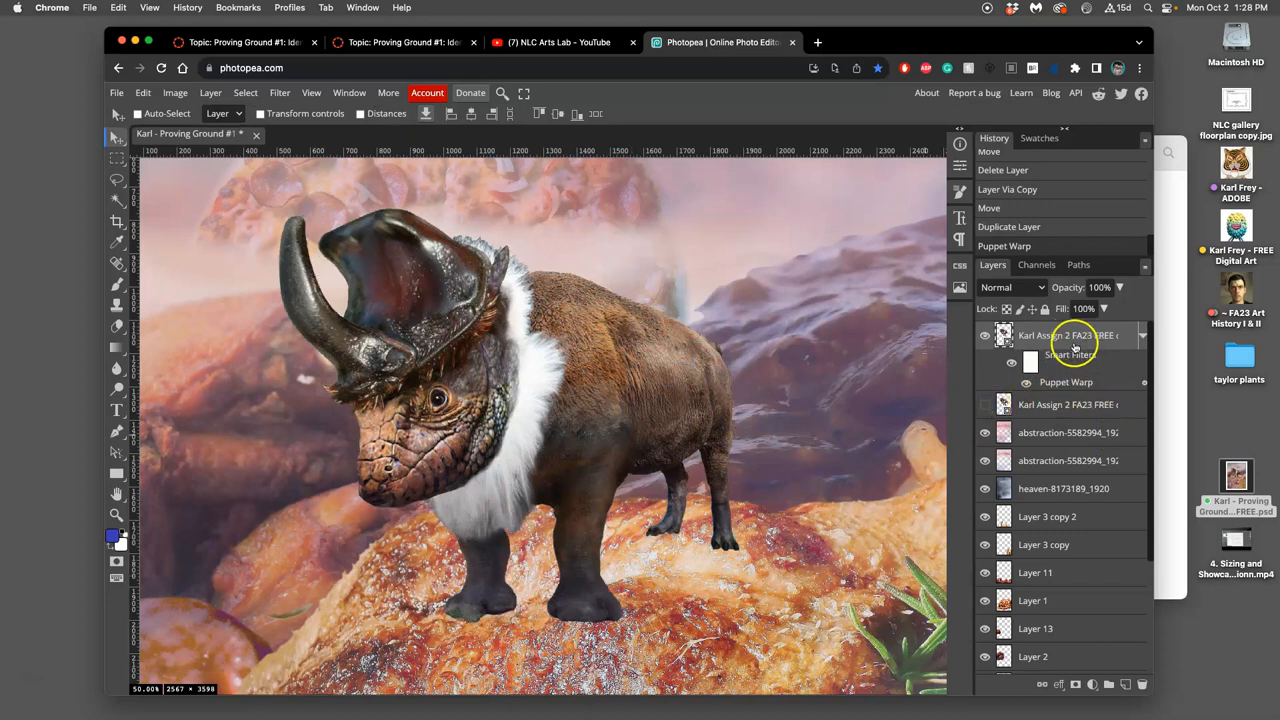
Rasterize the warped bison smart-object layer from its context menu
right_click(1070, 336)
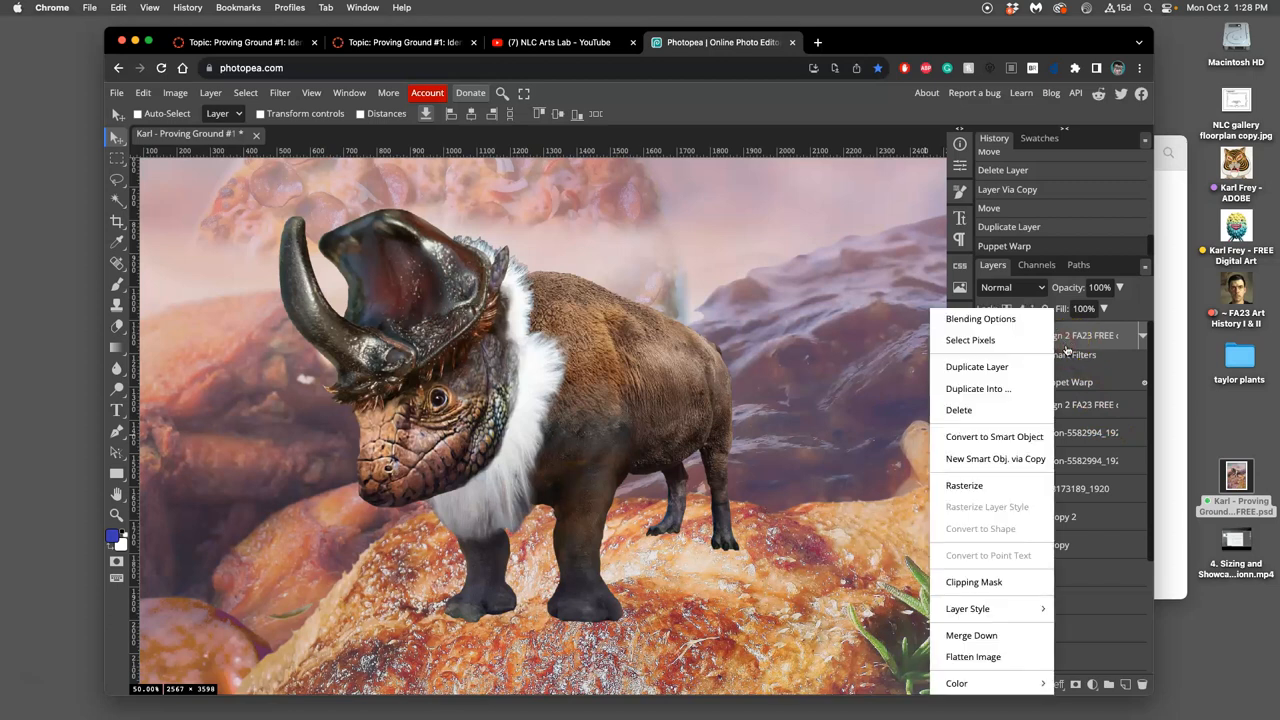
mouse_move(974, 486)
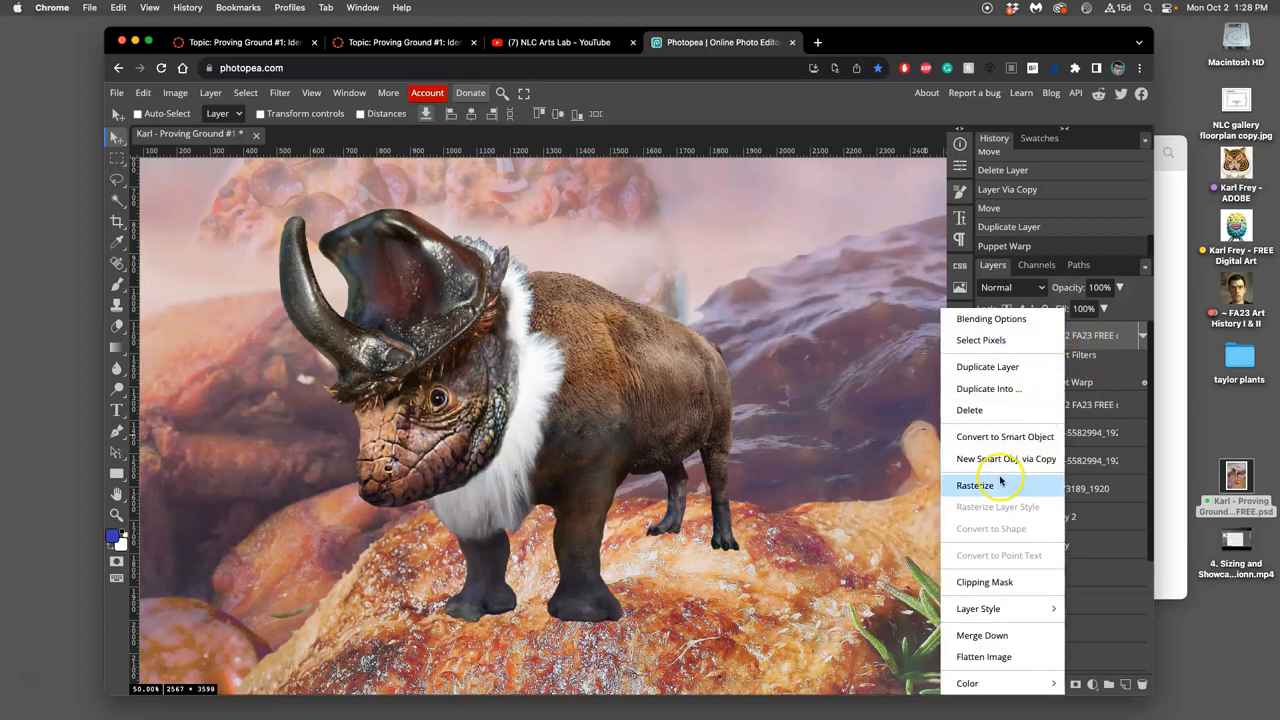
mouse_move(988, 486)
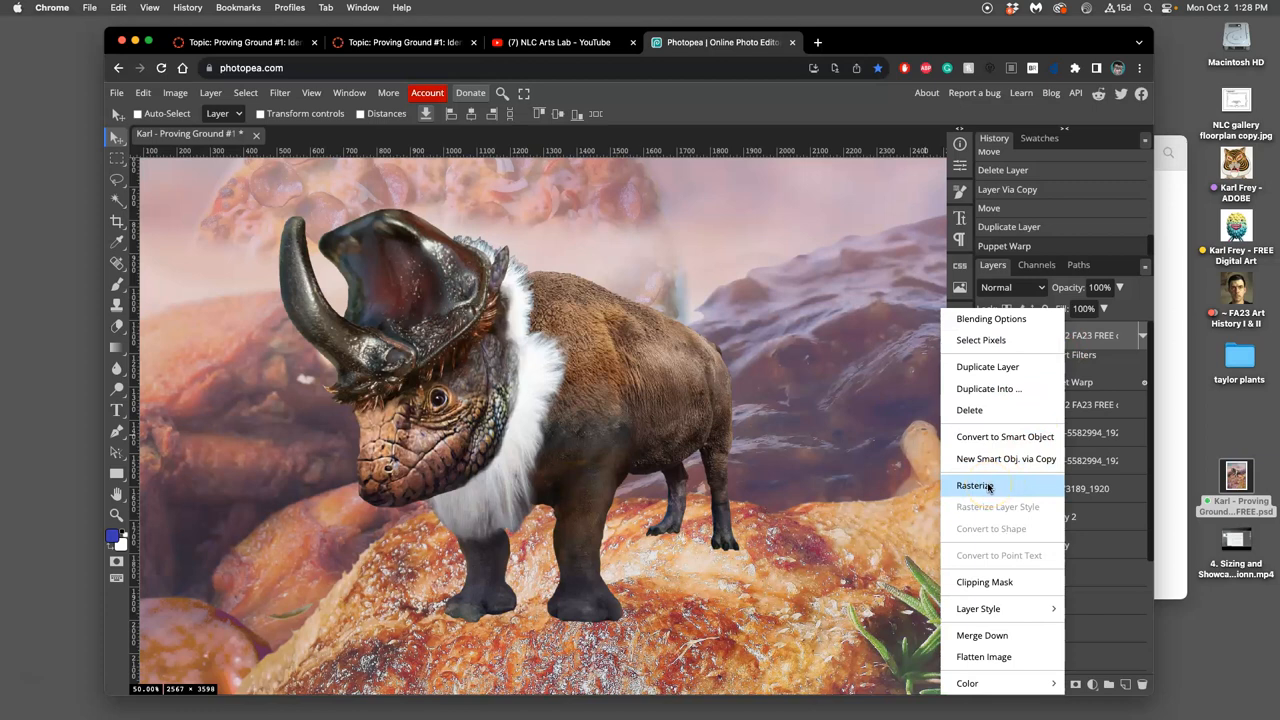
mouse_move(1108, 384)
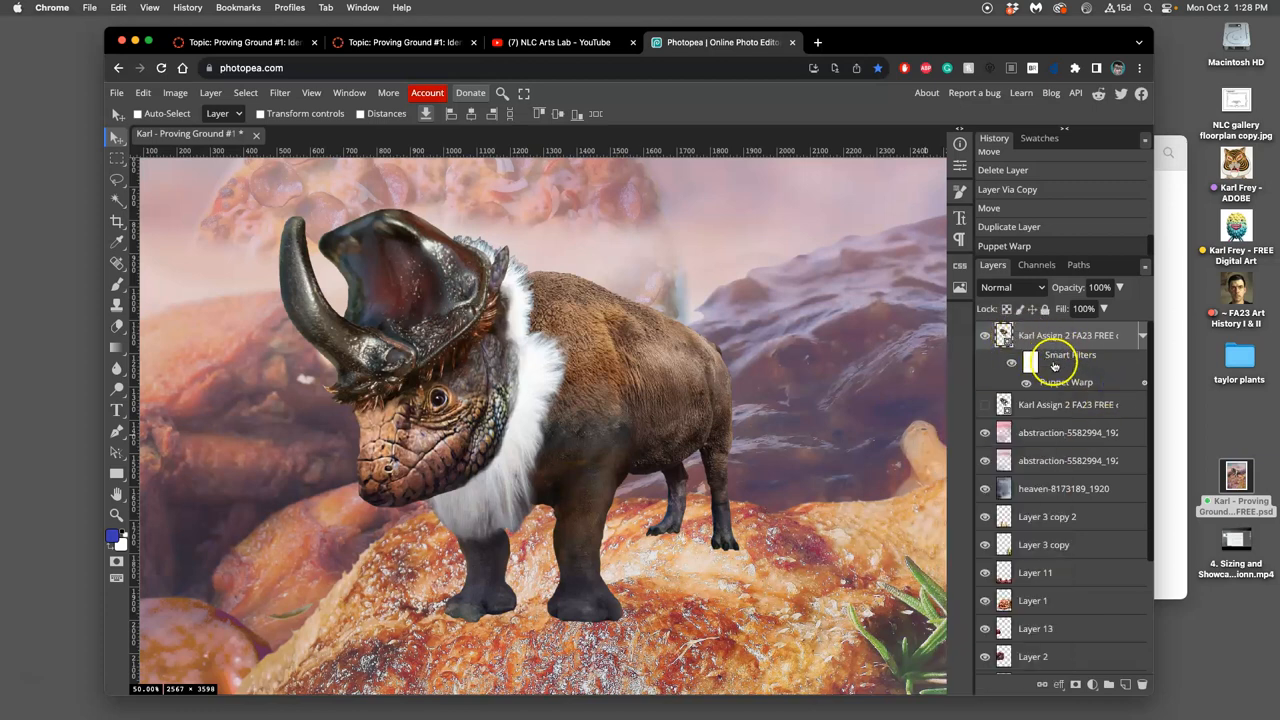
click(1012, 382)
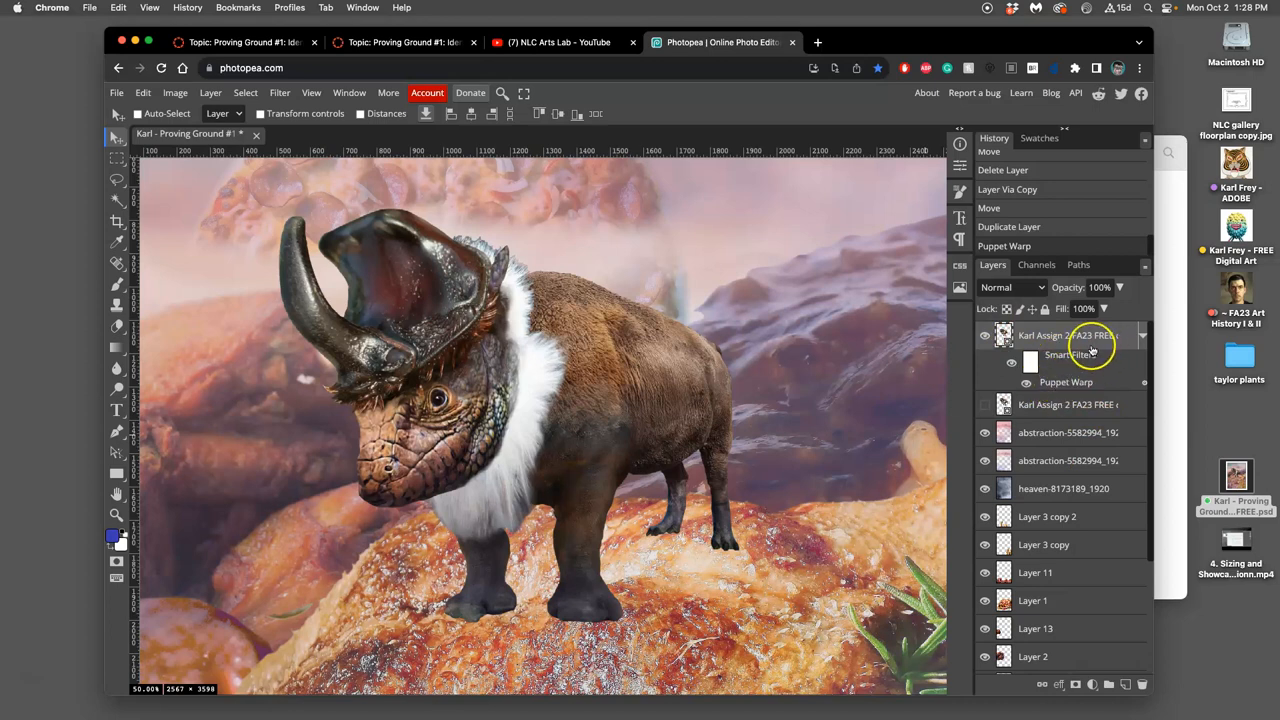
right_click(1064, 336)
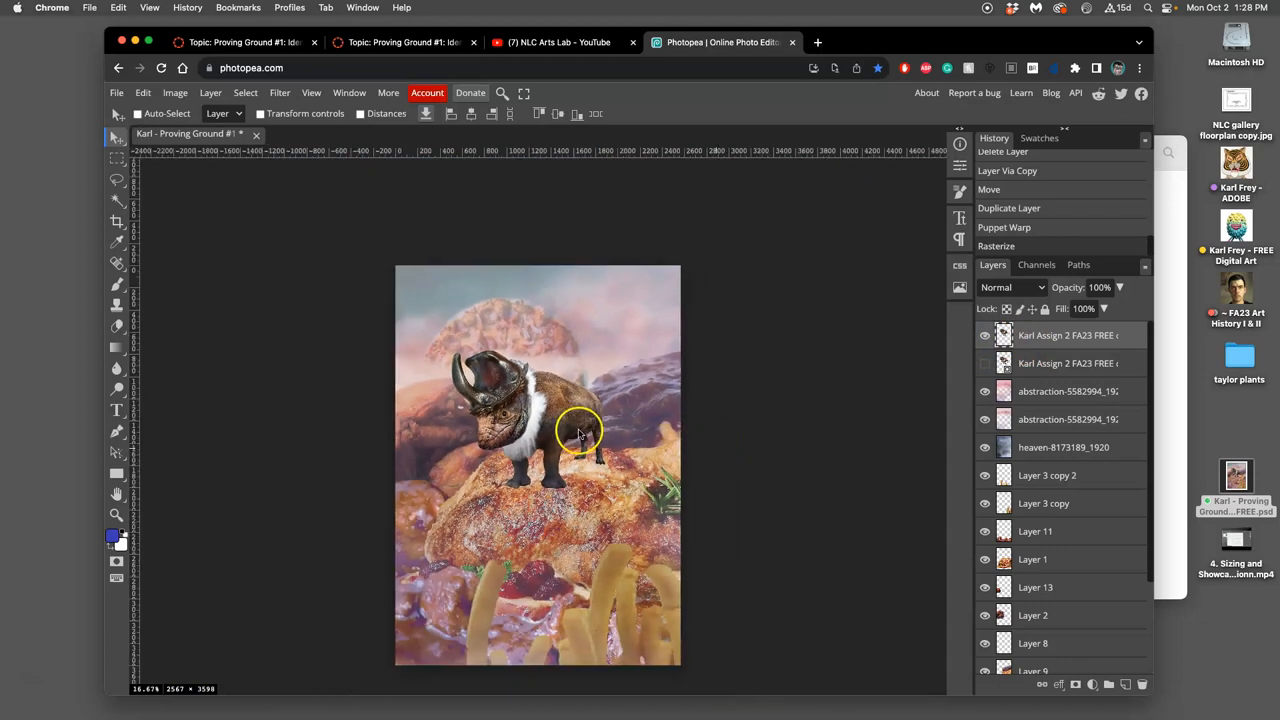
mouse_move(636, 456)
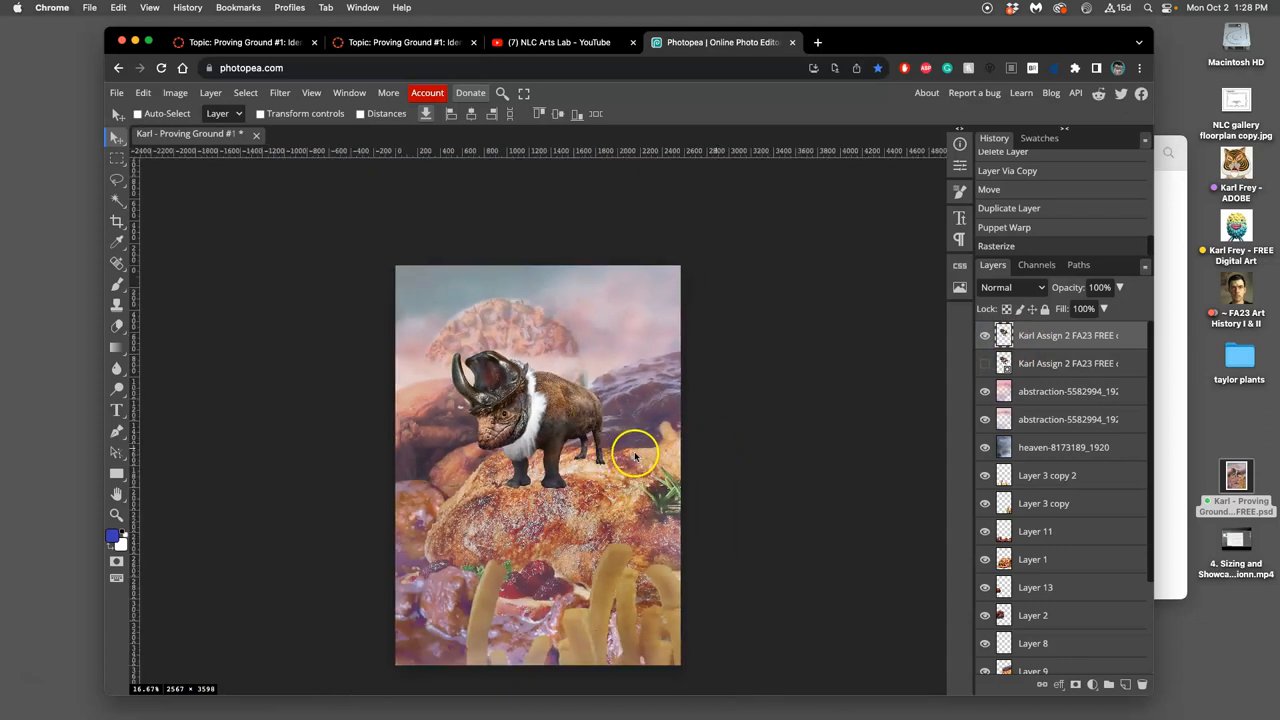
Zoom in on the bison's legs on the rocky food surface
click(138, 112)
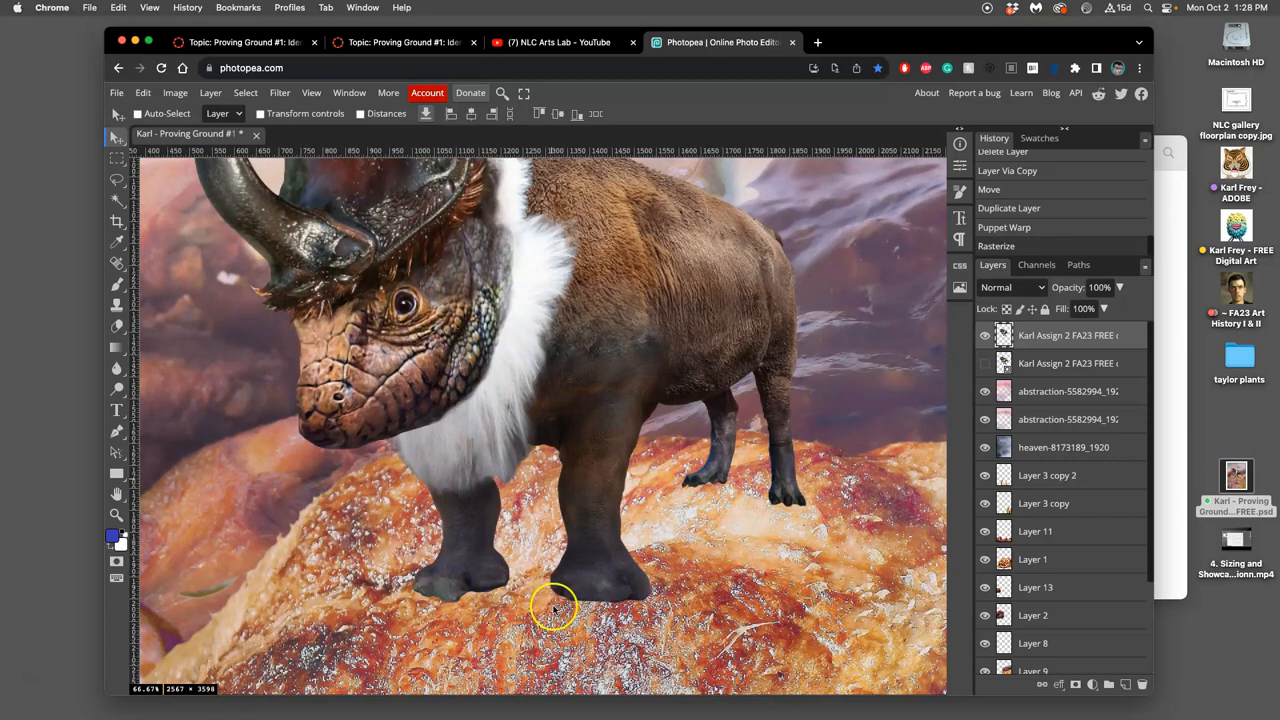
mouse_move(670, 610)
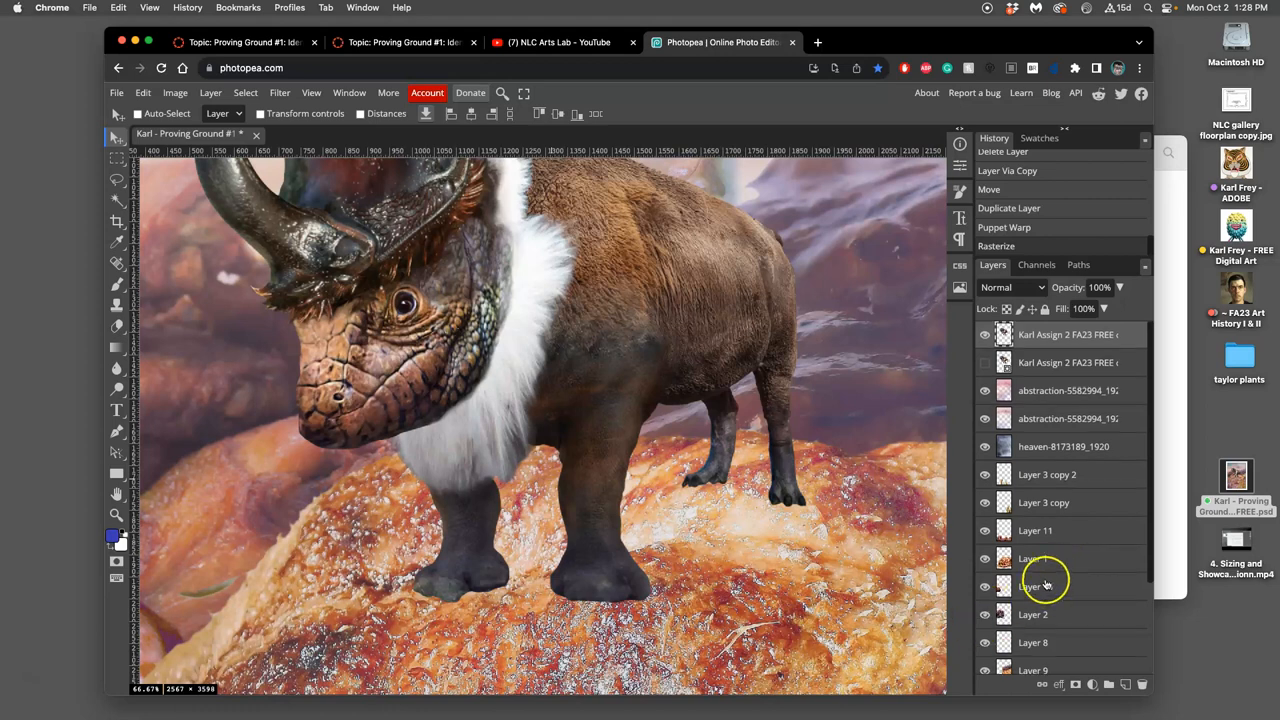
scroll(down, 3)
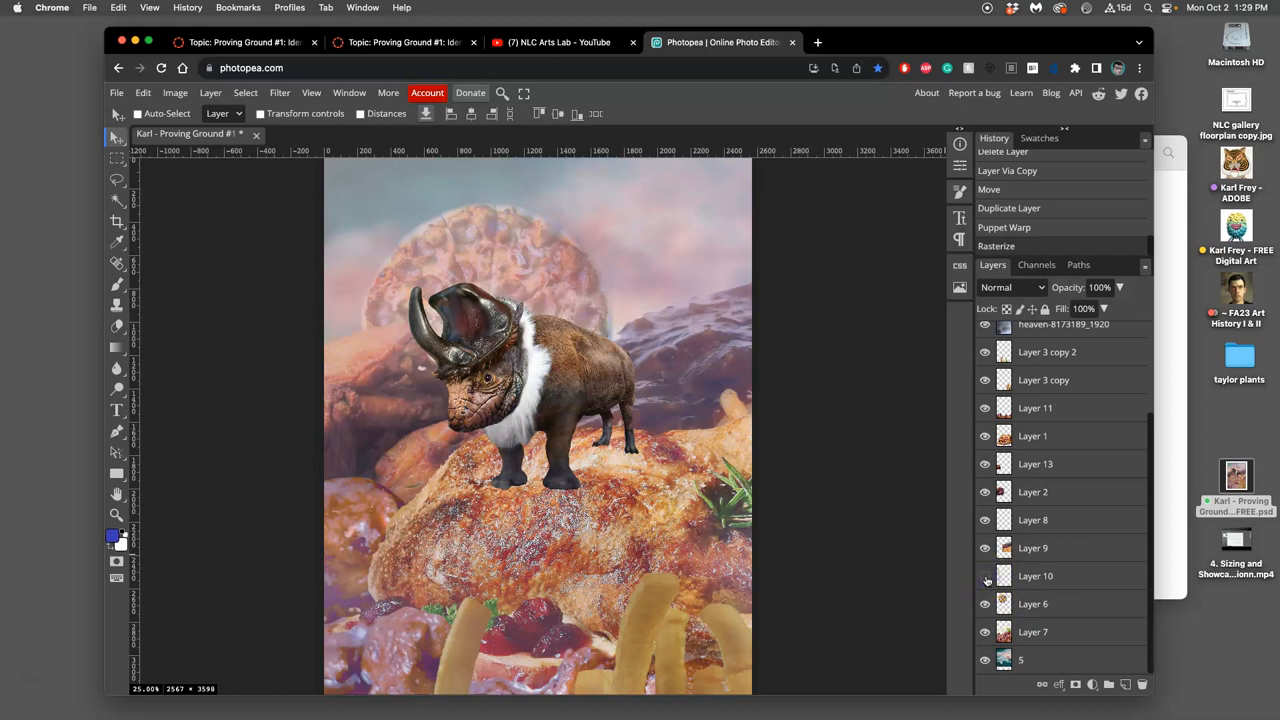
Select Layer 10 and add Layers 6 and 7 to the selection
click(984, 604)
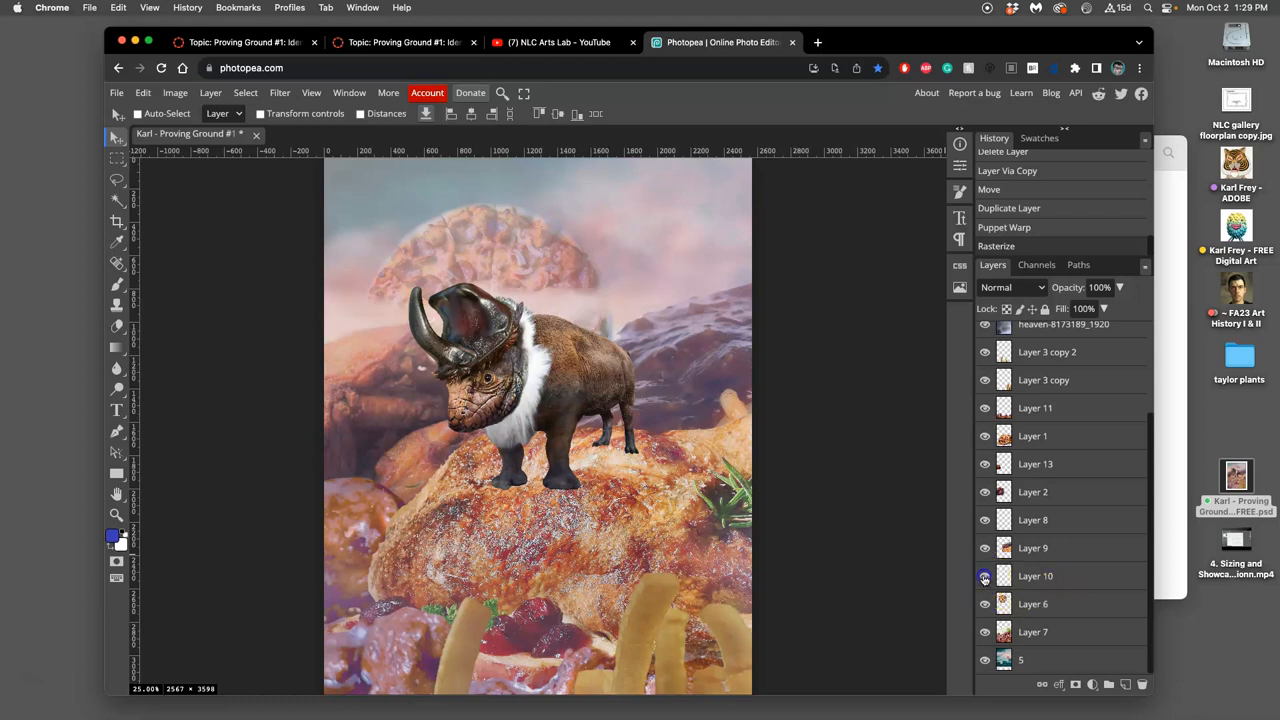
click(984, 576)
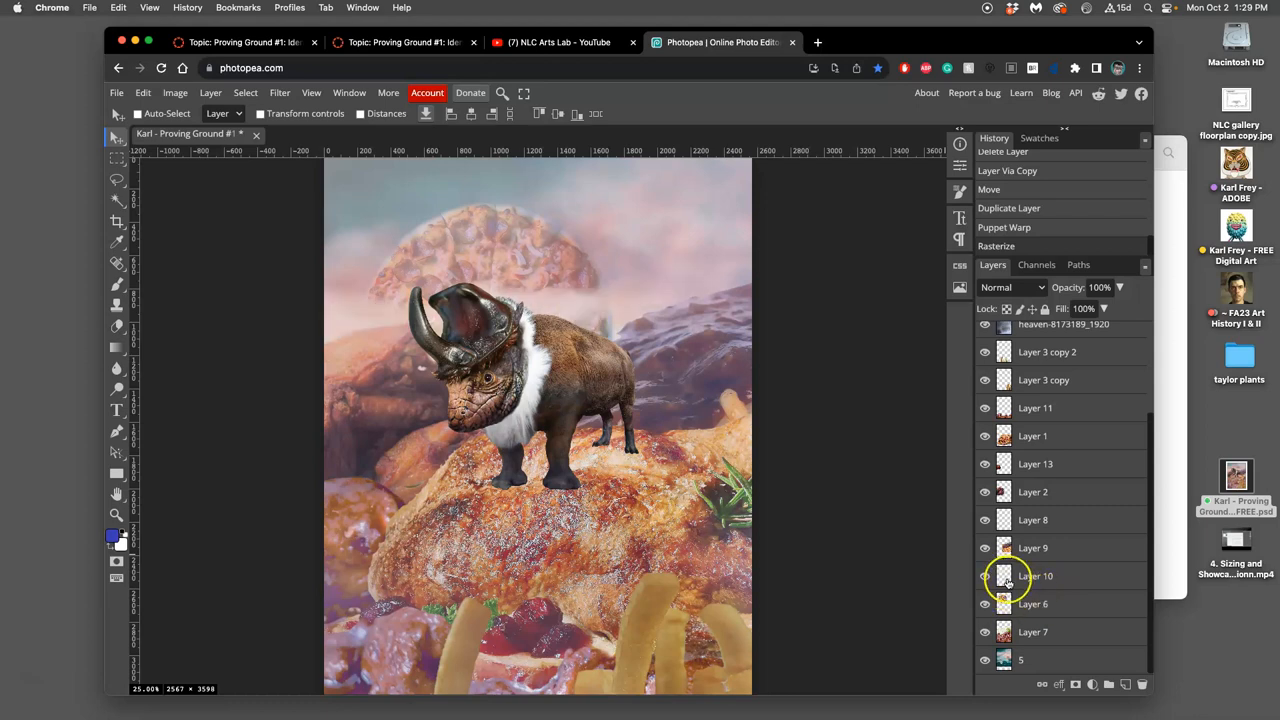
mouse_move(1018, 588)
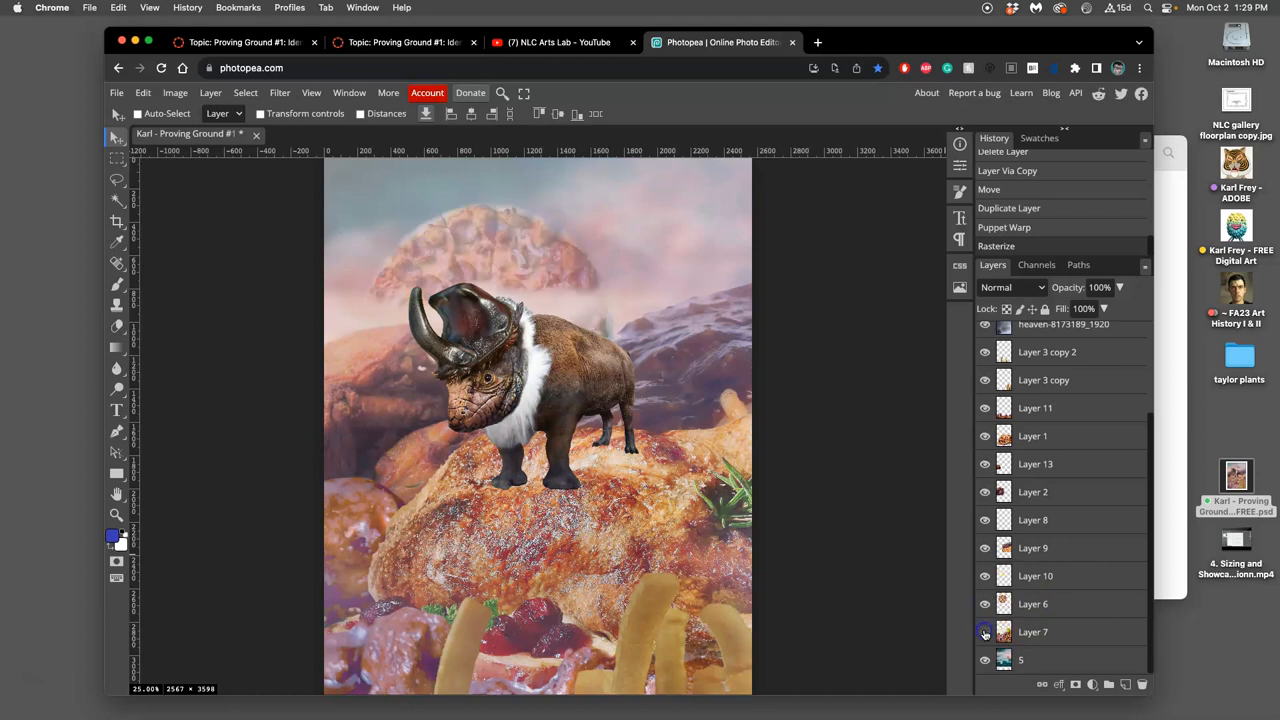
click(984, 660)
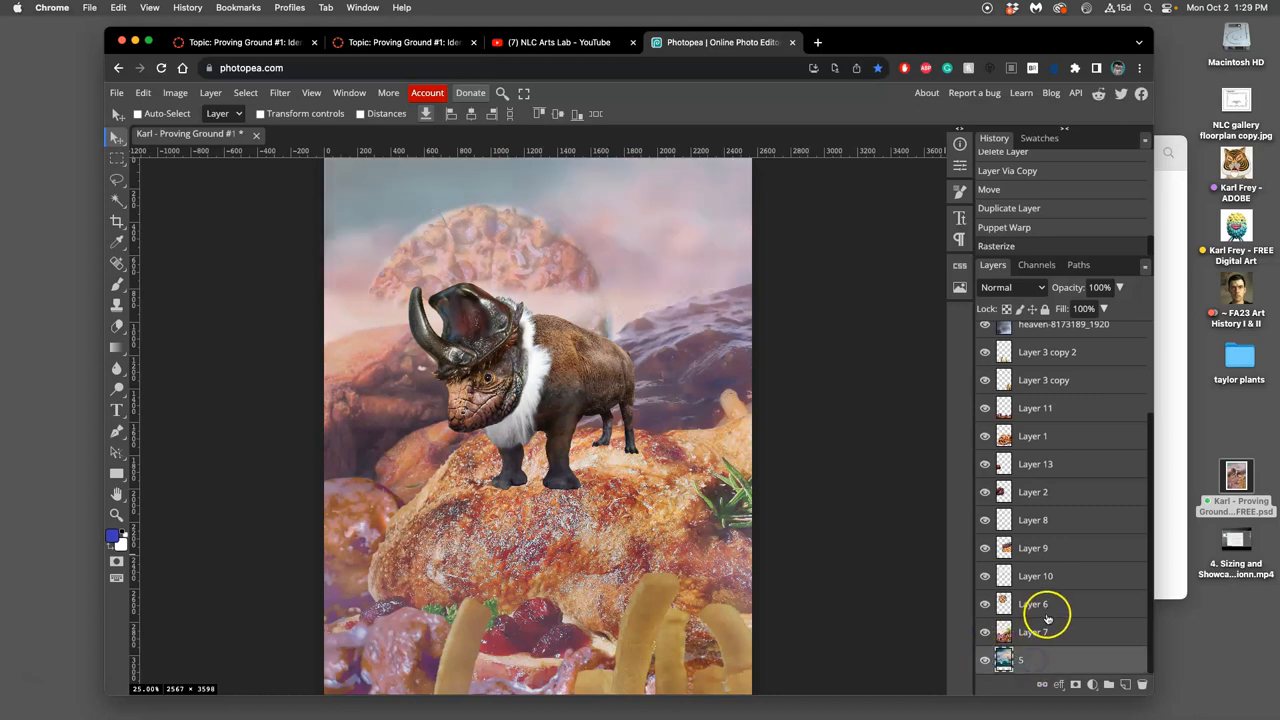
click(1036, 576)
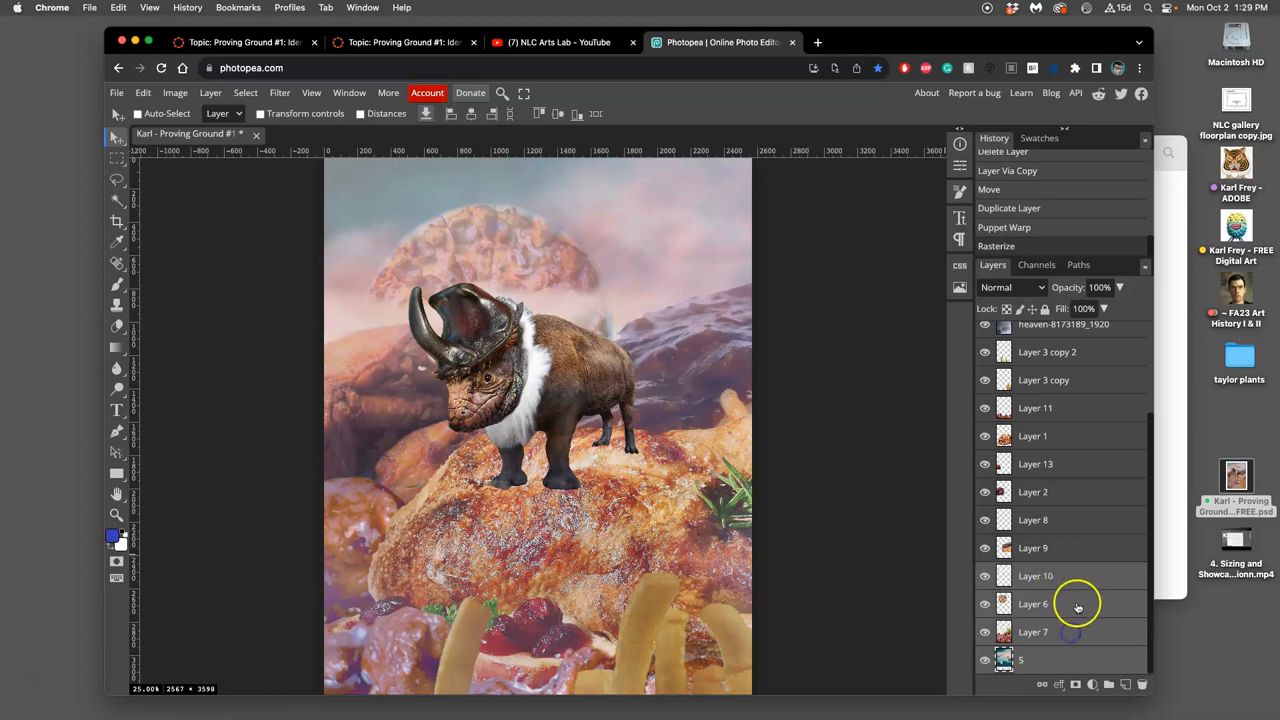
mouse_move(1088, 592)
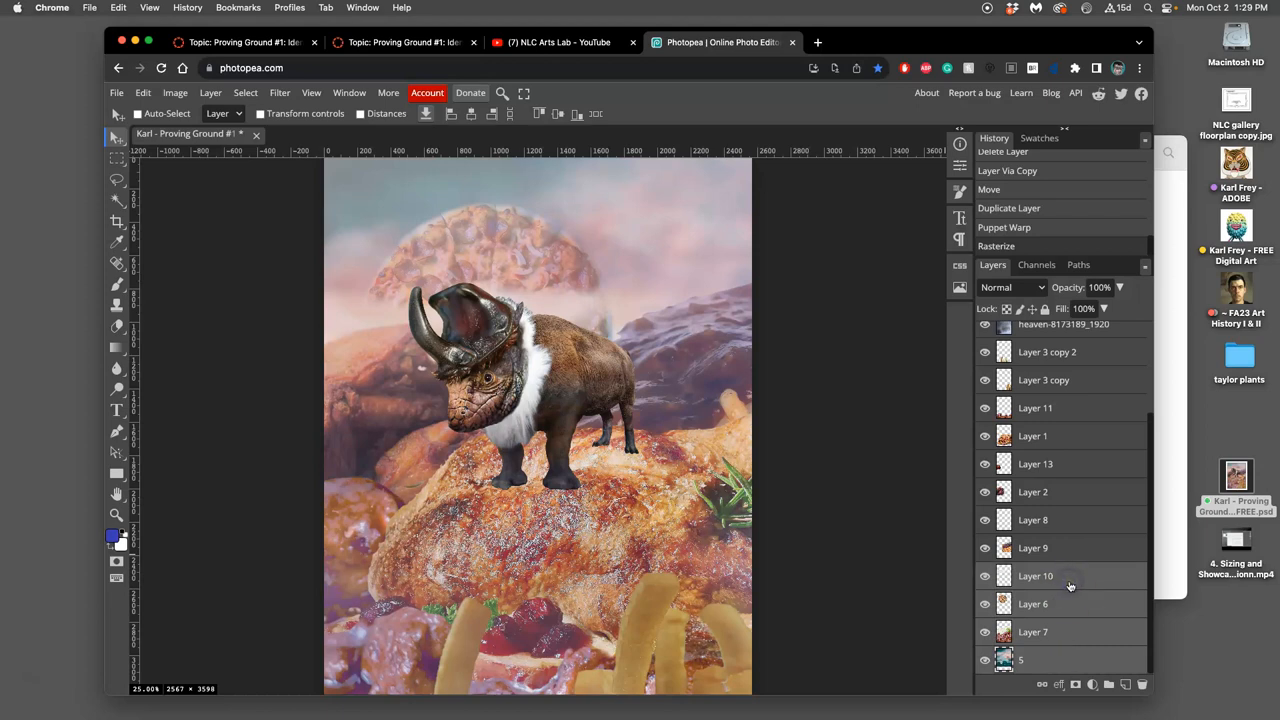
Merge the selected layers into one via Layer > Merge Layers
click(210, 92)
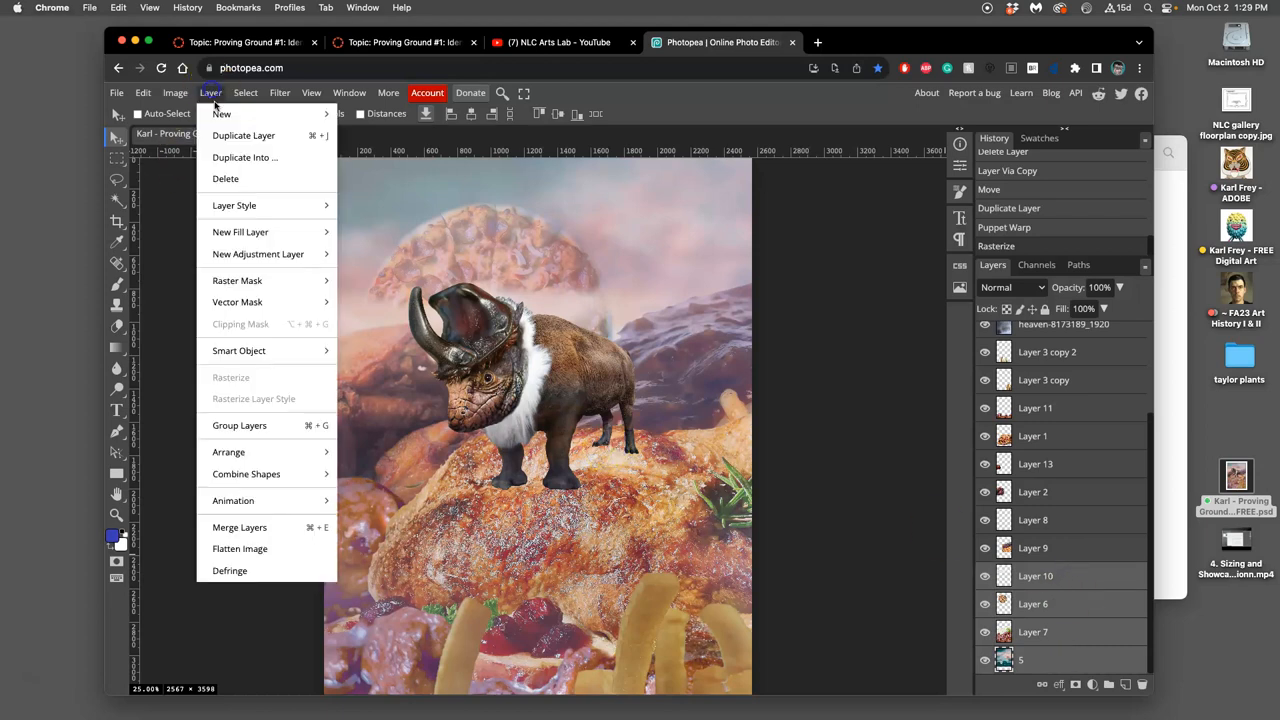
mouse_move(240, 528)
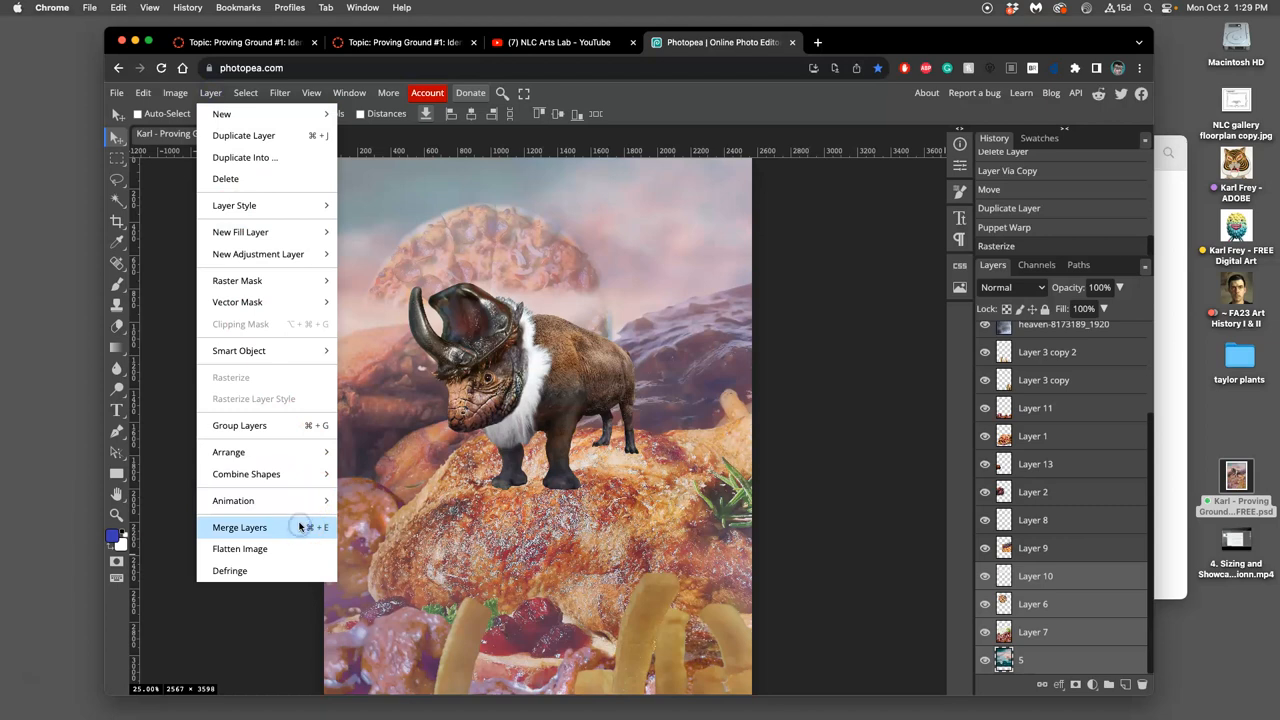
mouse_move(298, 528)
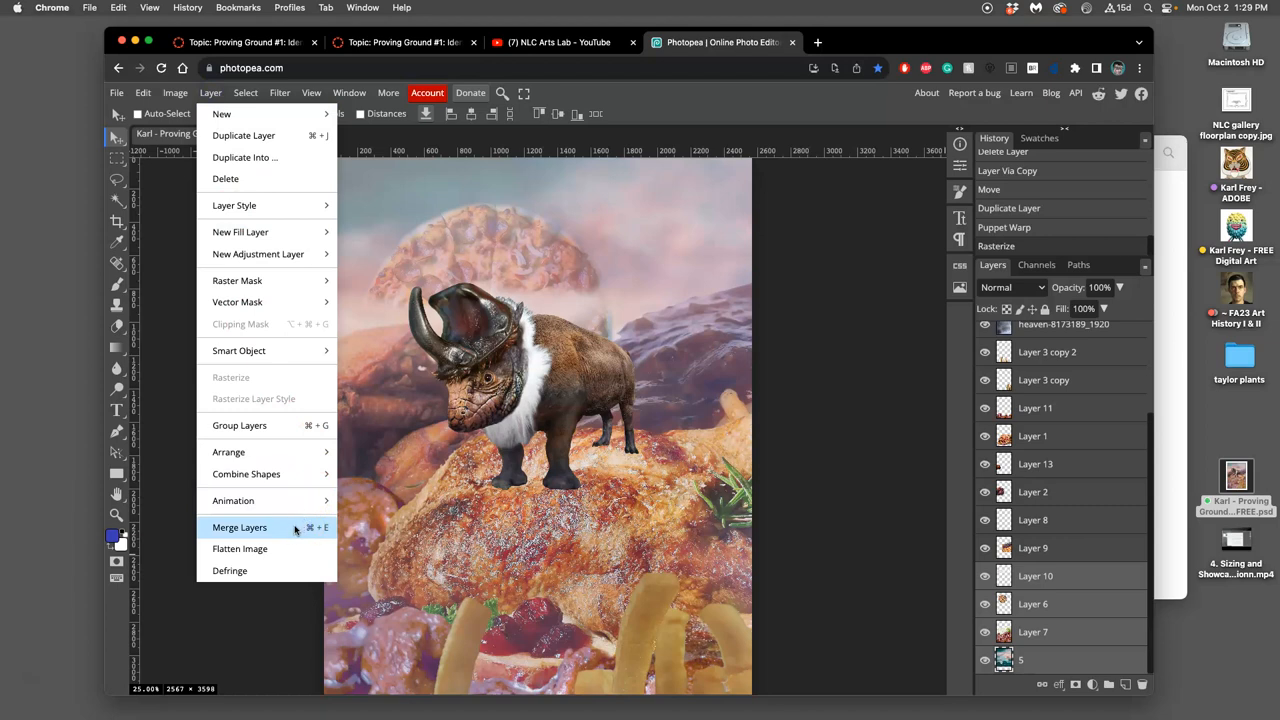
click(240, 528)
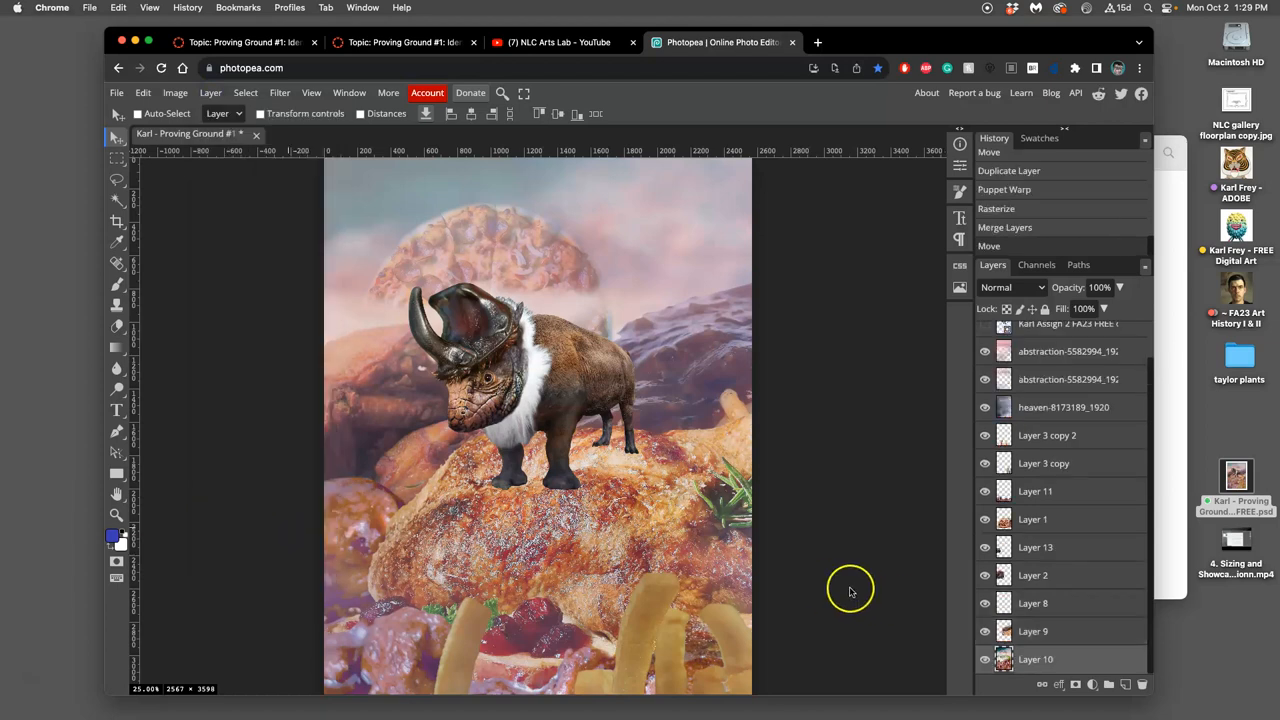
click(984, 660)
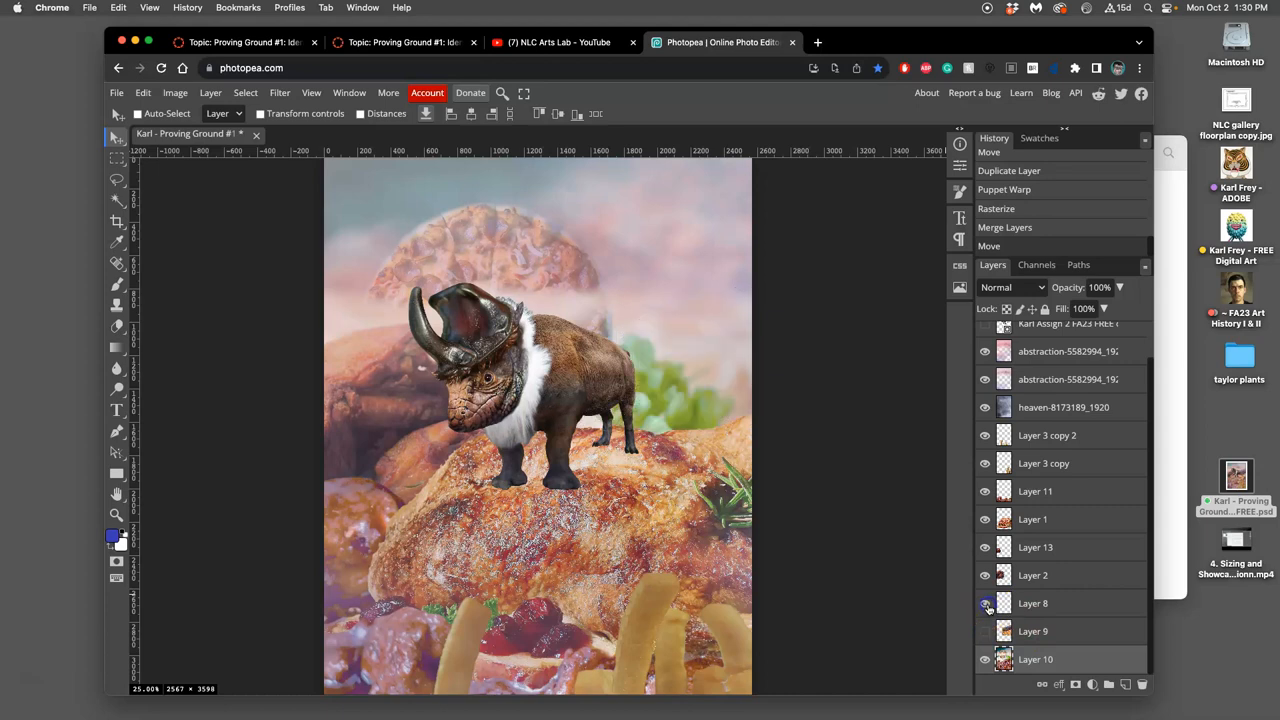
Select Layer 8 for deletion and toggle the visibility of Layer 2, Layer 13, Layer 11 and Layer 3 copy to check them
click(986, 604)
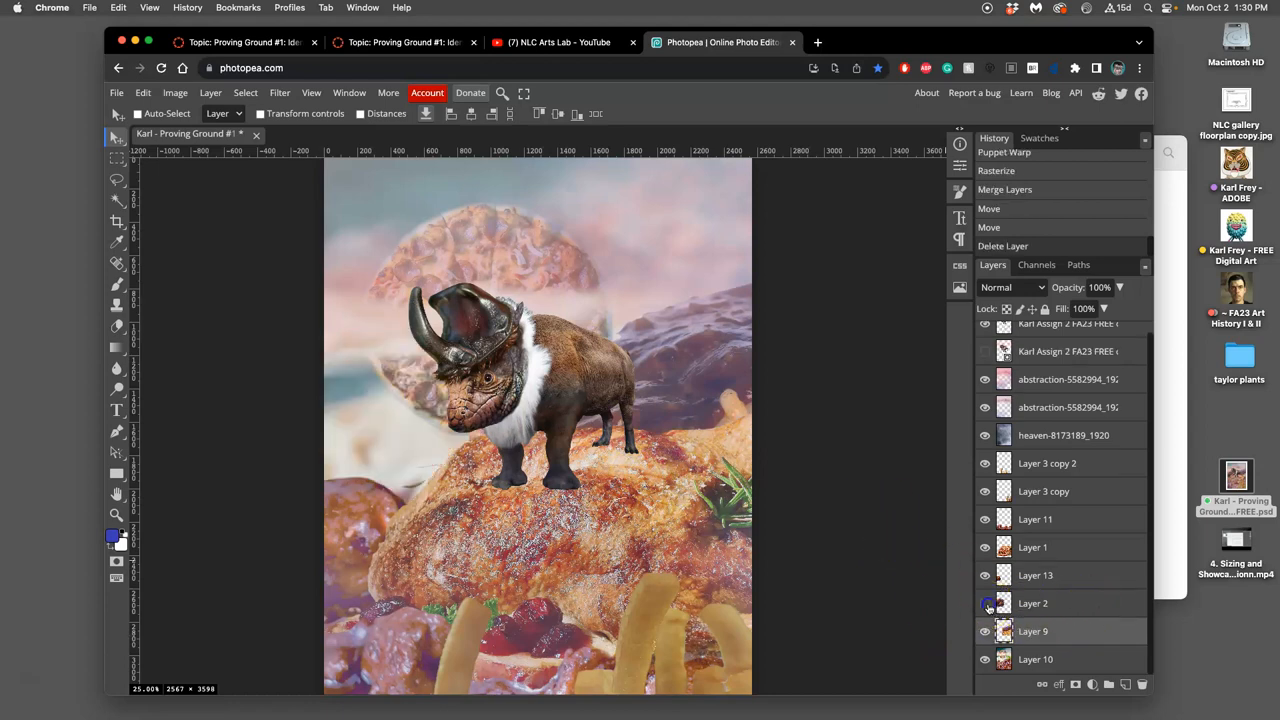
click(984, 576)
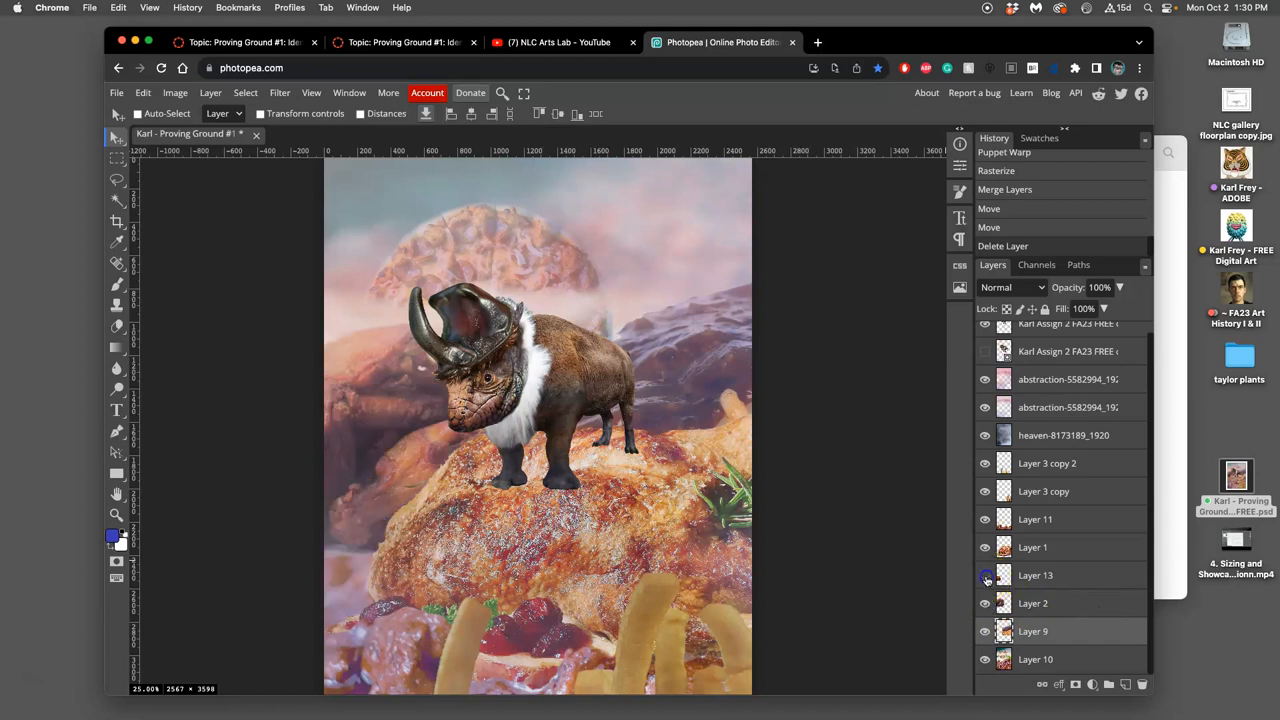
click(984, 548)
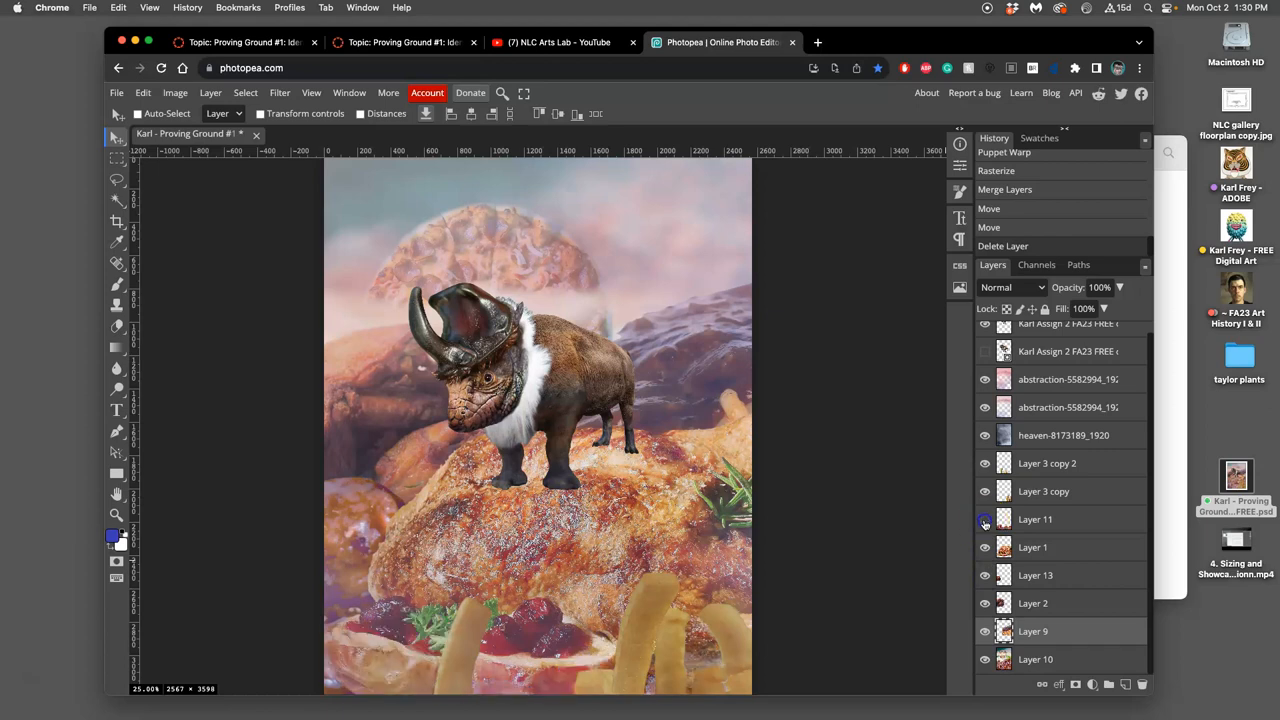
click(984, 492)
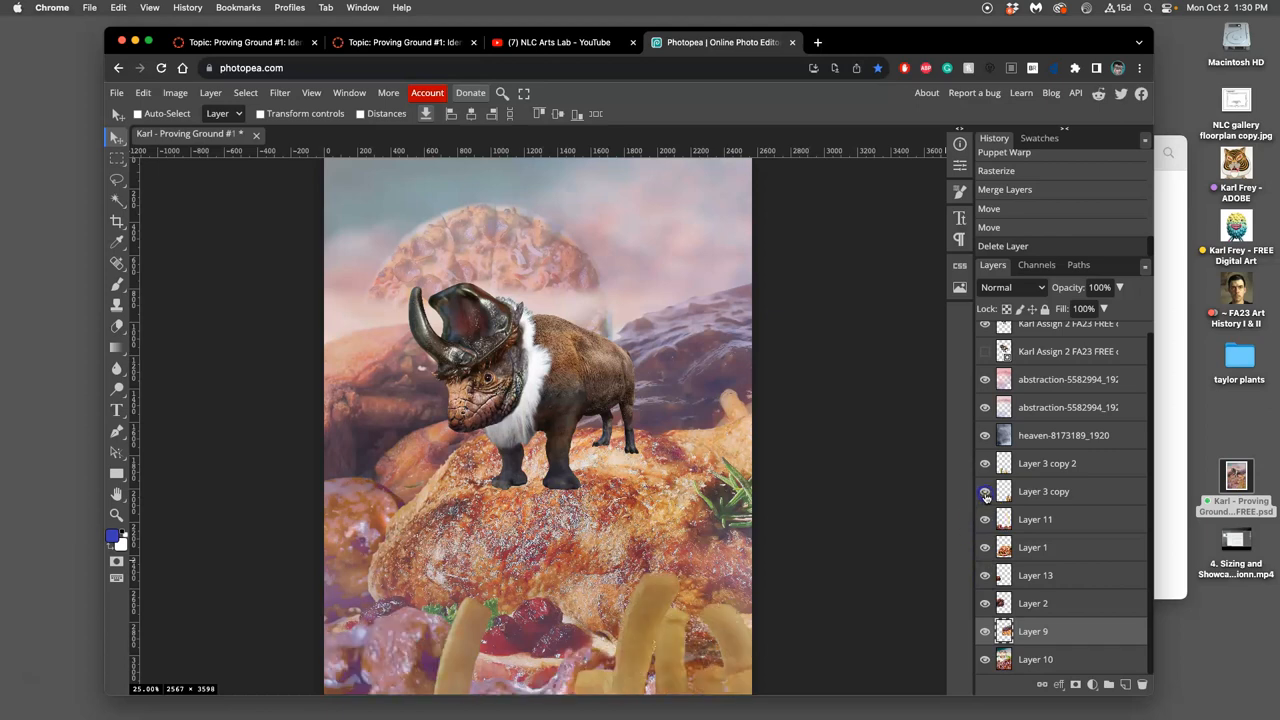
click(984, 464)
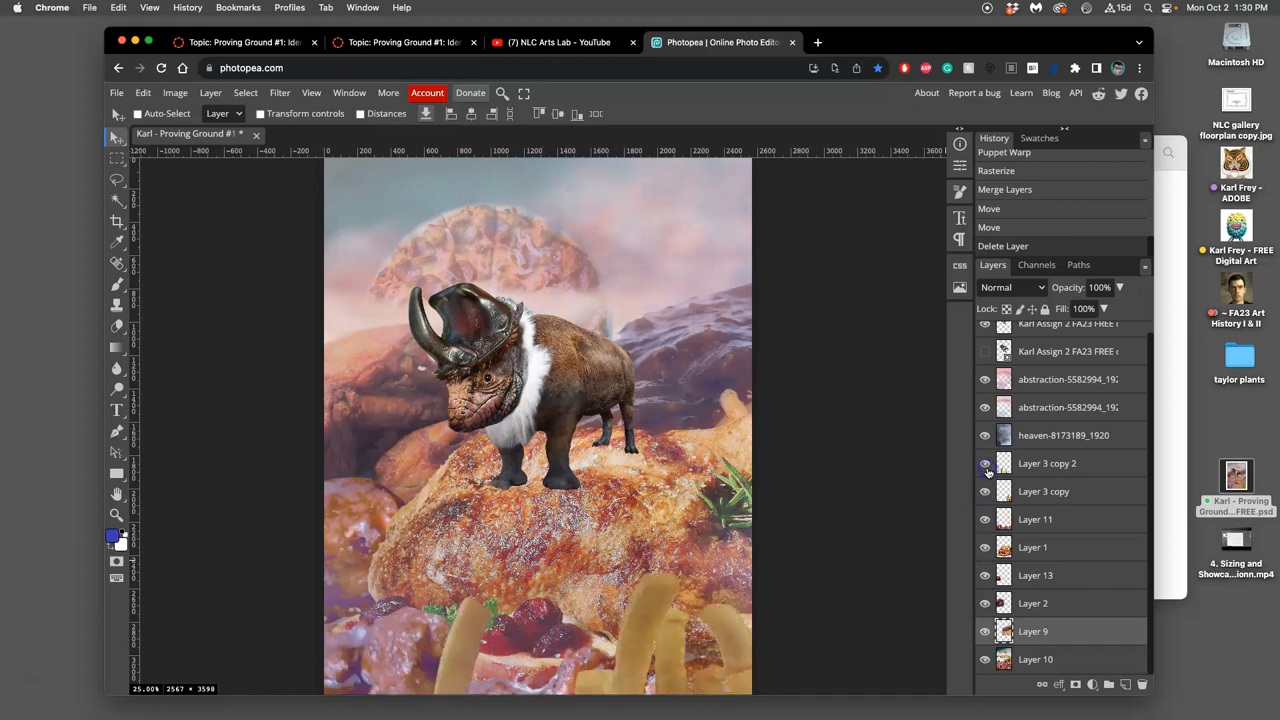
scroll(down, 3)
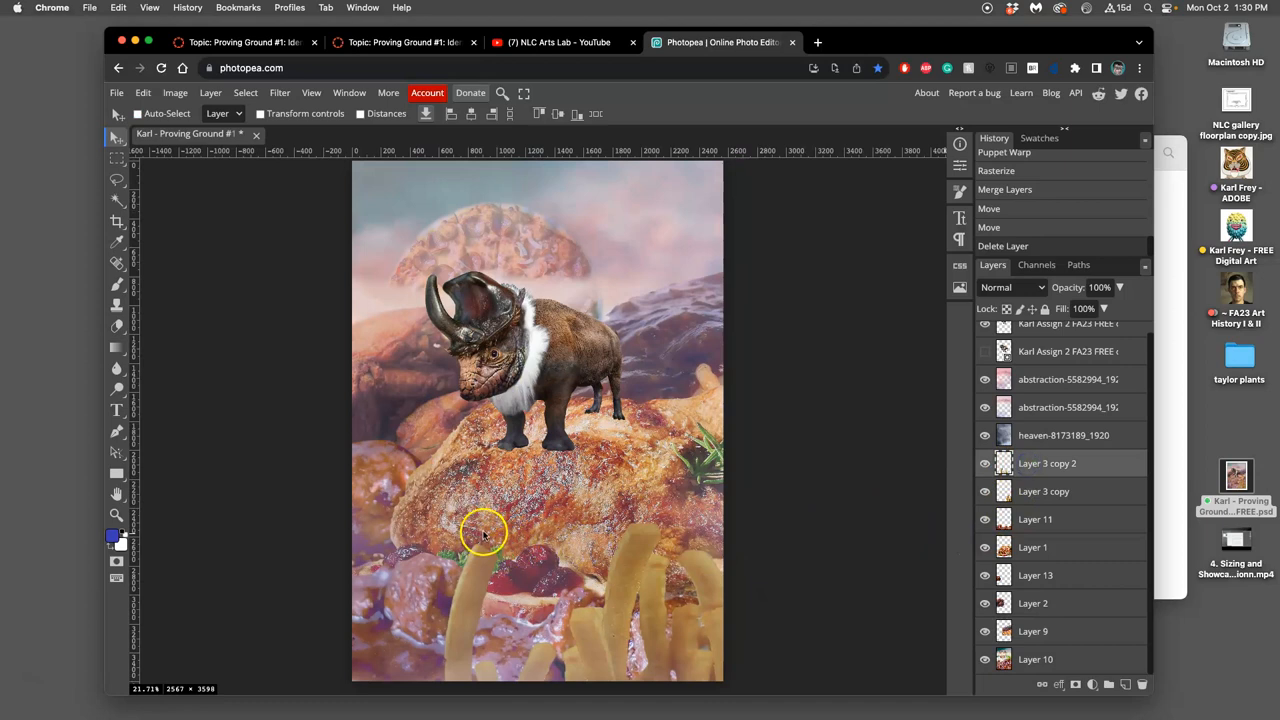
mouse_move(500, 500)
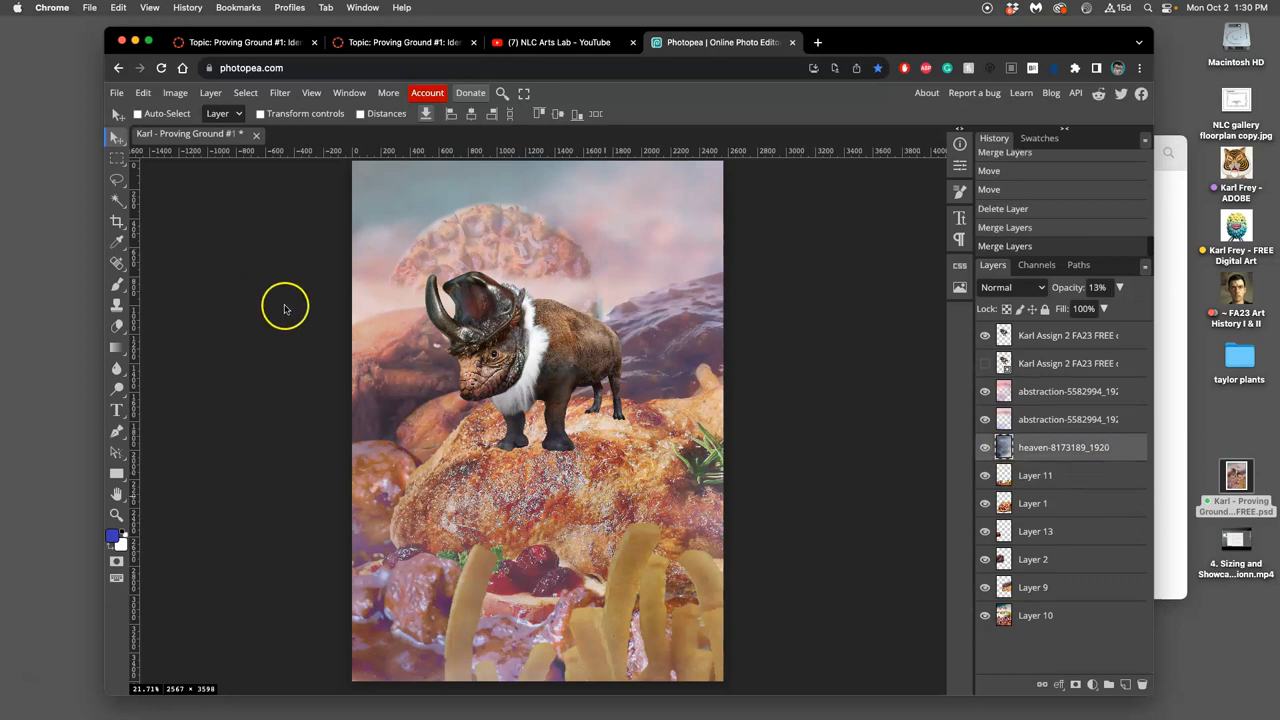
mouse_move(390, 338)
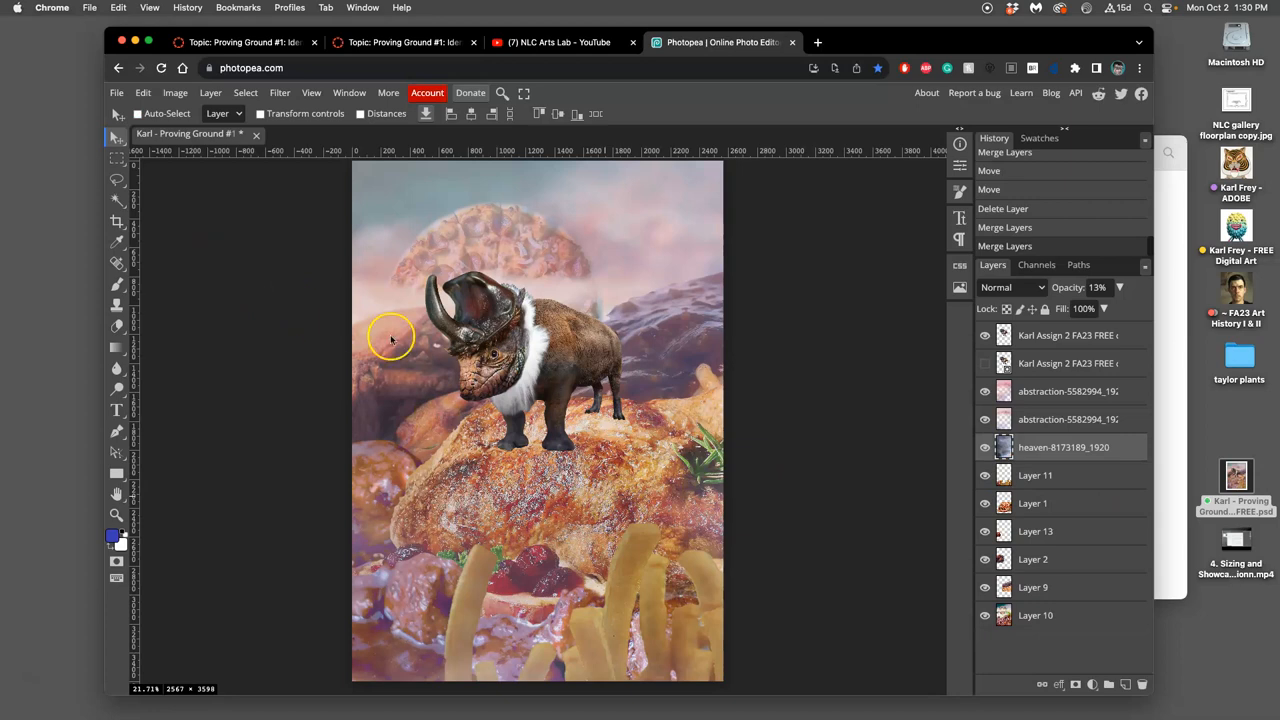
mouse_move(844, 424)
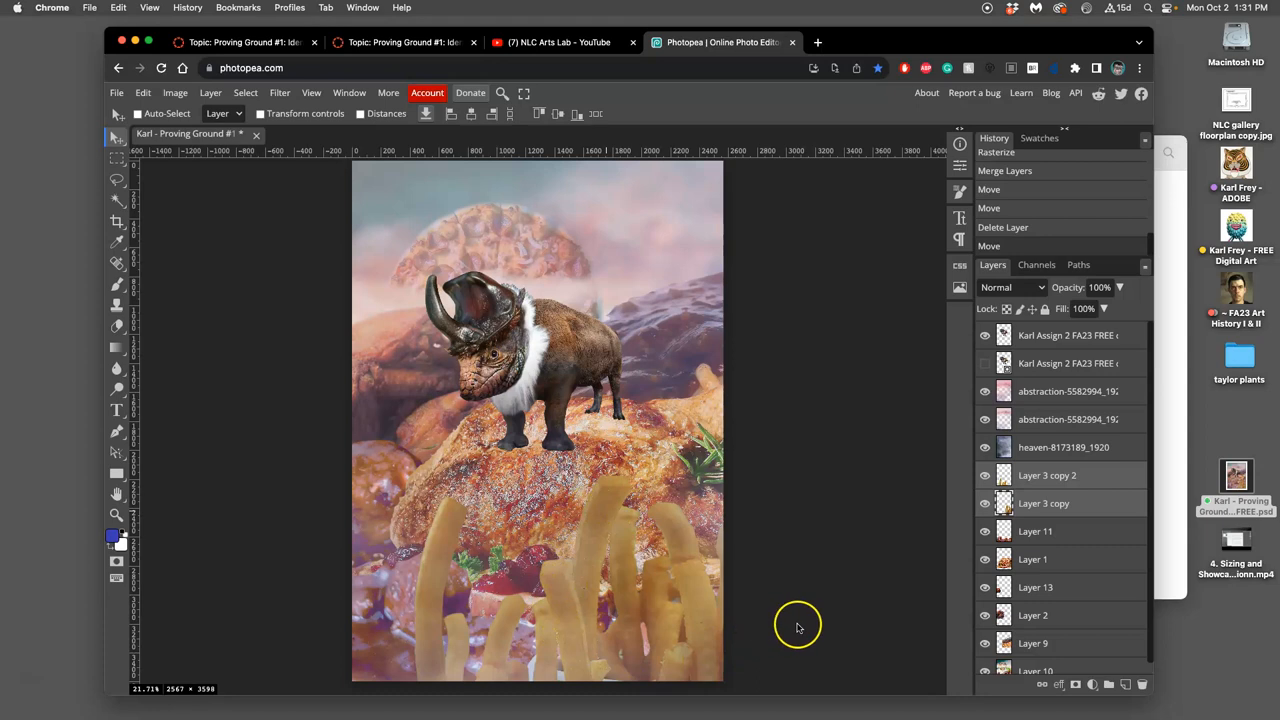
mouse_move(994, 248)
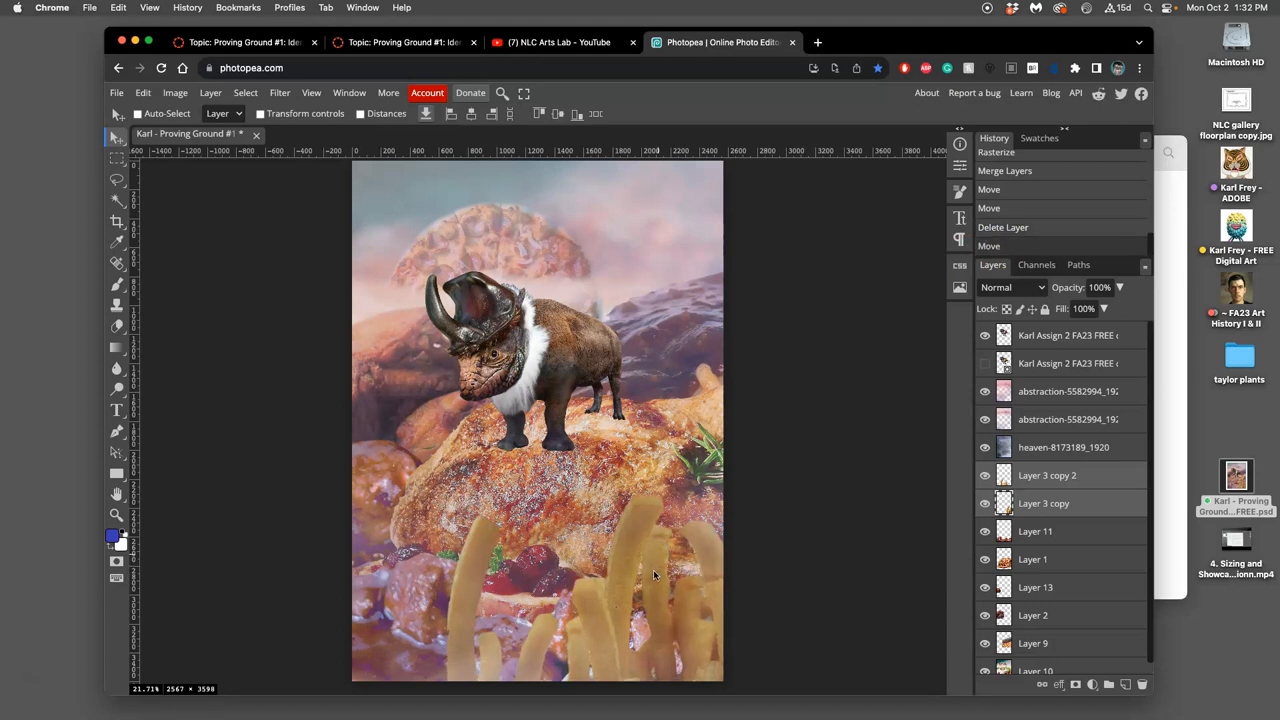
mouse_move(756, 556)
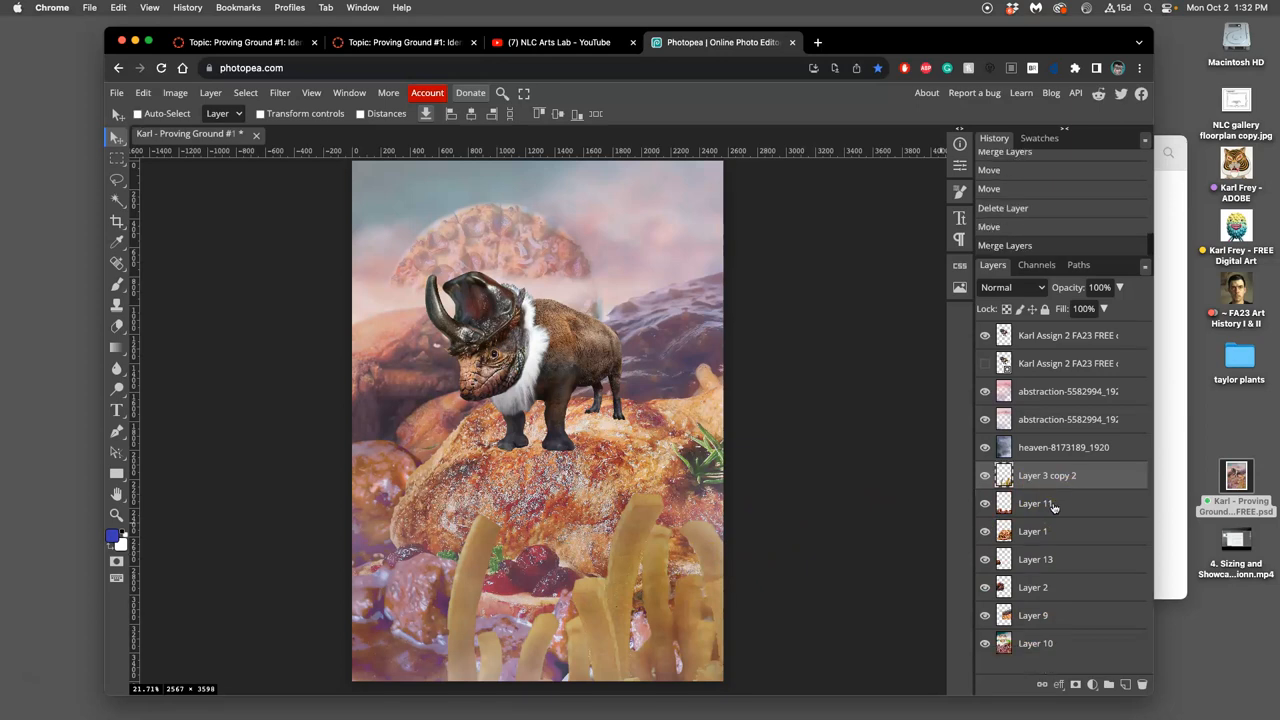
Select the merged fries layer, hide Layer 11 to judge its effect, then select Layer 11 for removal
click(1048, 476)
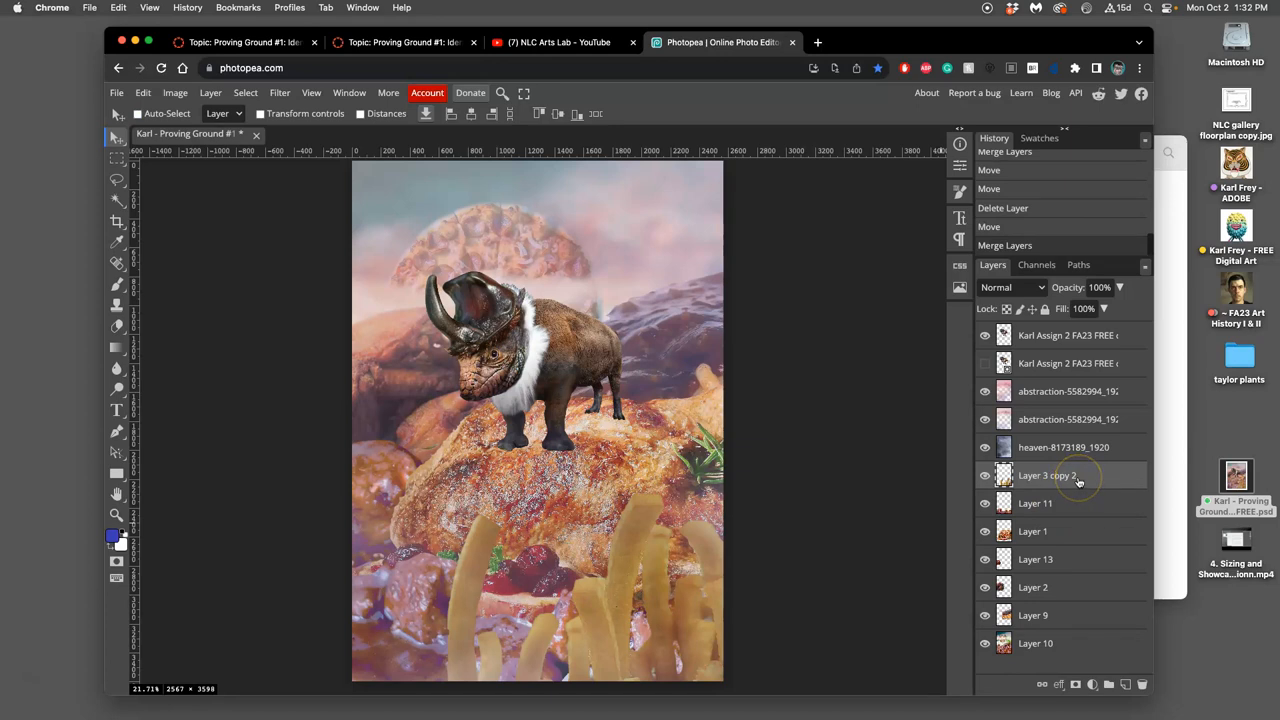
click(984, 532)
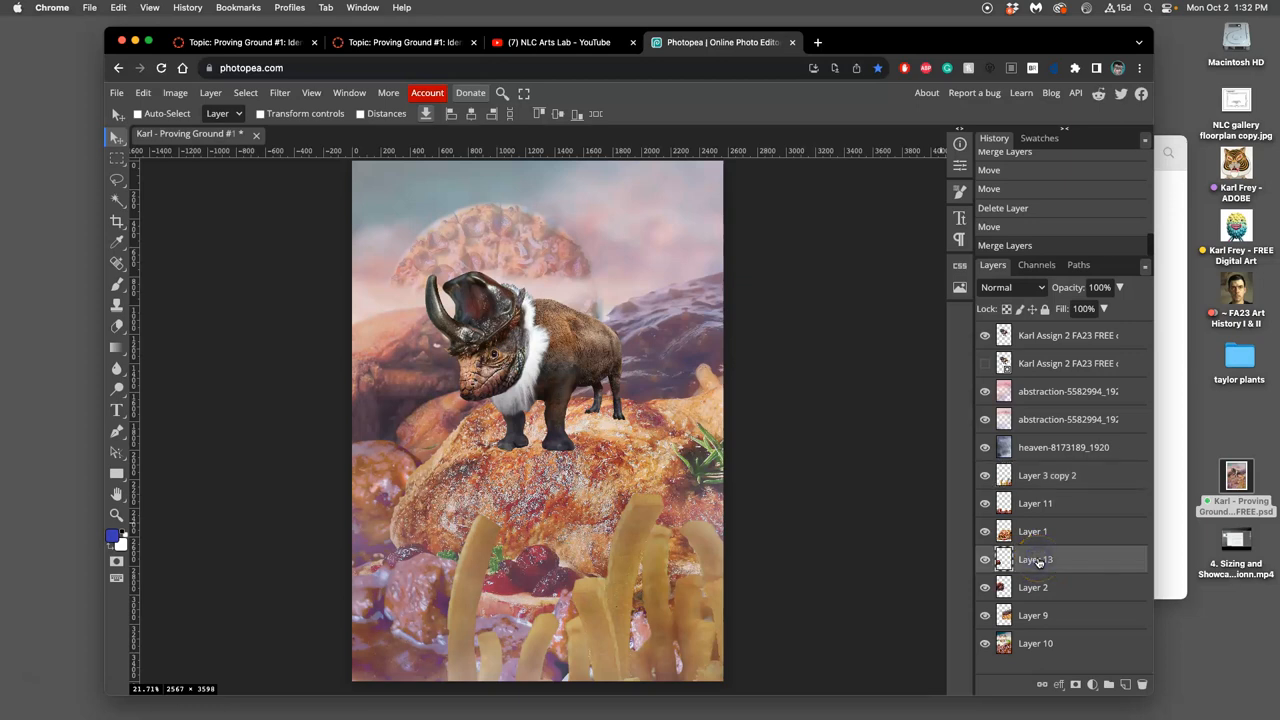
click(984, 504)
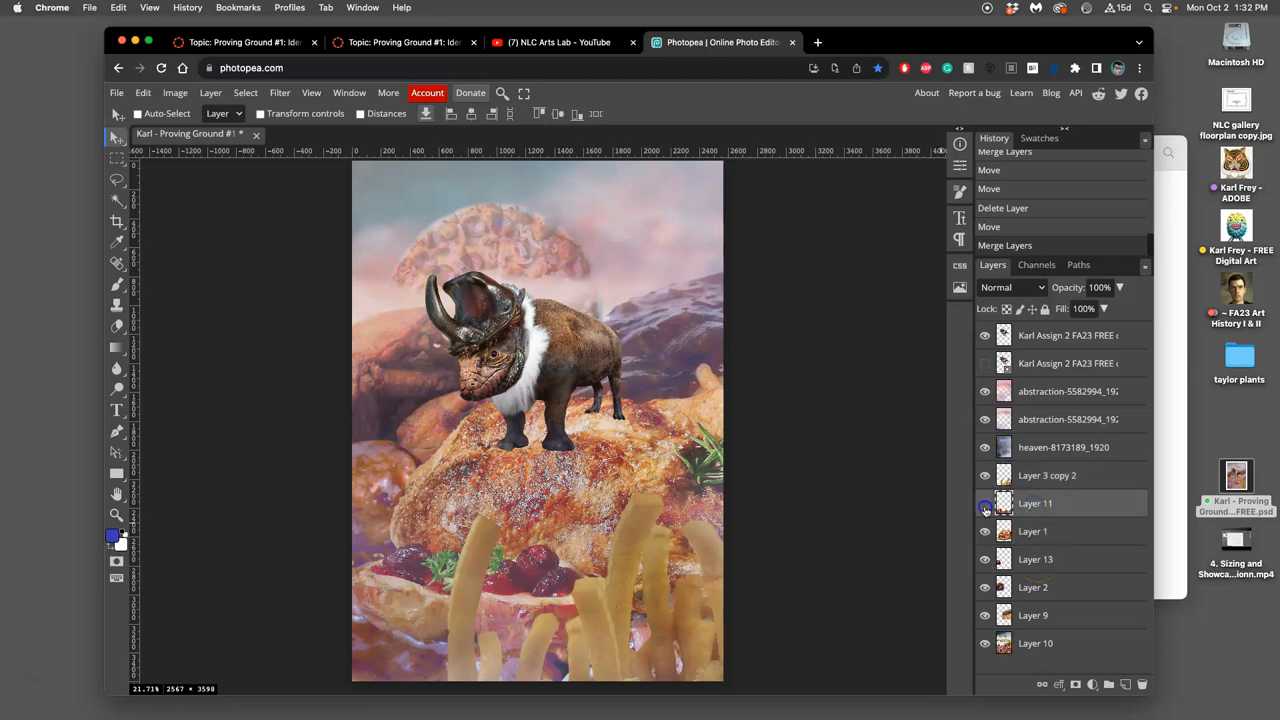
click(984, 504)
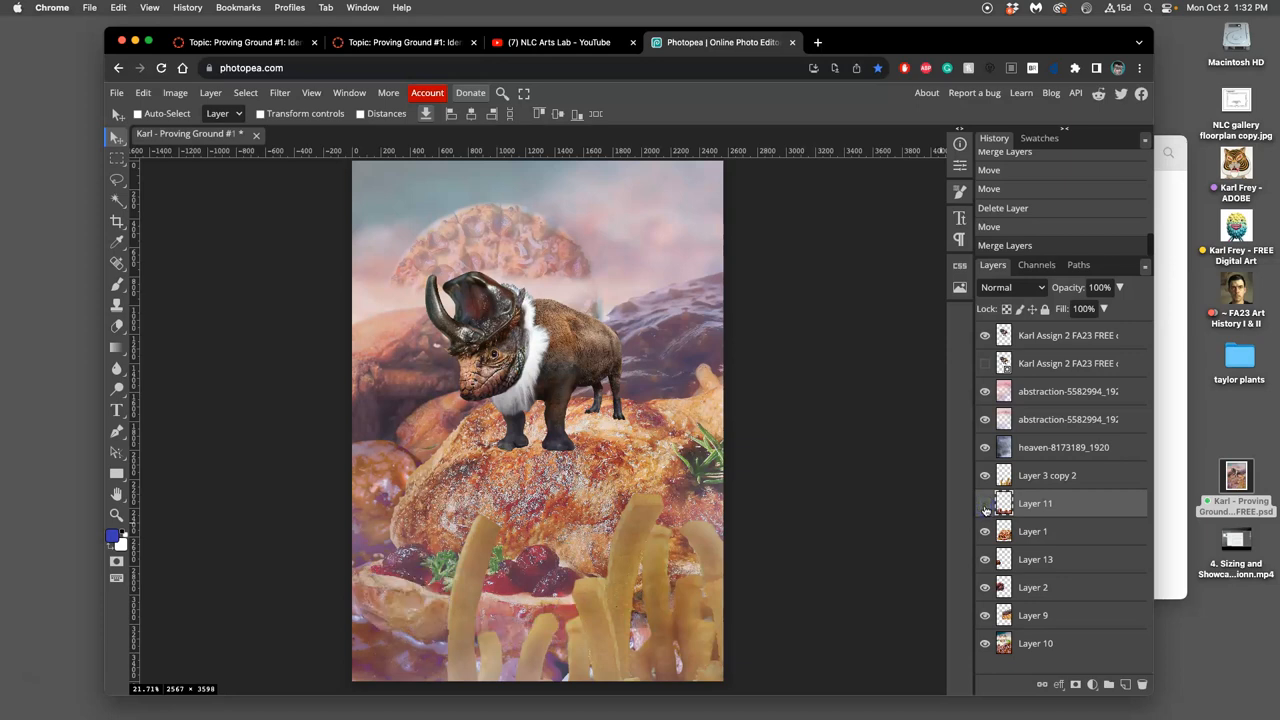
click(984, 504)
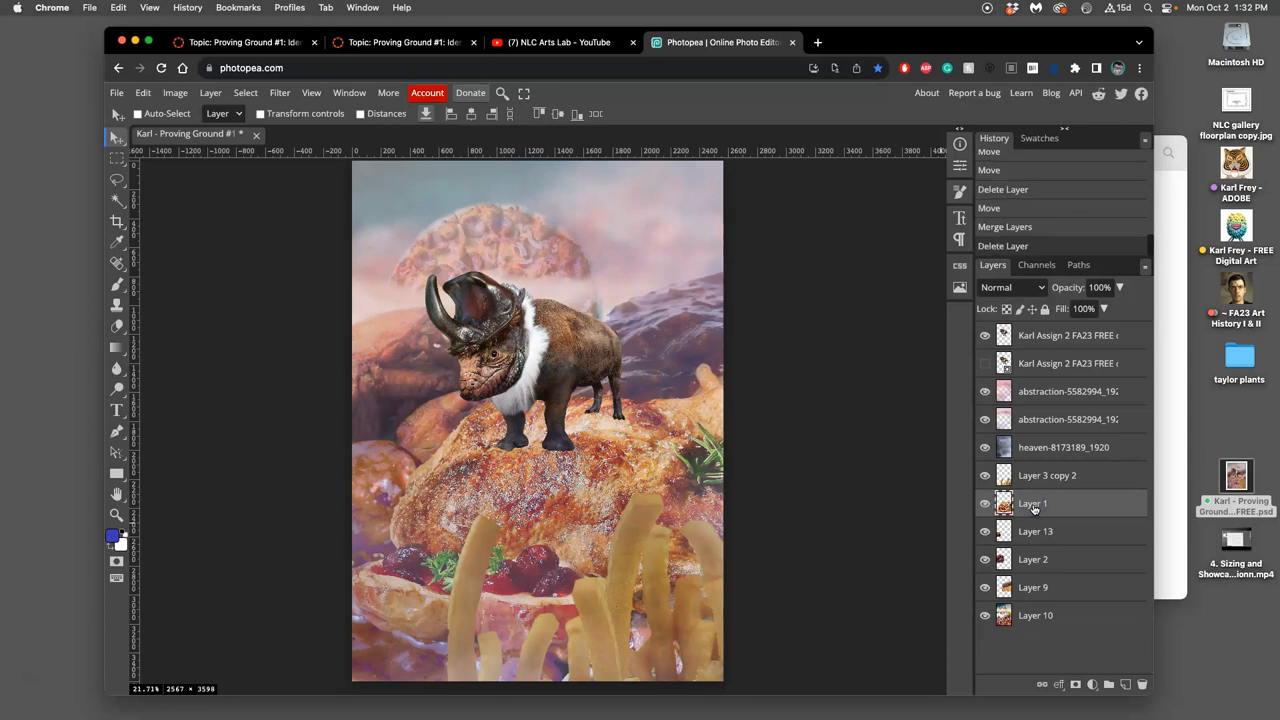
Lasso a small freehand area on Layer 13 with a 2 px feather so it can be erased
click(984, 532)
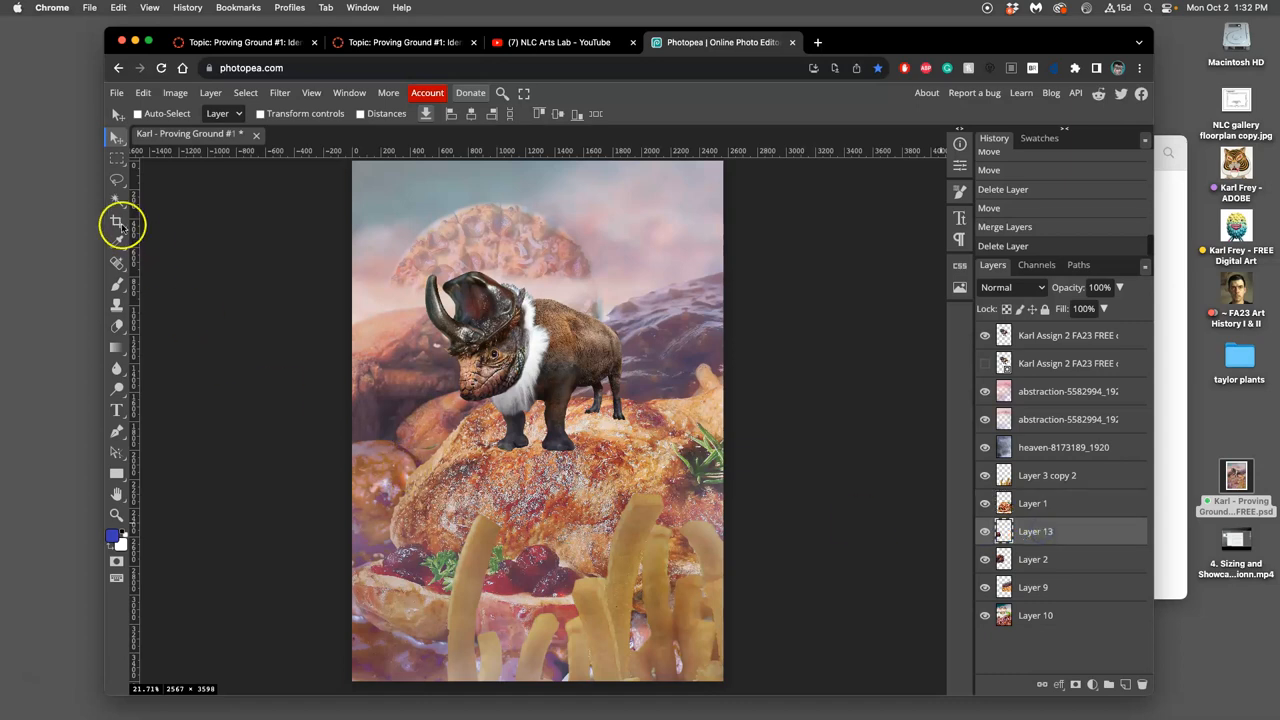
click(116, 180)
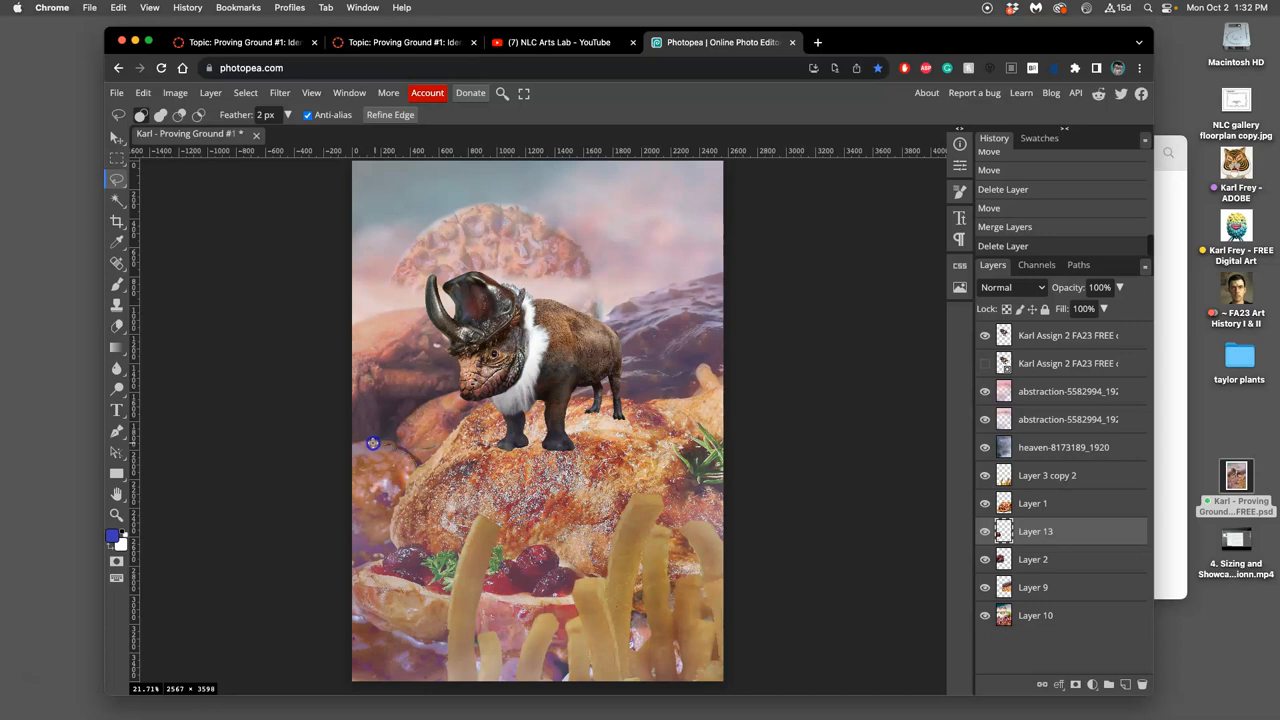
drag(372, 442, 444, 456)
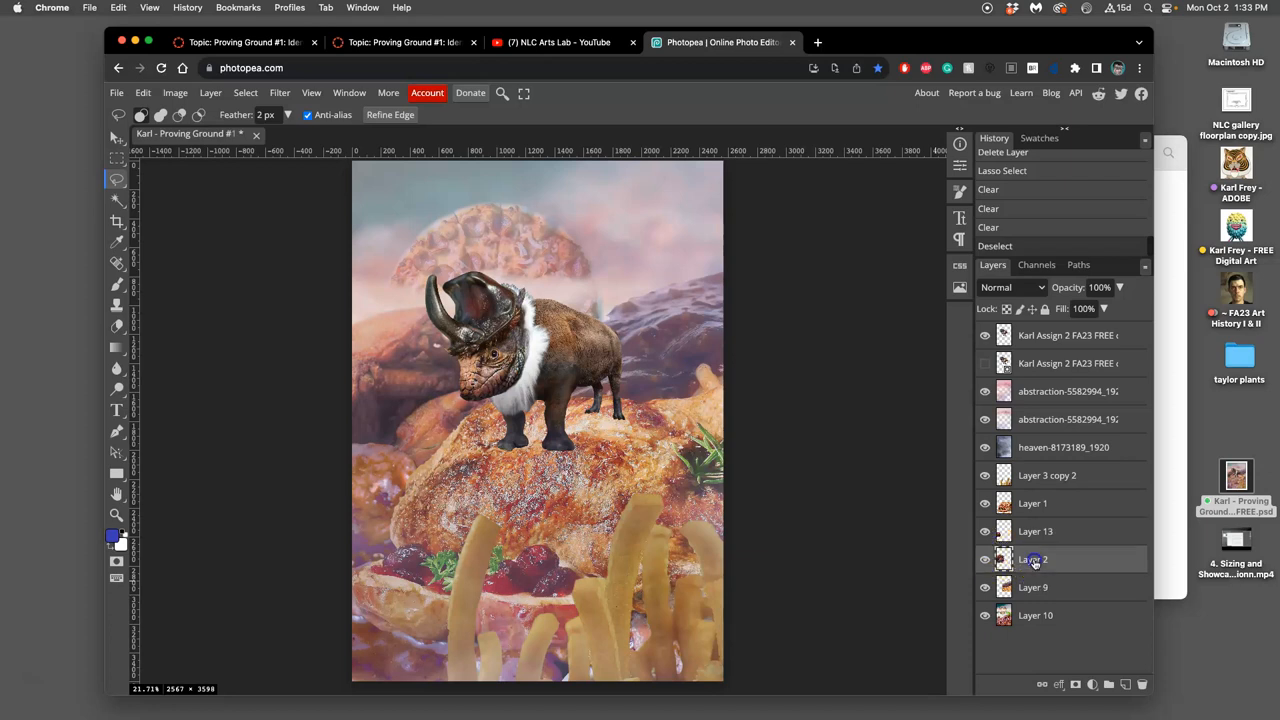
Merge Layer 9 into Layer 2, then select Layer 10 to move it within the landscape
click(1036, 588)
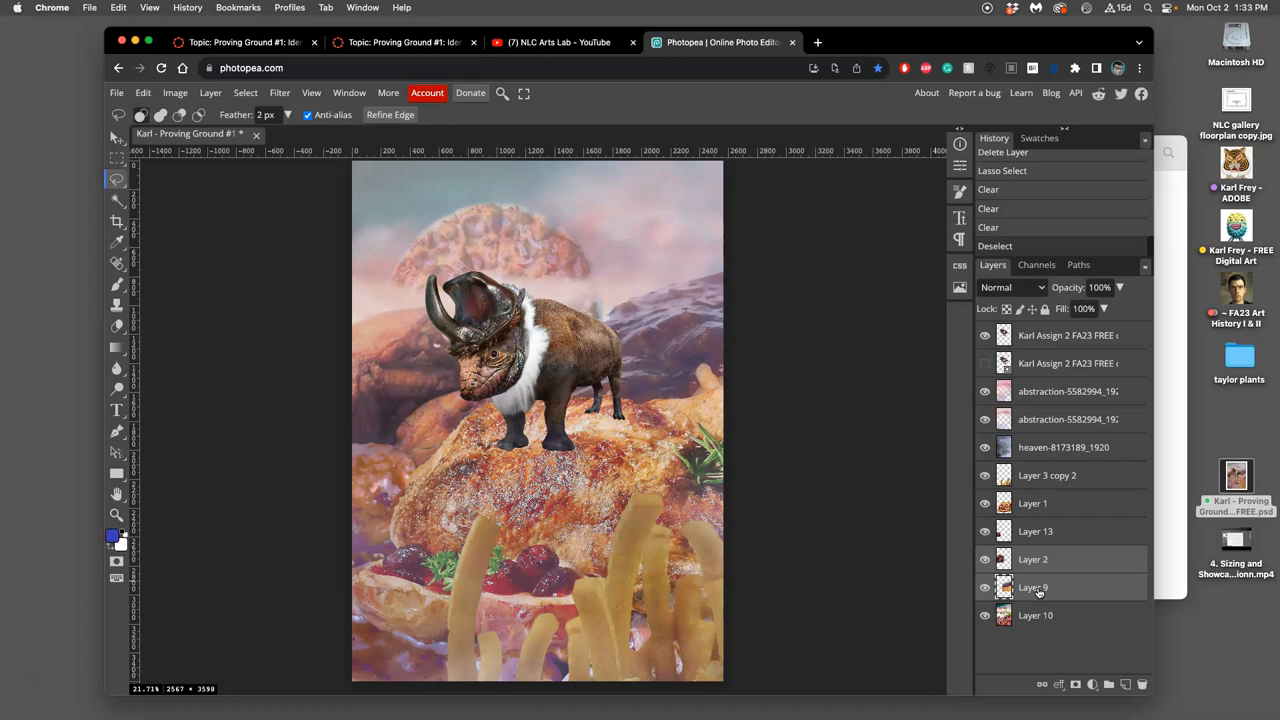
mouse_move(1040, 588)
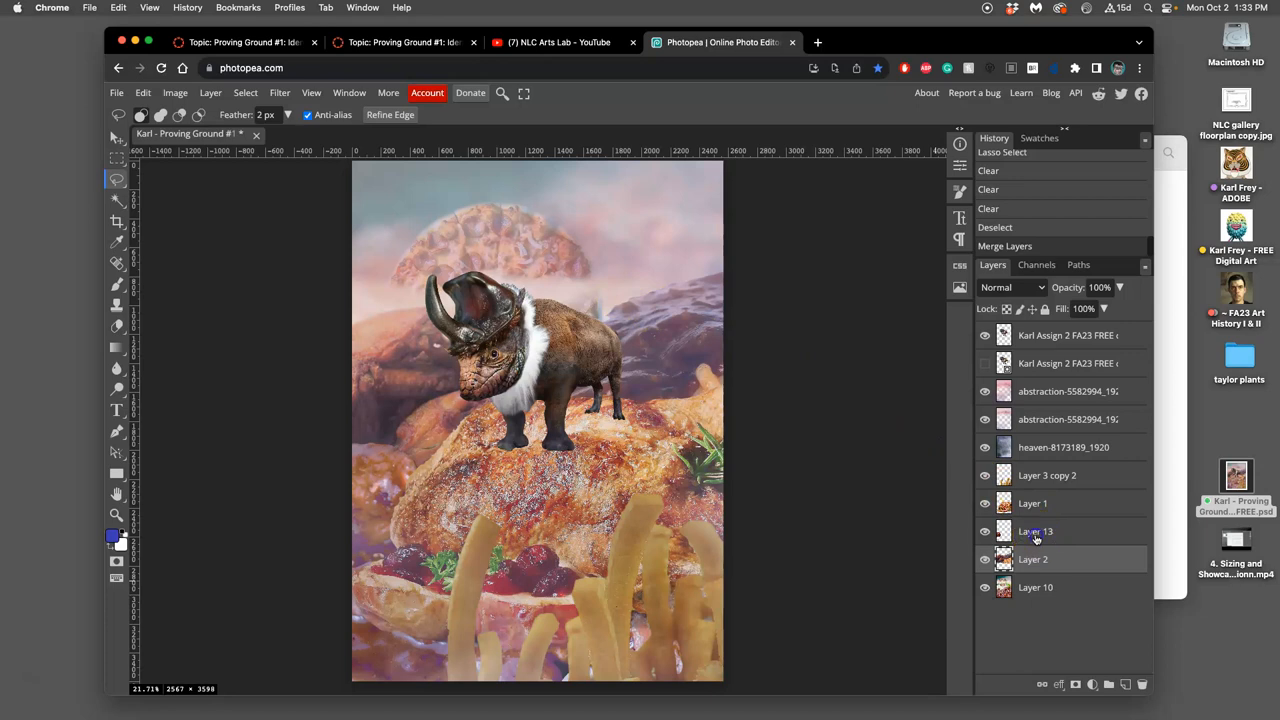
click(1036, 532)
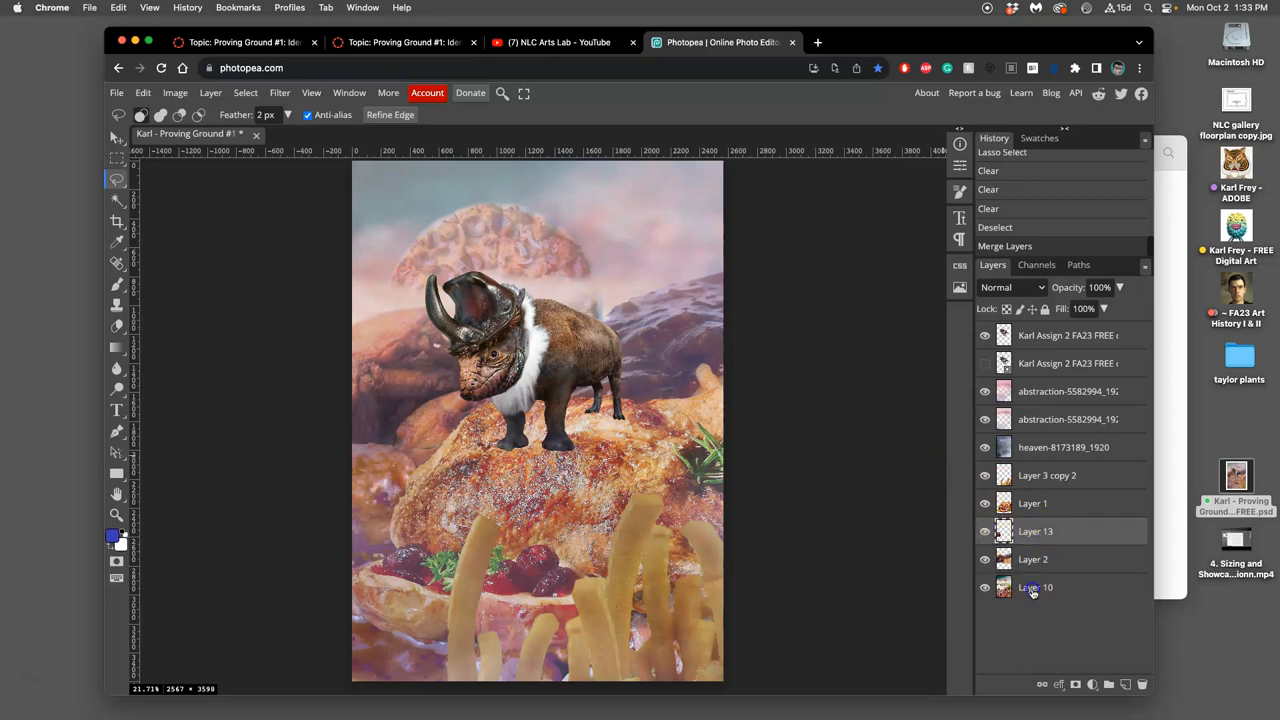
click(116, 136)
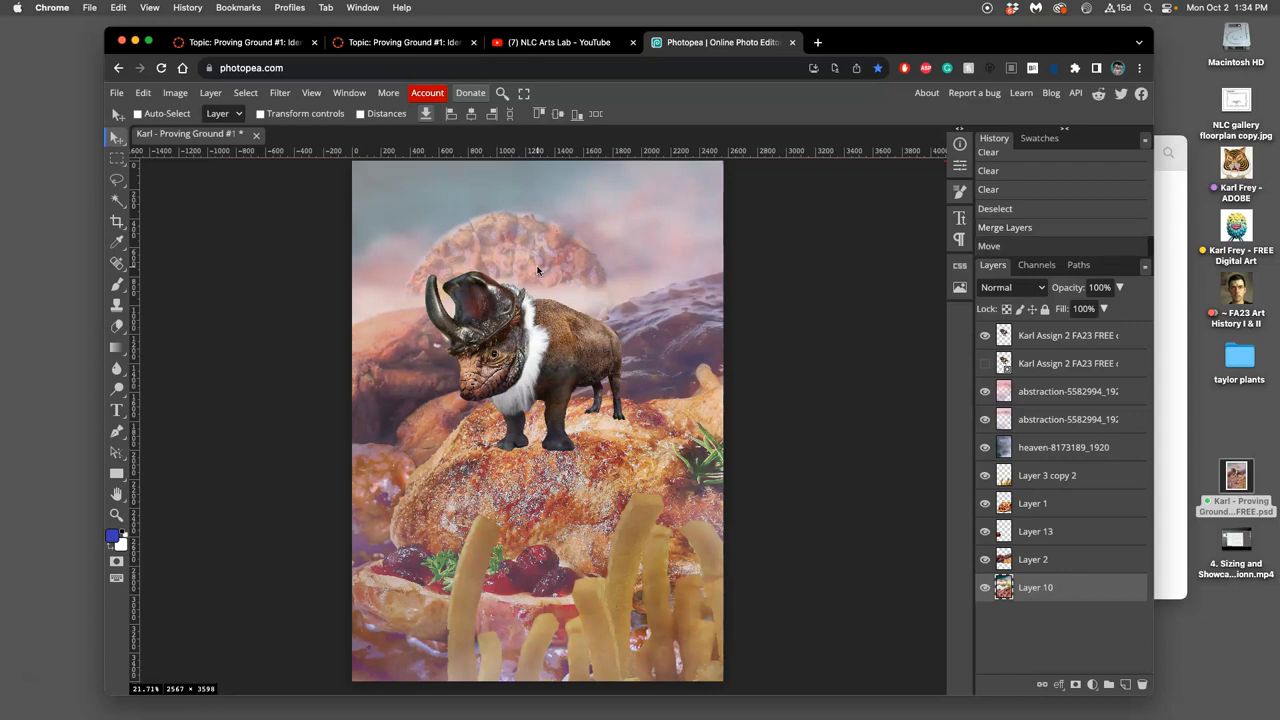
mouse_move(838, 350)
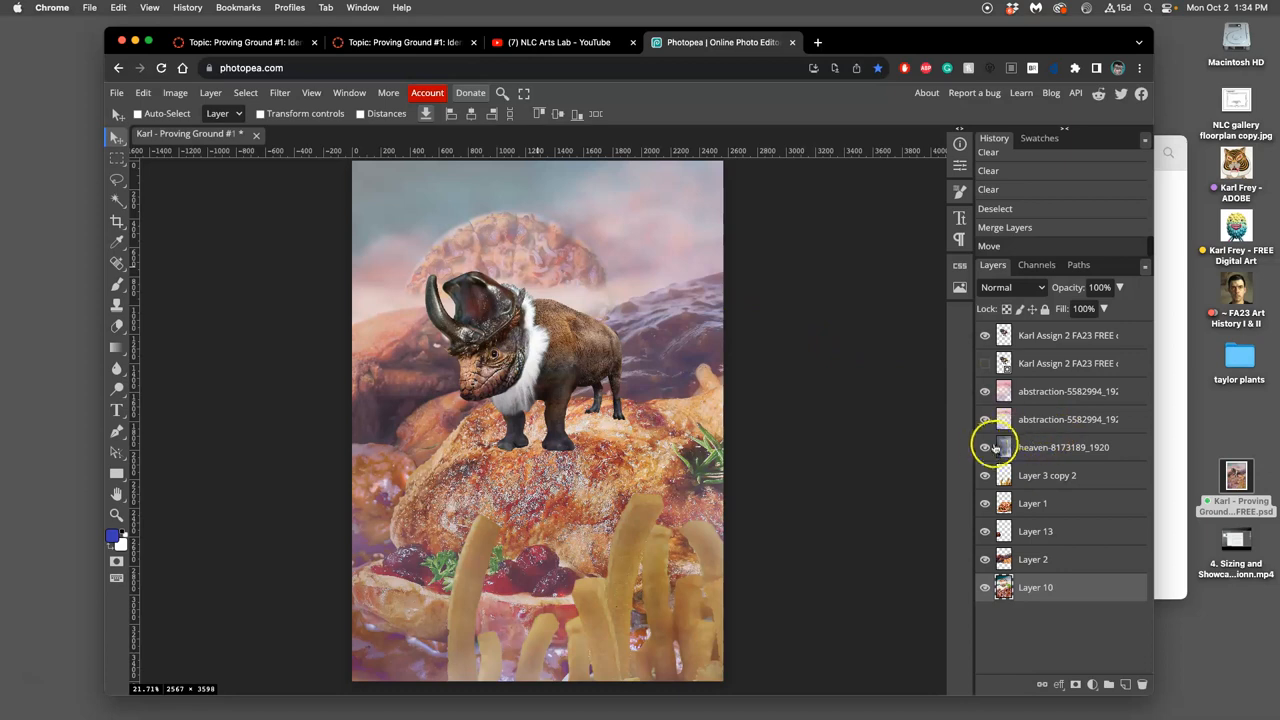
Toggle the heaven sky overlay off and on, then select the bison layer to send it below the abstraction textures
click(984, 448)
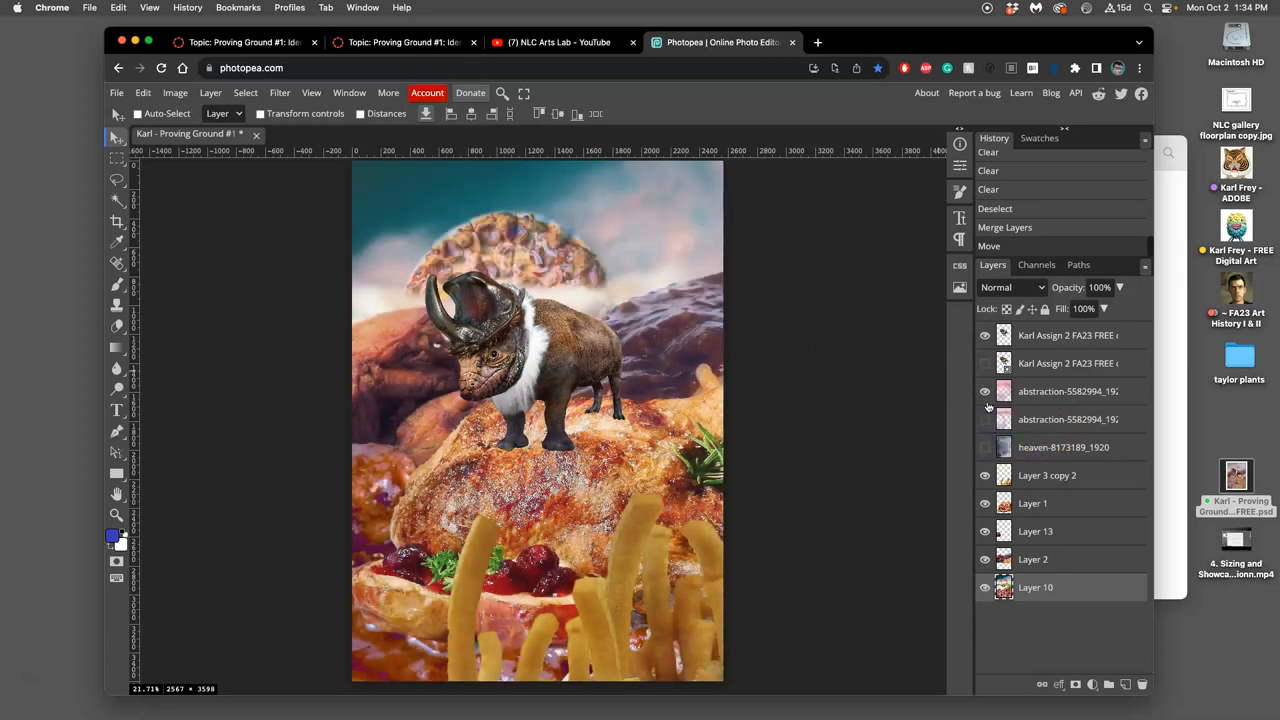
click(984, 448)
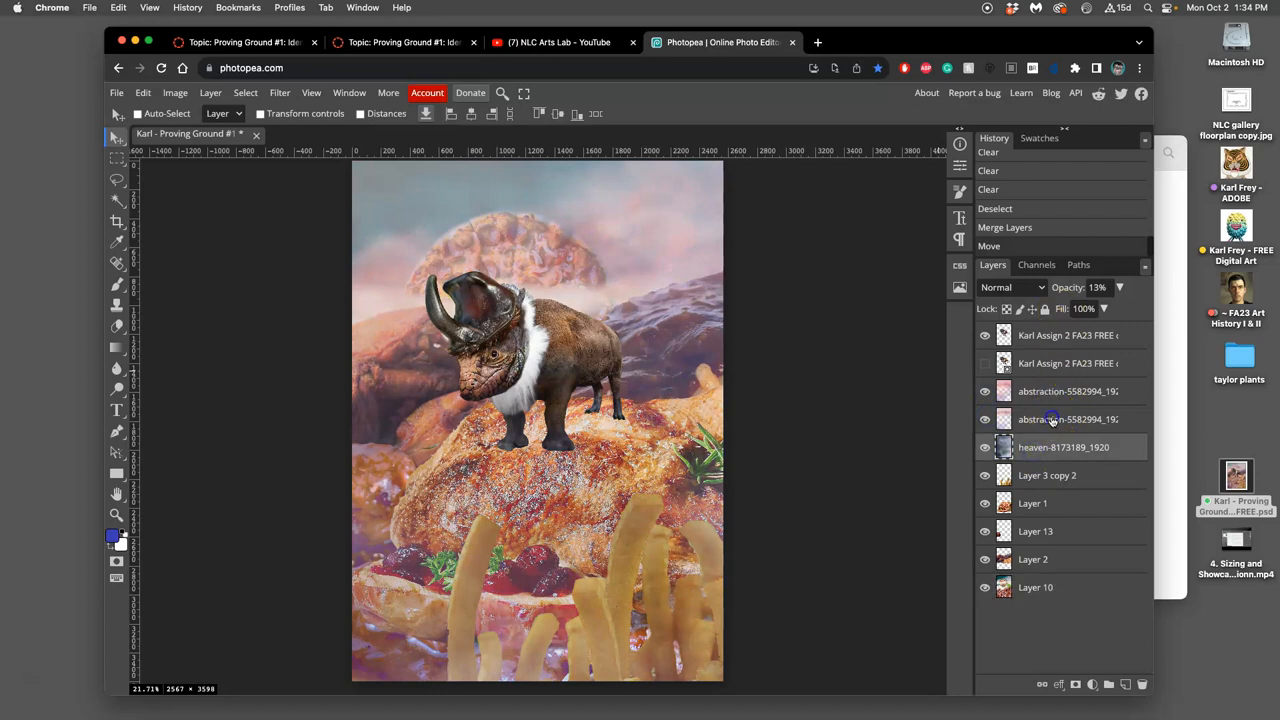
click(1068, 390)
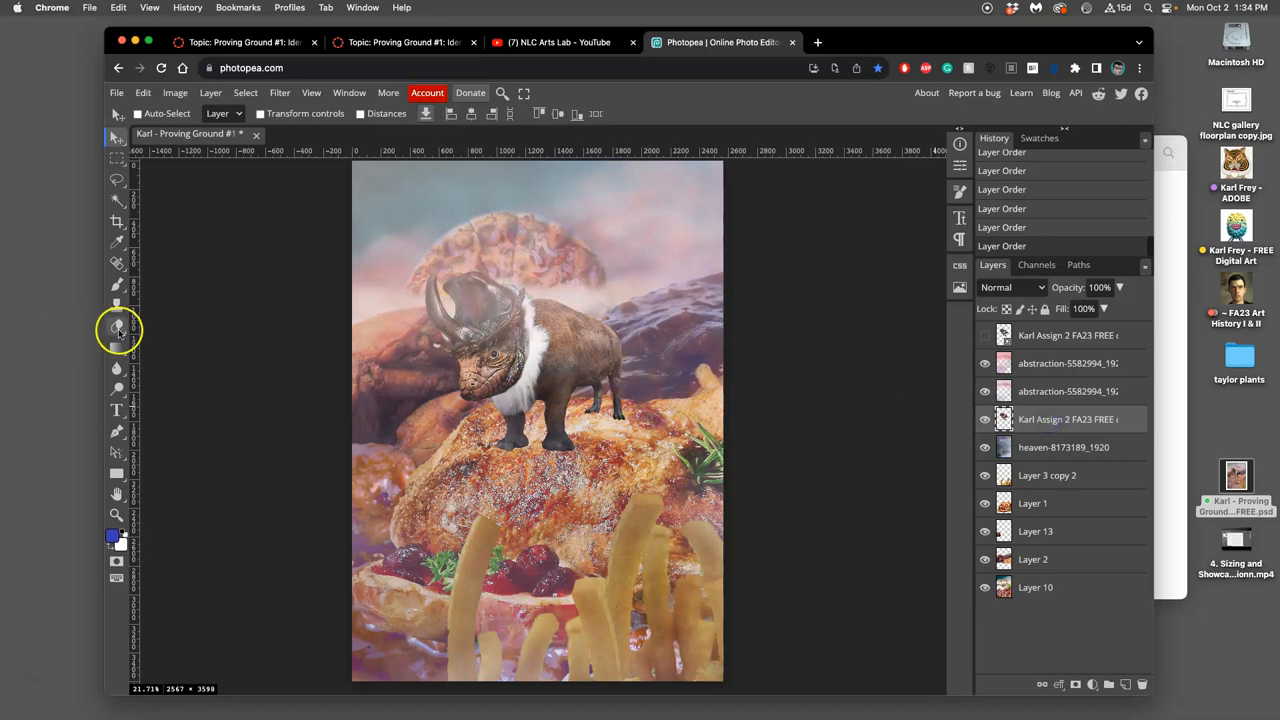
Set up the Eraser at 32% opacity with a softened brush edge for blending the bison
click(116, 330)
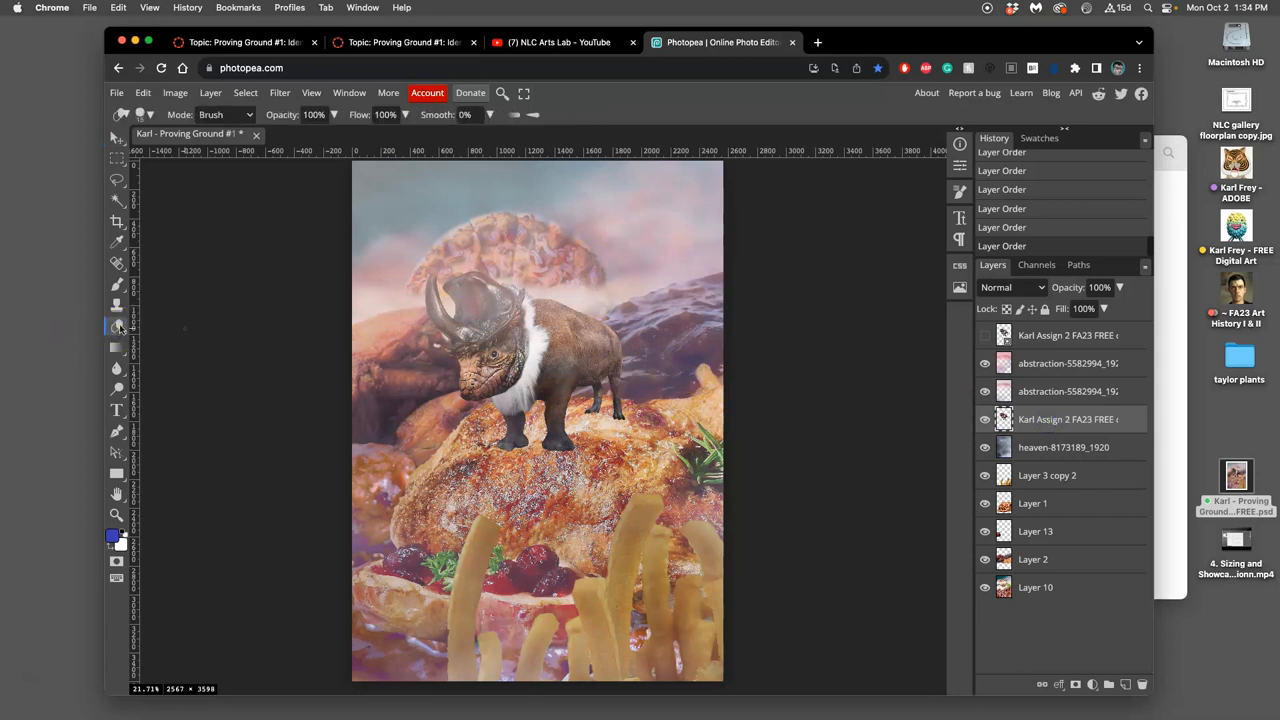
click(116, 306)
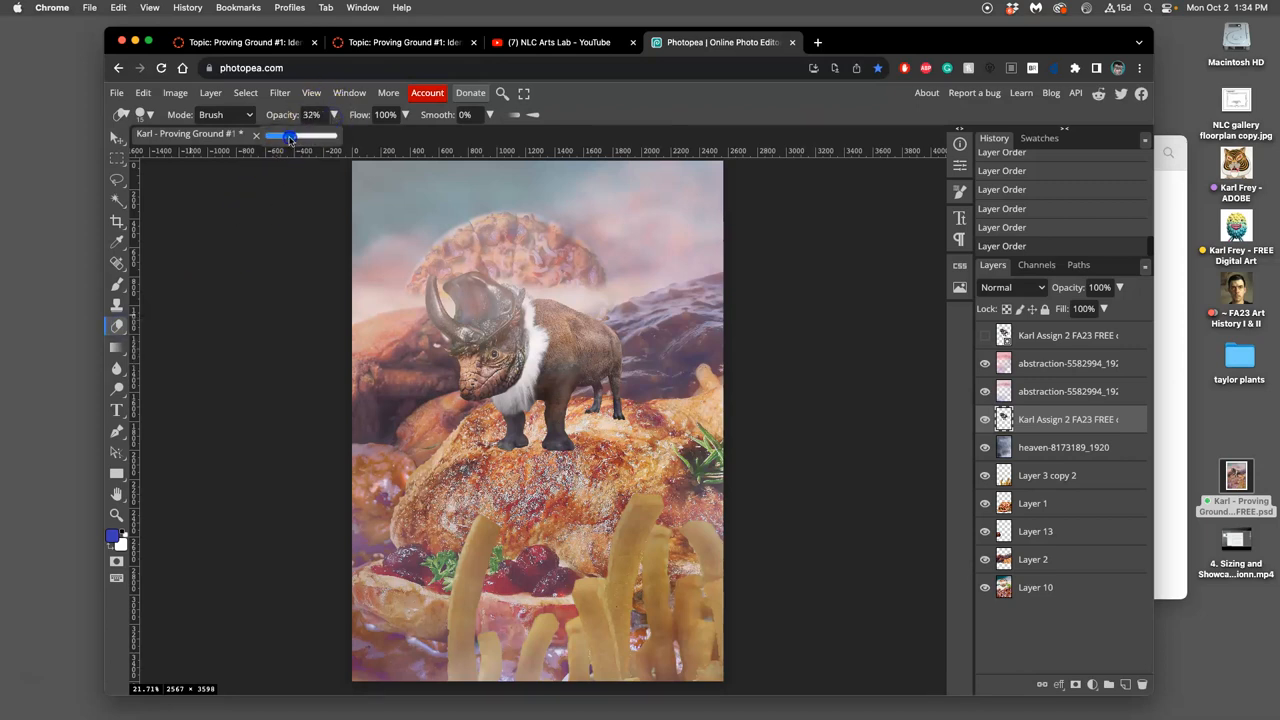
click(140, 114)
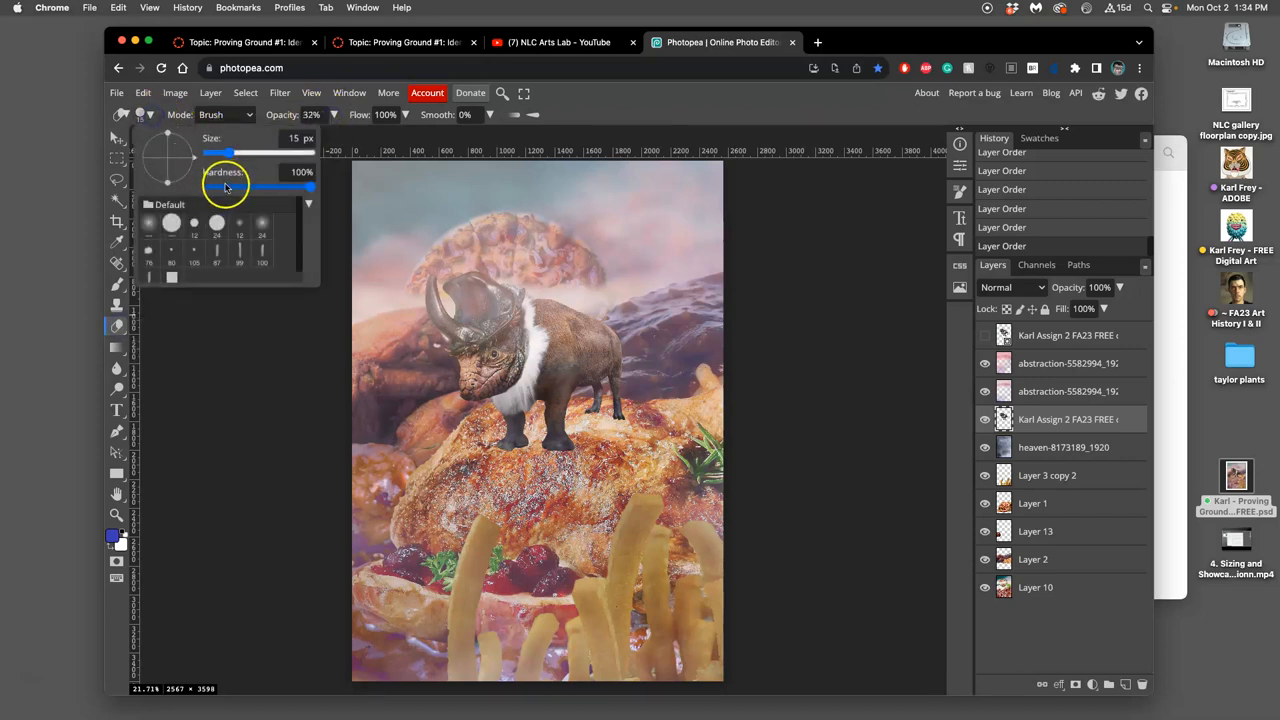
drag(224, 152, 276, 152)
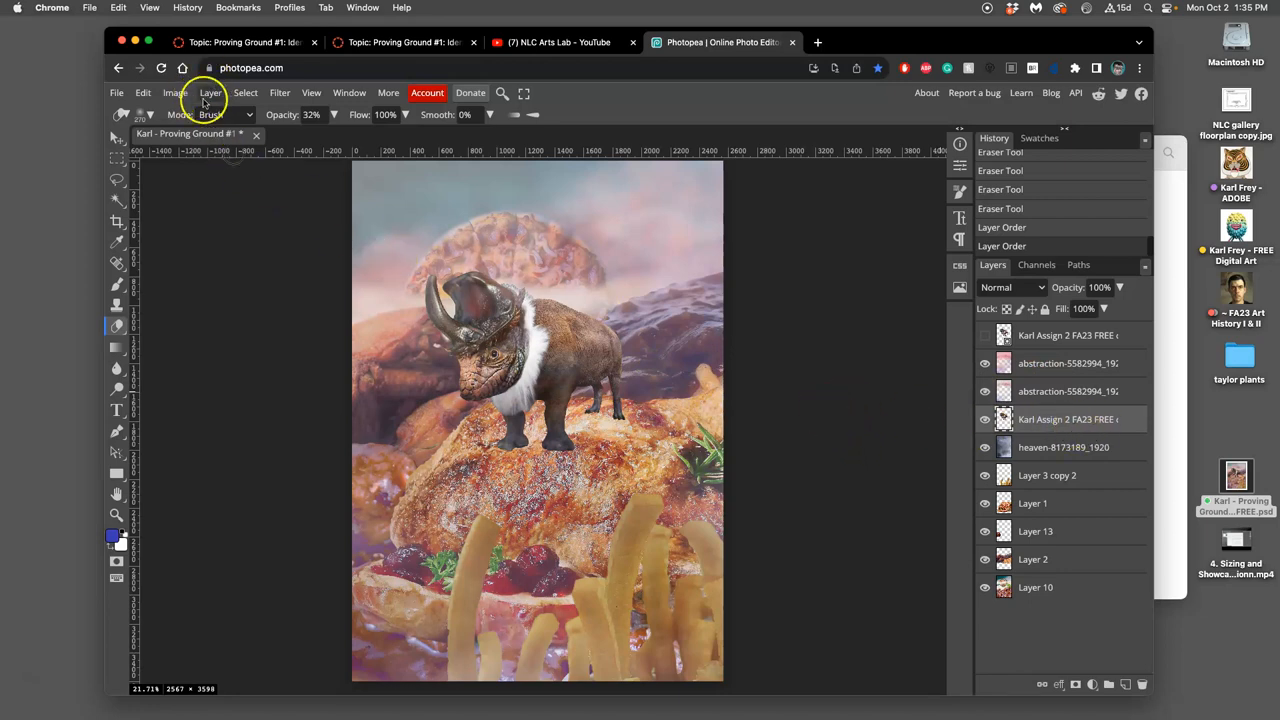
Apply a Levels correction brightening the bison's midtones to about 1.21 and adjusting the highlight input
click(176, 92)
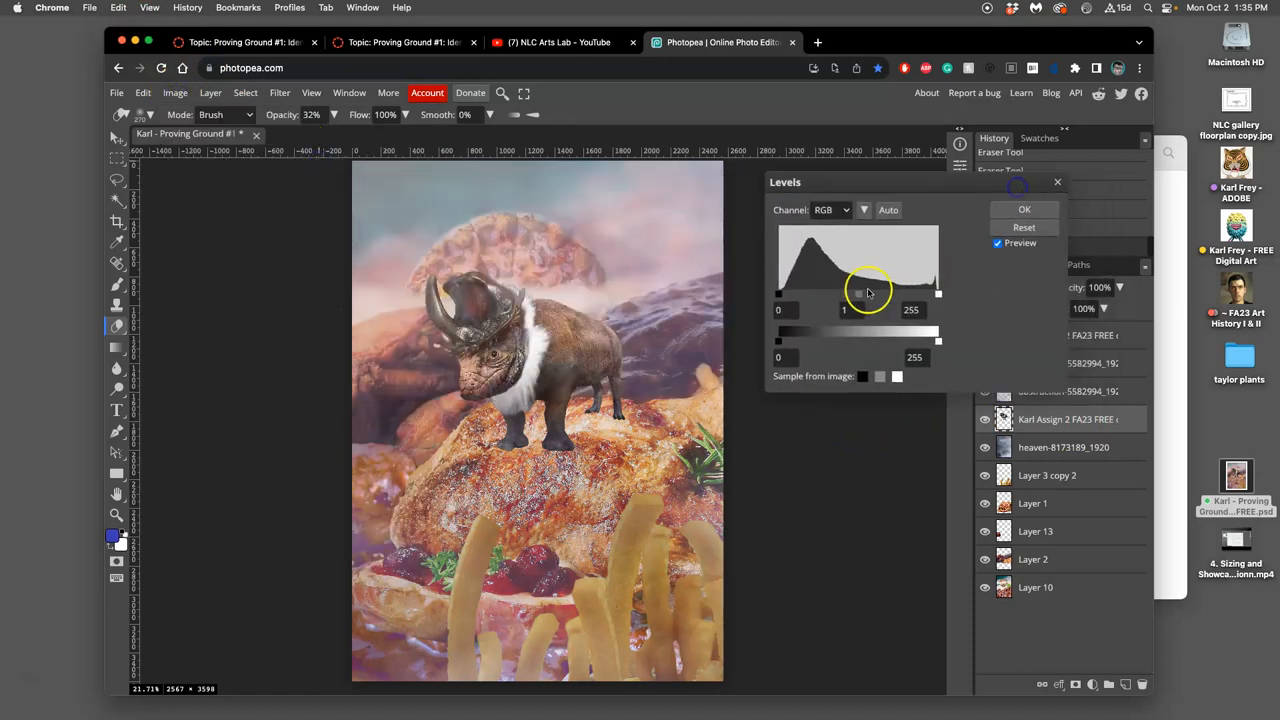
drag(856, 292, 850, 292)
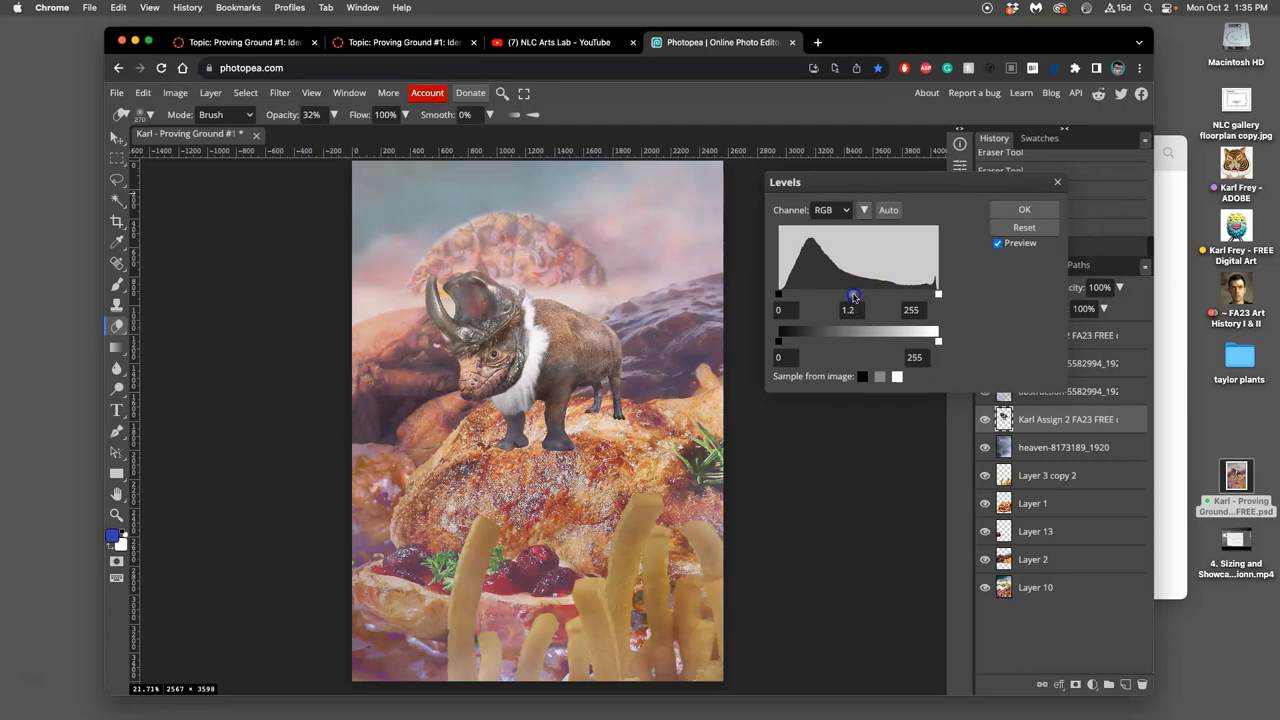
drag(852, 294, 840, 294)
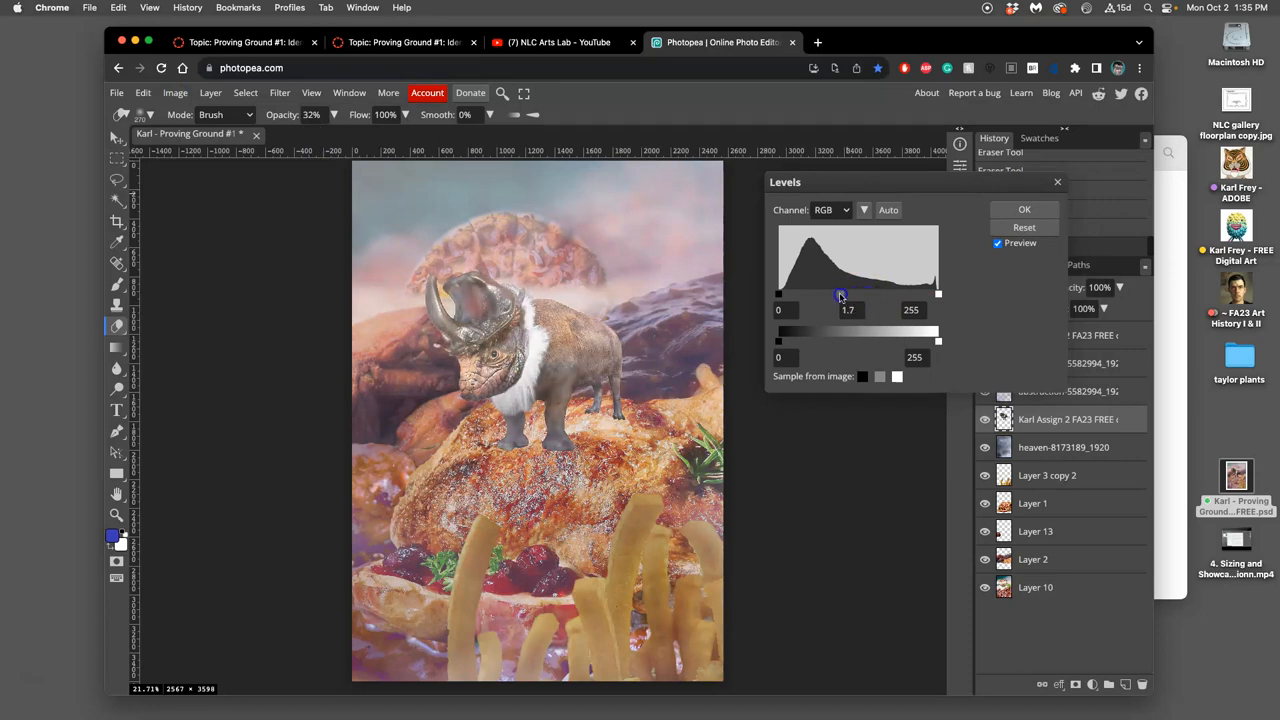
drag(840, 294, 848, 294)
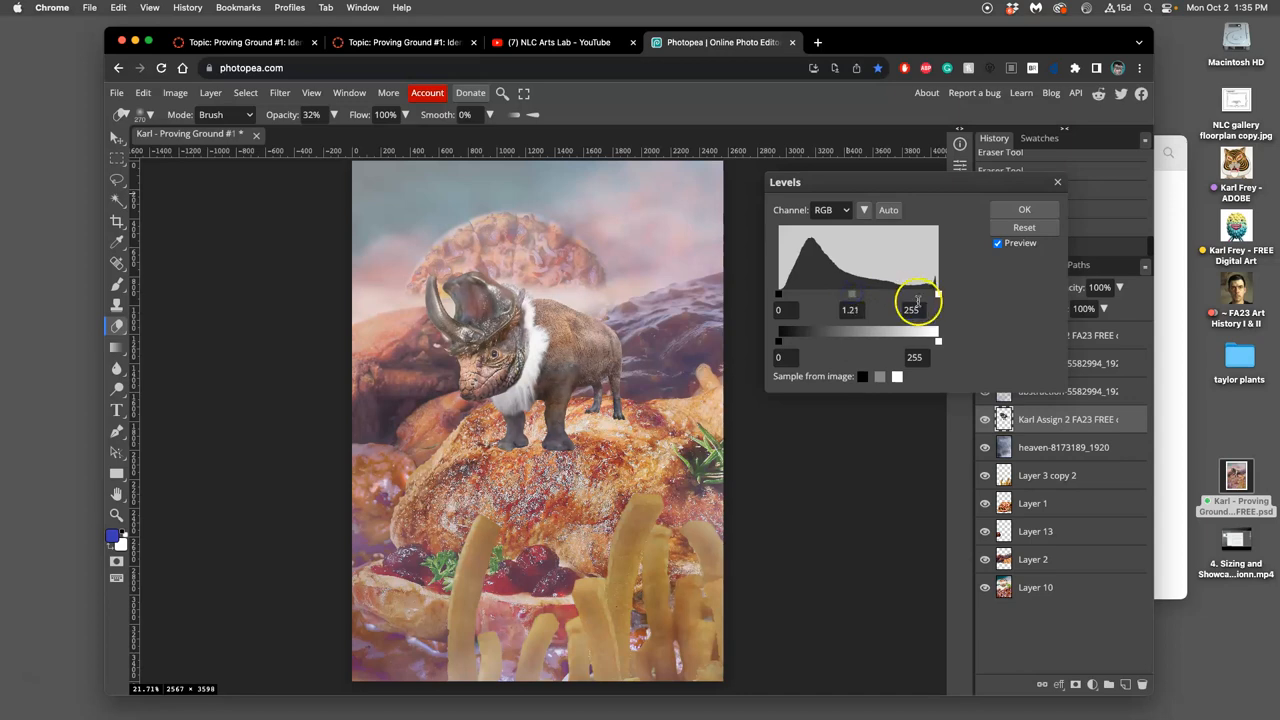
drag(918, 292, 852, 298)
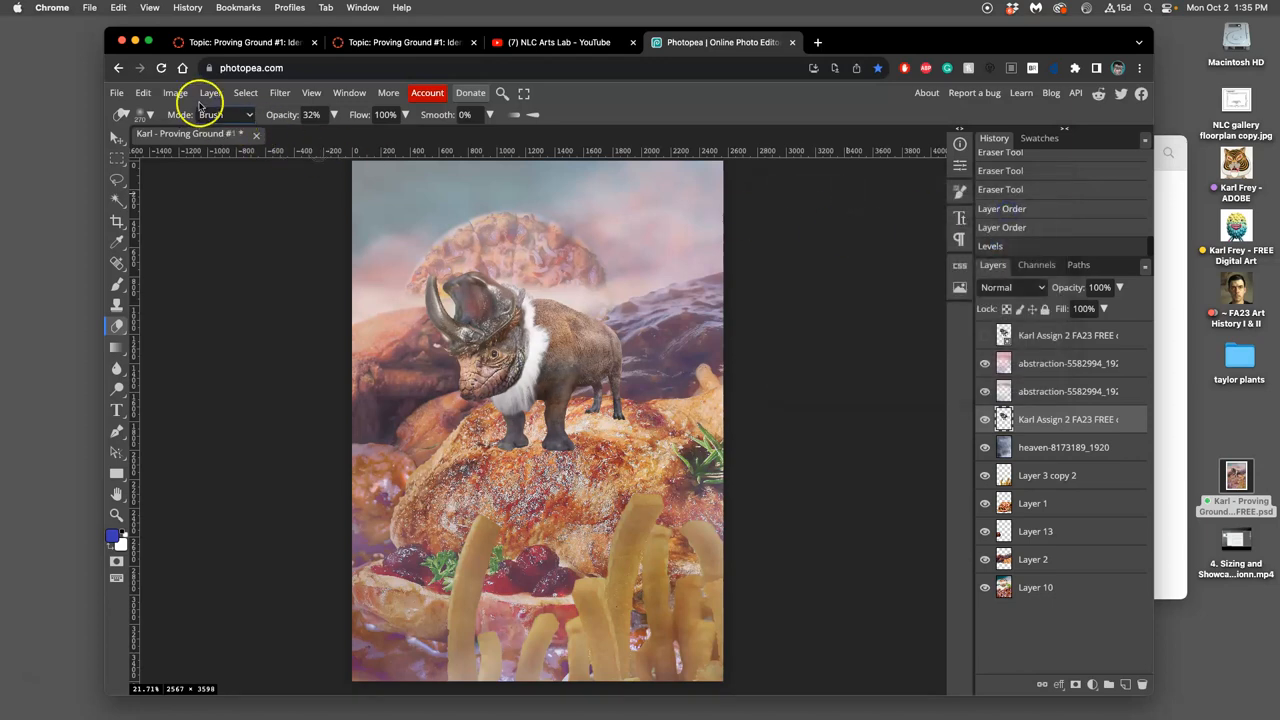
In Color Balance, shift the midtones toward red (+11), slightly toward yellow, and settle the magenta–green slider
click(174, 92)
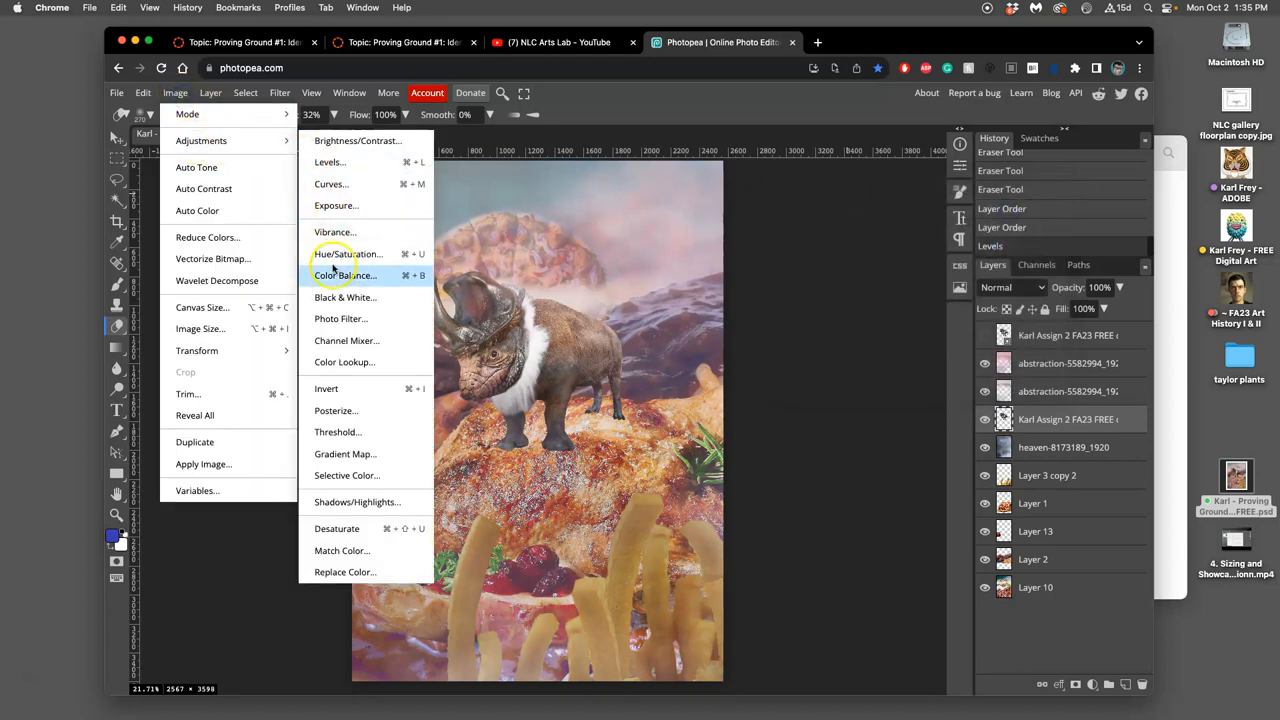
click(346, 276)
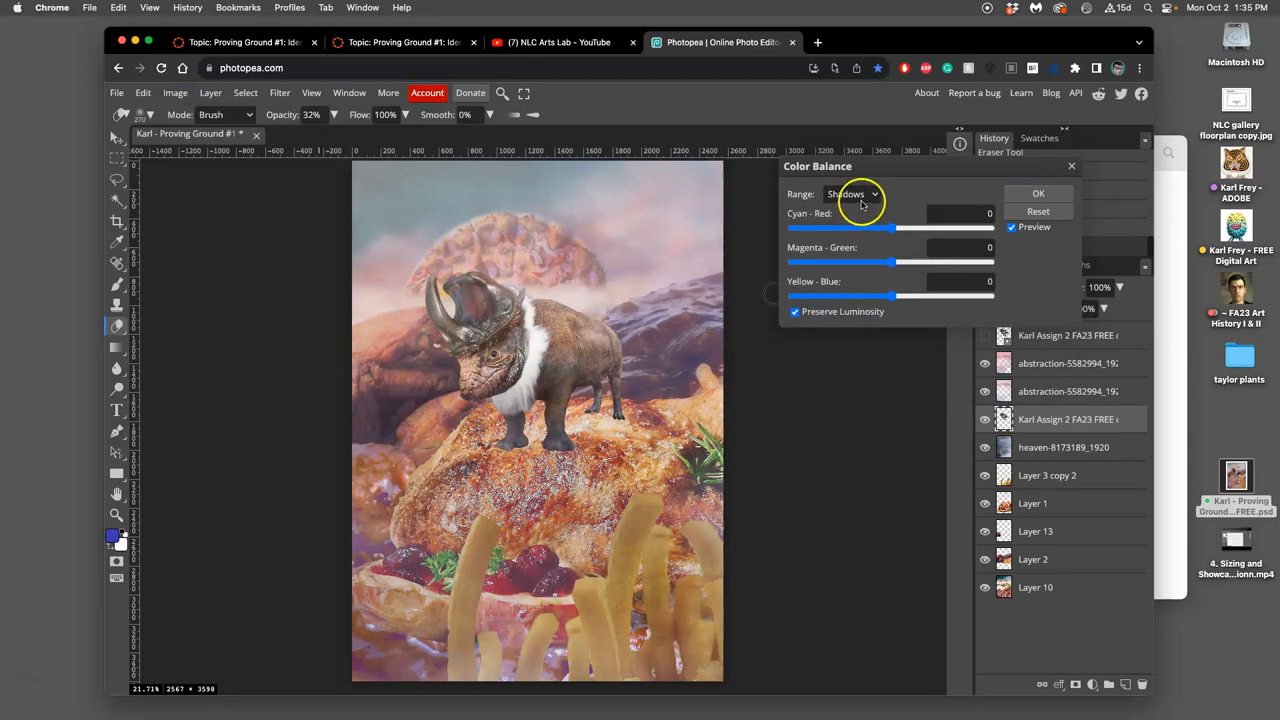
click(850, 192)
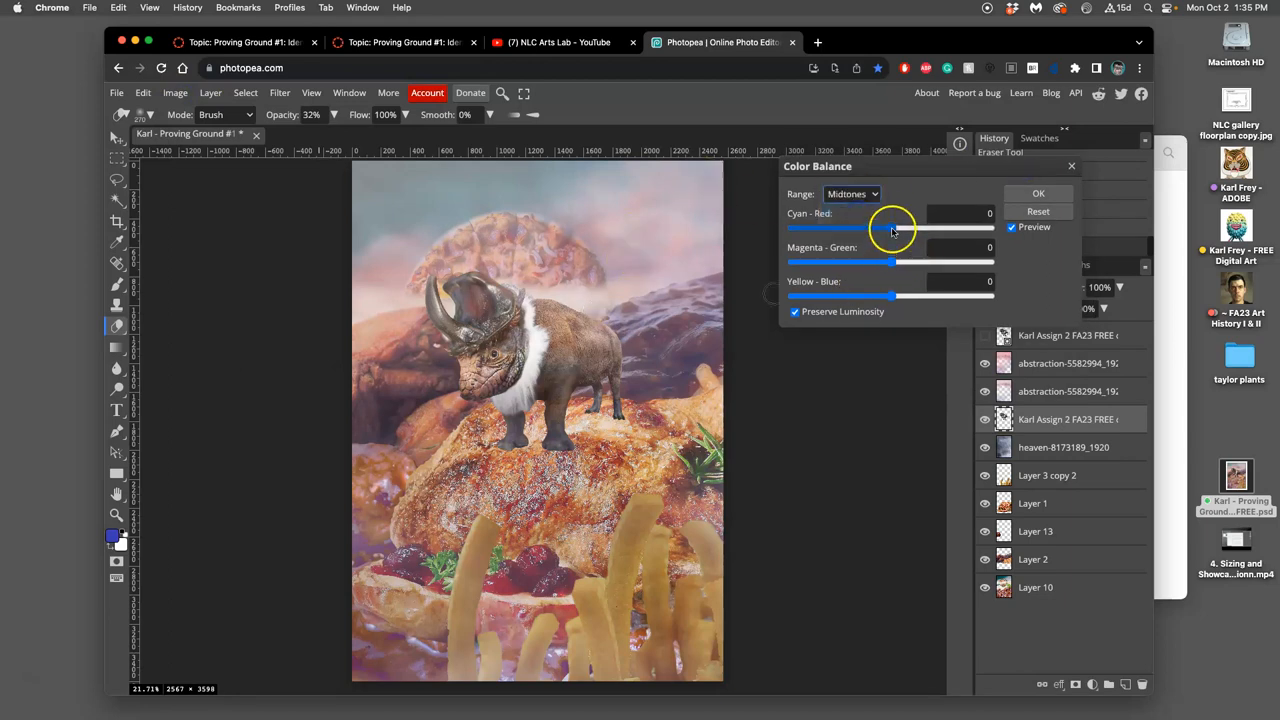
drag(864, 228, 912, 228)
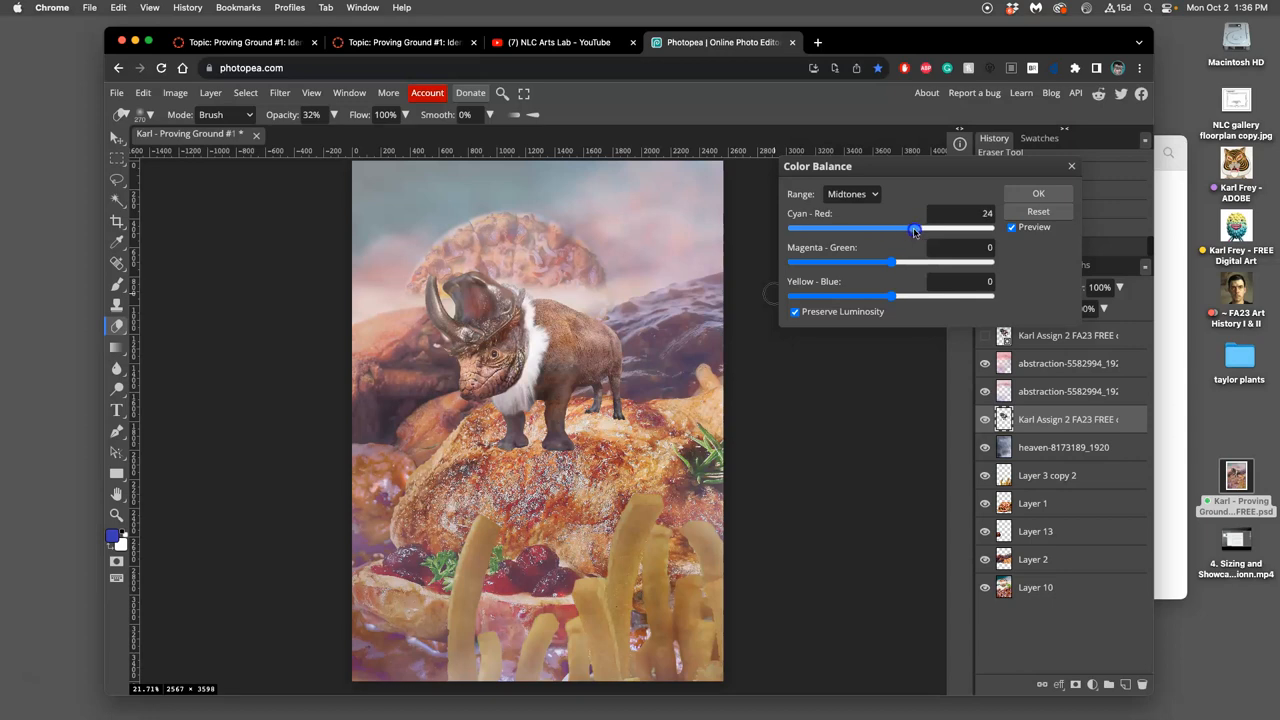
drag(912, 228, 978, 228)
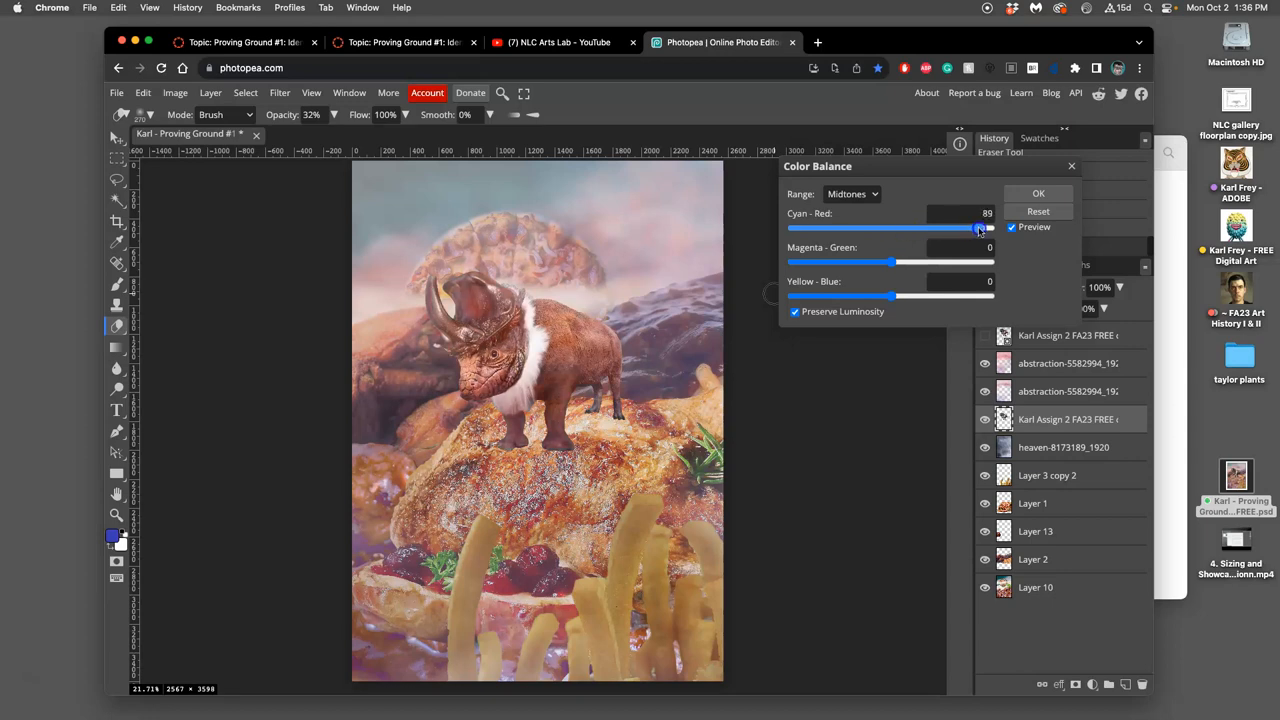
drag(976, 228, 904, 228)
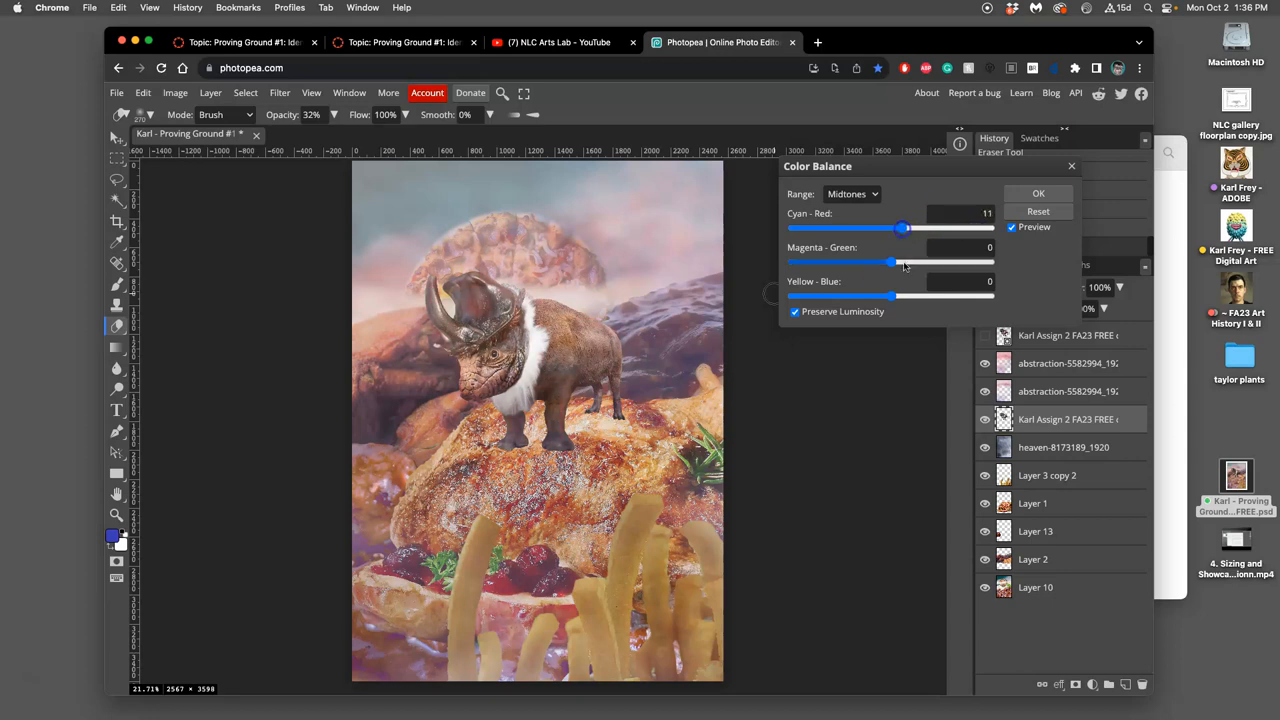
drag(890, 294, 874, 294)
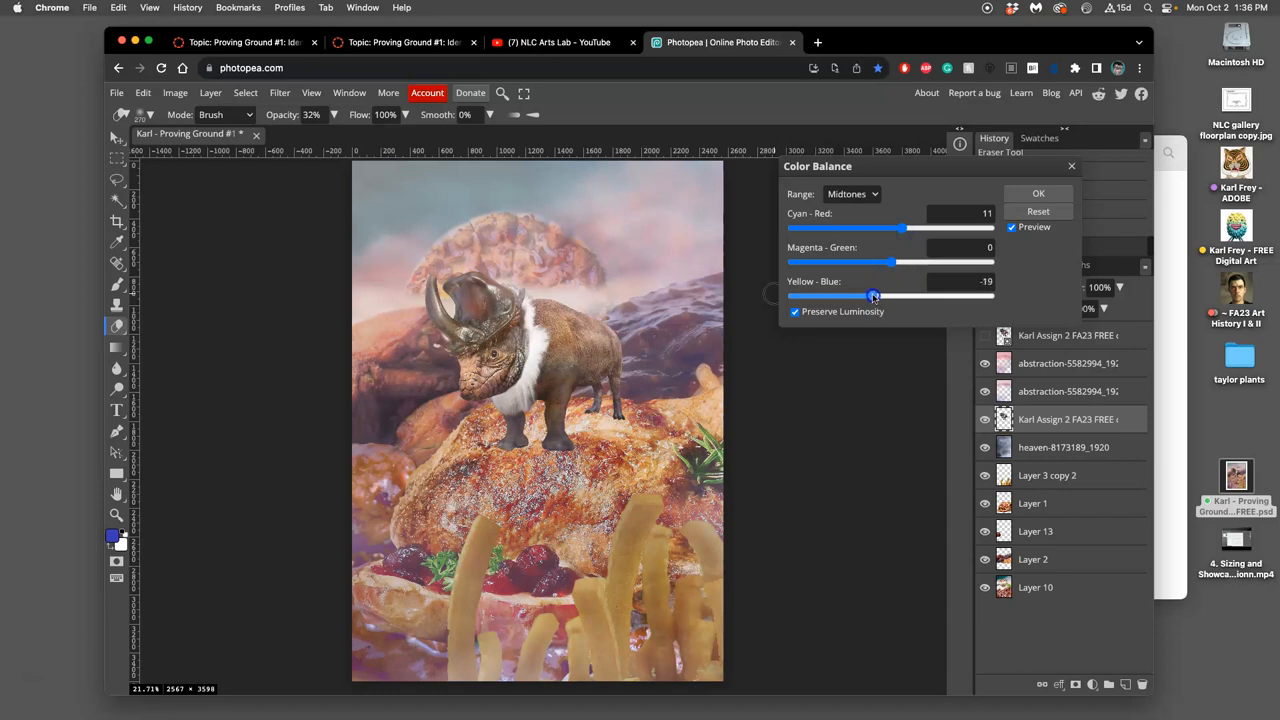
drag(872, 296, 876, 296)
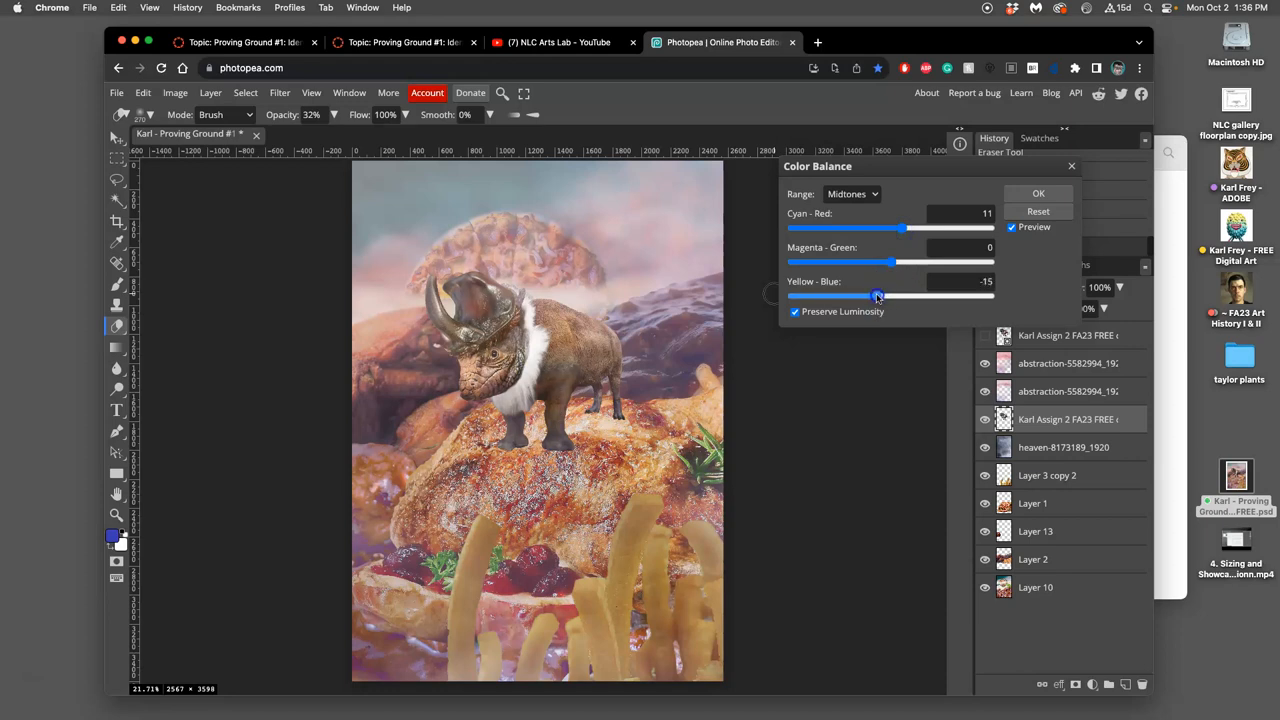
drag(918, 262, 876, 262)
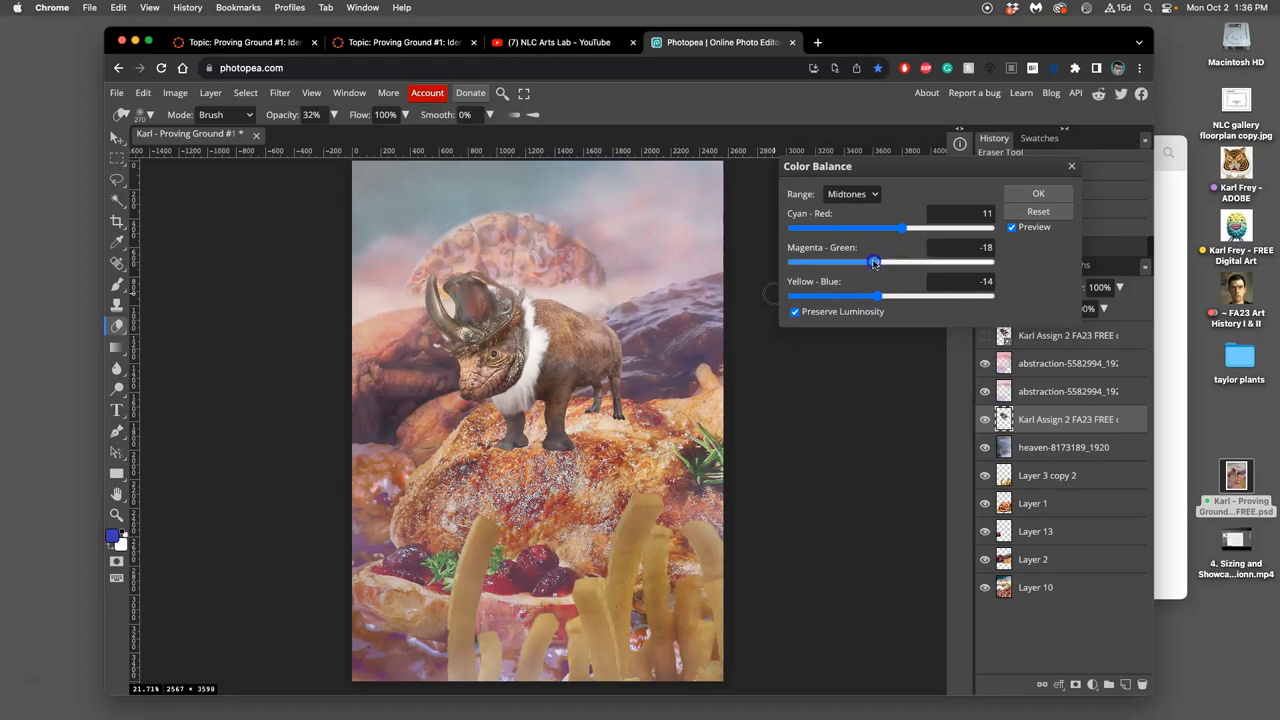
drag(876, 260, 920, 260)
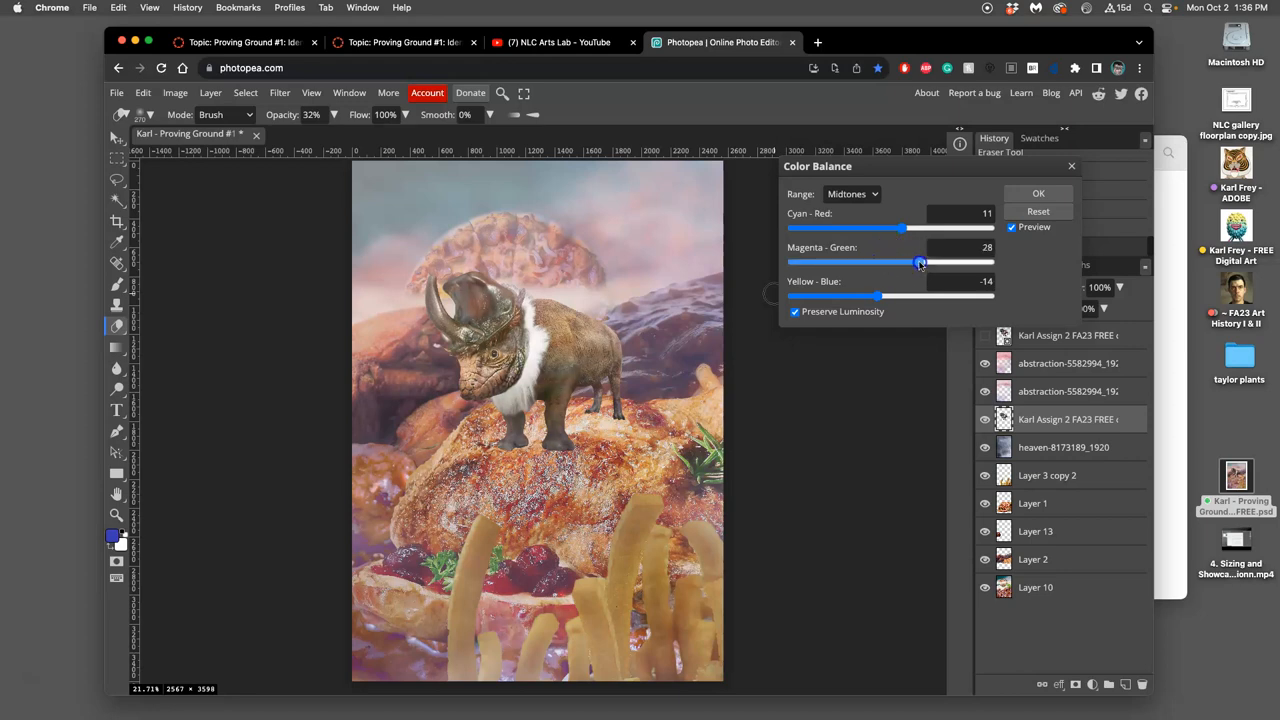
drag(920, 260, 876, 260)
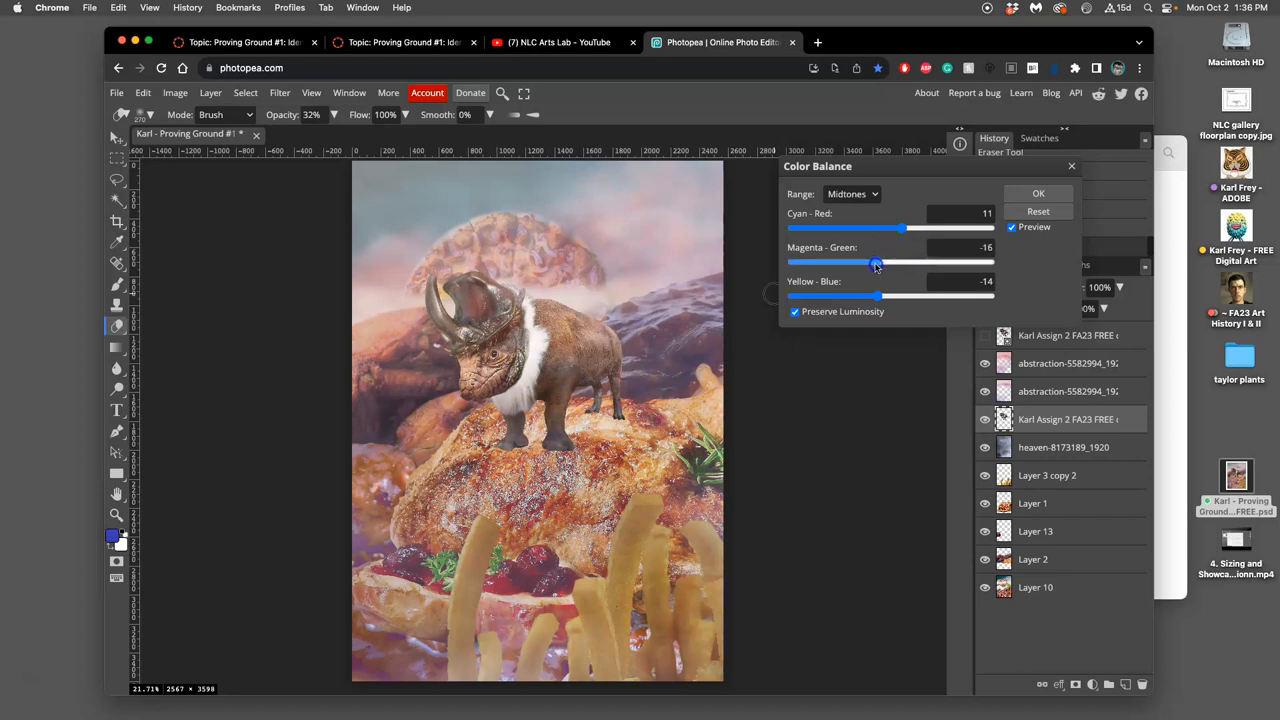
Nudge the highlights toward green and the shadows toward cyan and blue with neutral magenta–green, then confirm
click(850, 194)
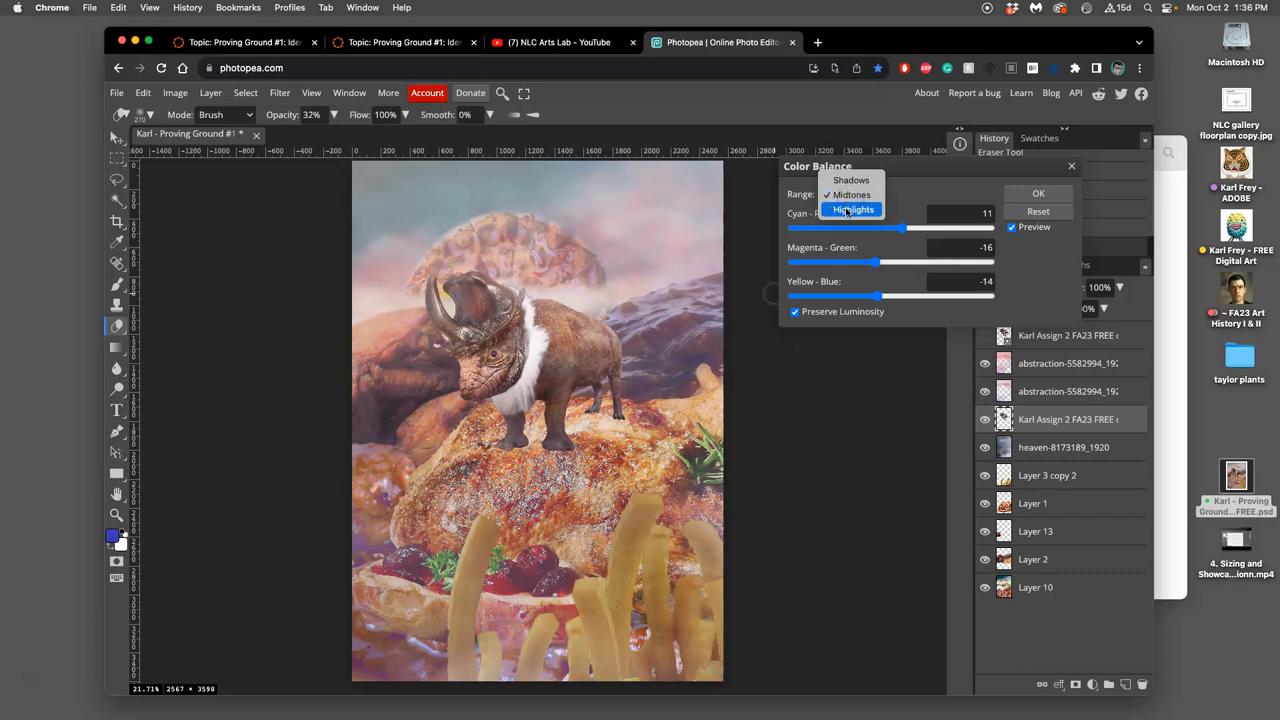
click(854, 210)
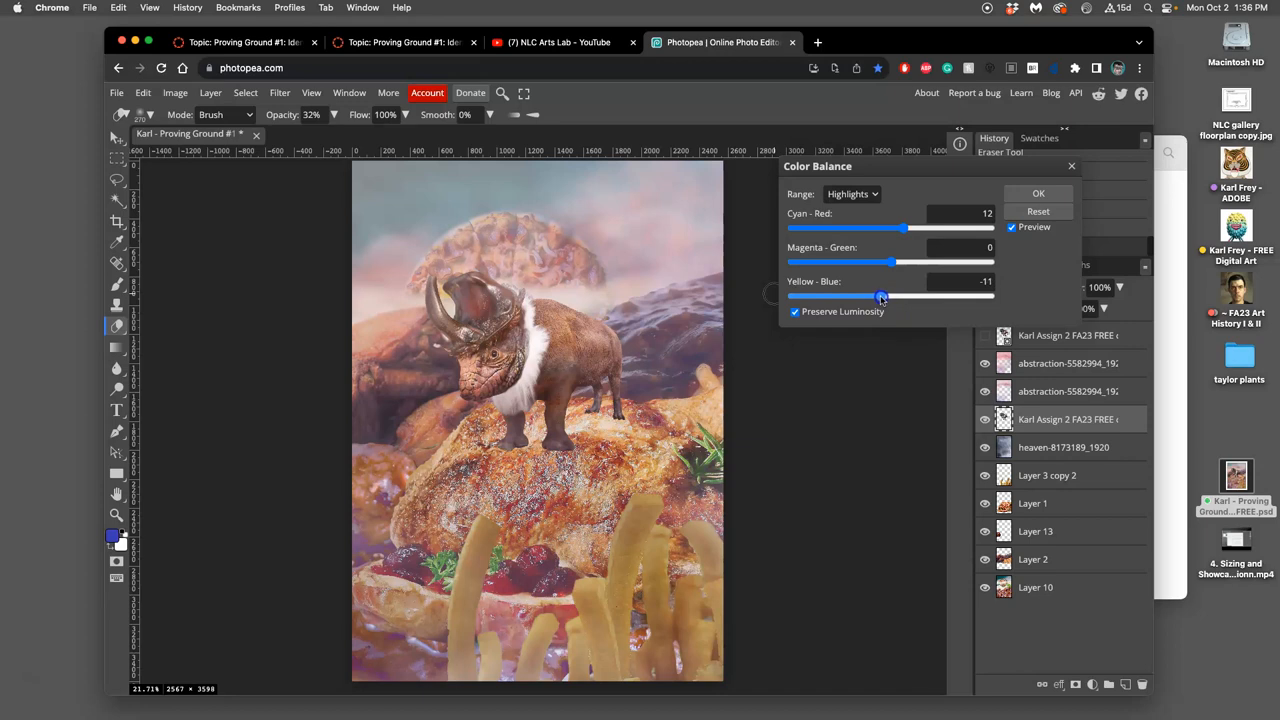
drag(888, 262, 904, 262)
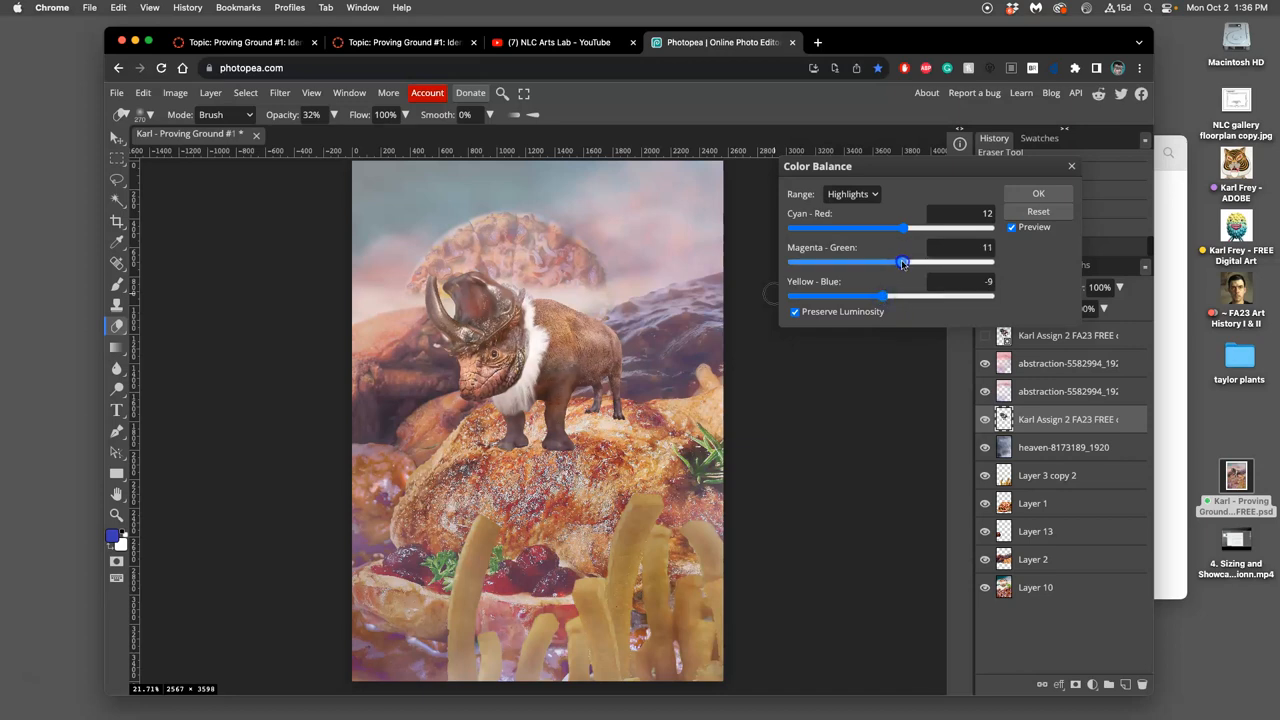
drag(908, 260, 900, 260)
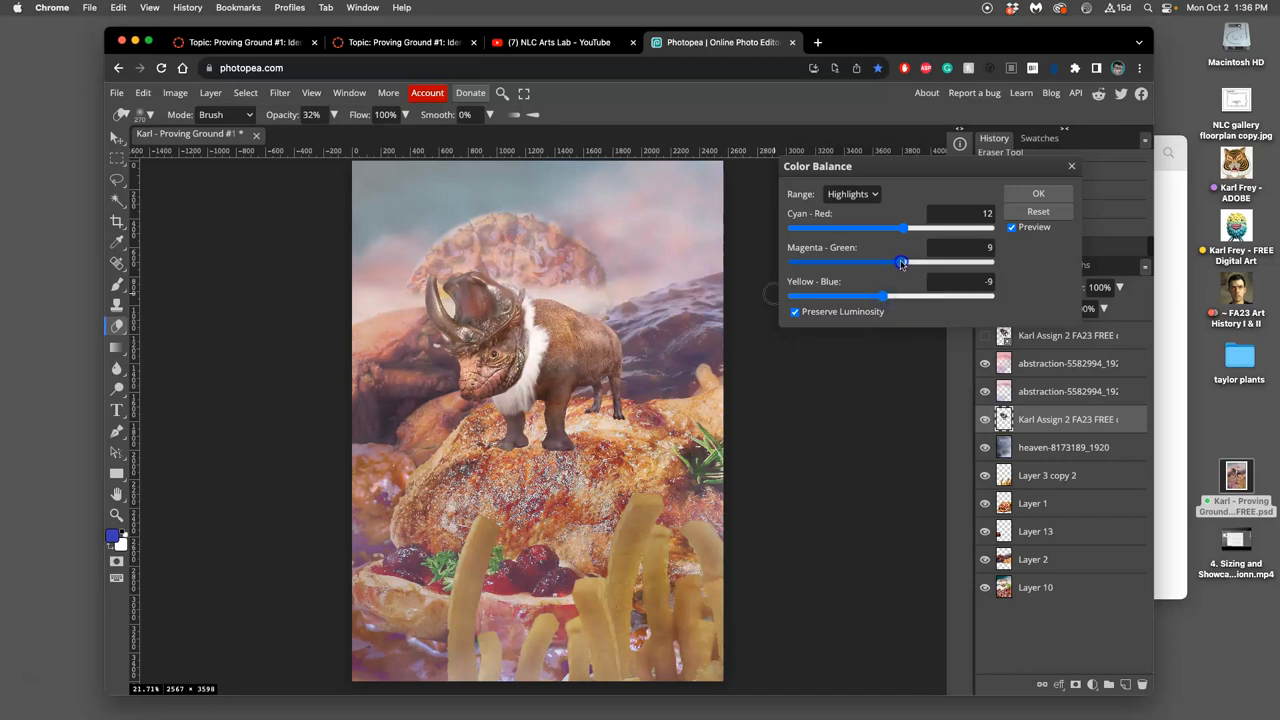
click(852, 194)
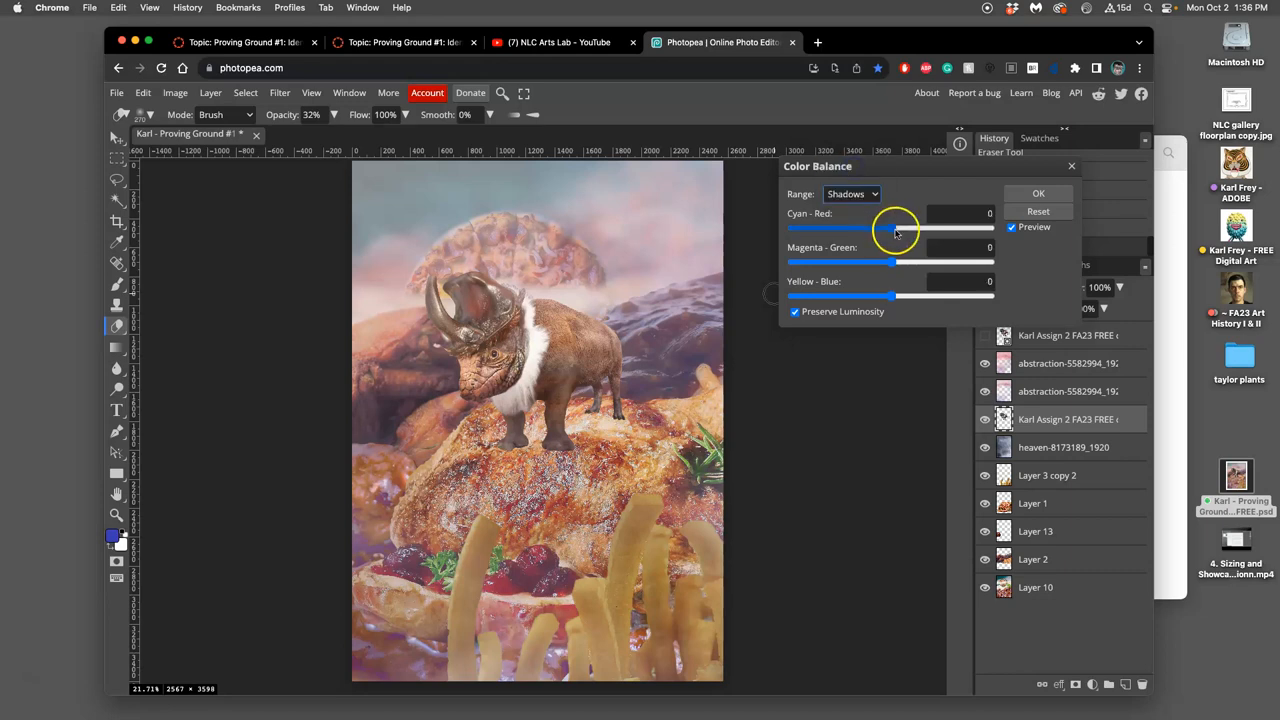
drag(896, 228, 876, 228)
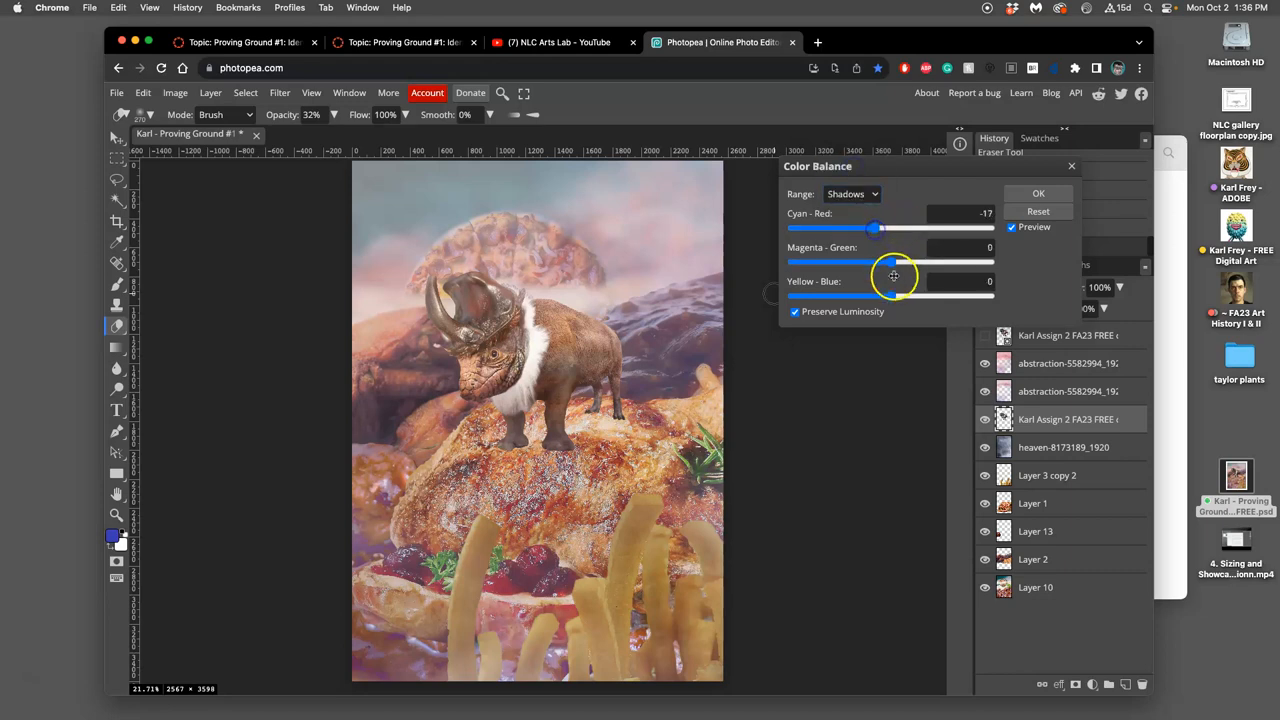
drag(888, 296, 918, 296)
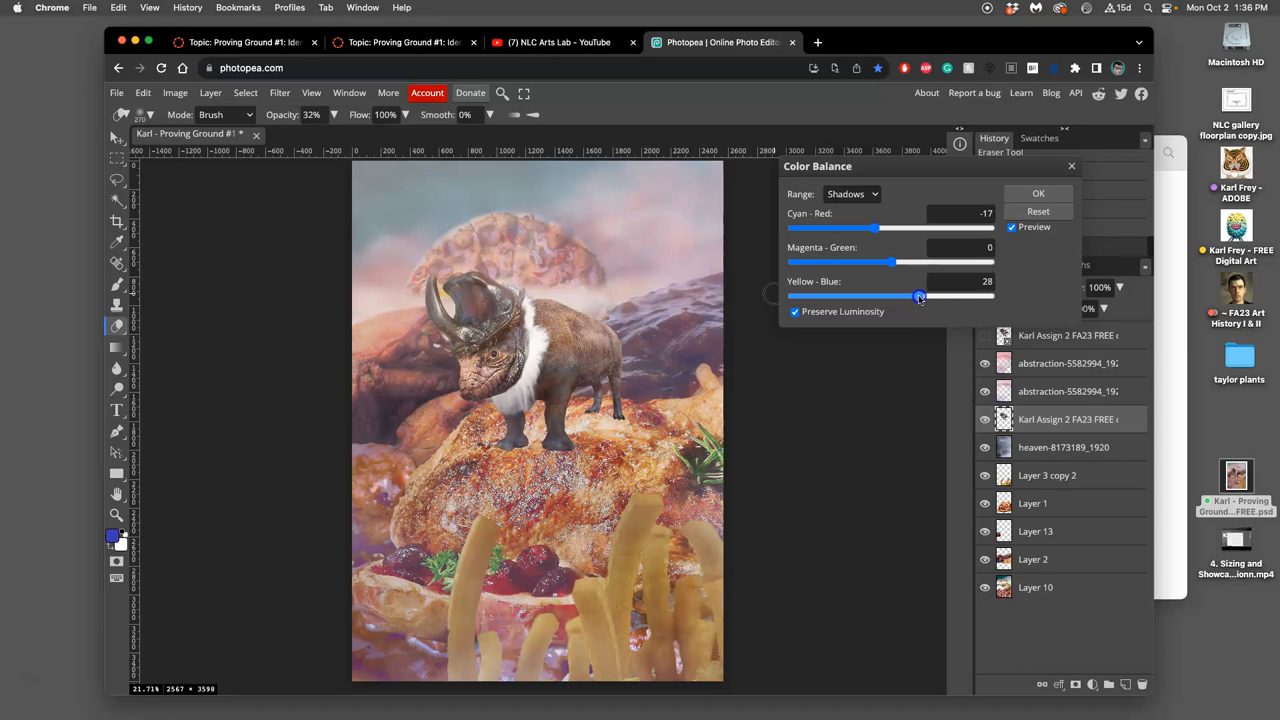
drag(888, 260, 896, 262)
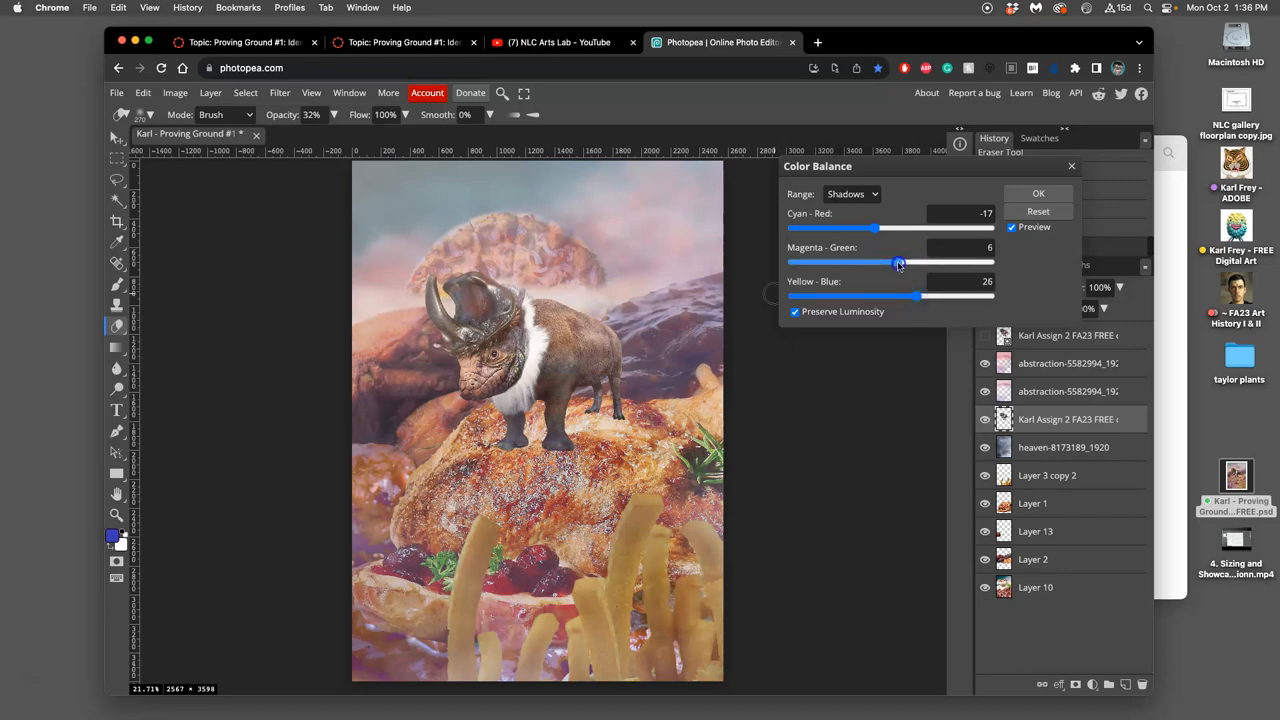
drag(898, 262, 886, 262)
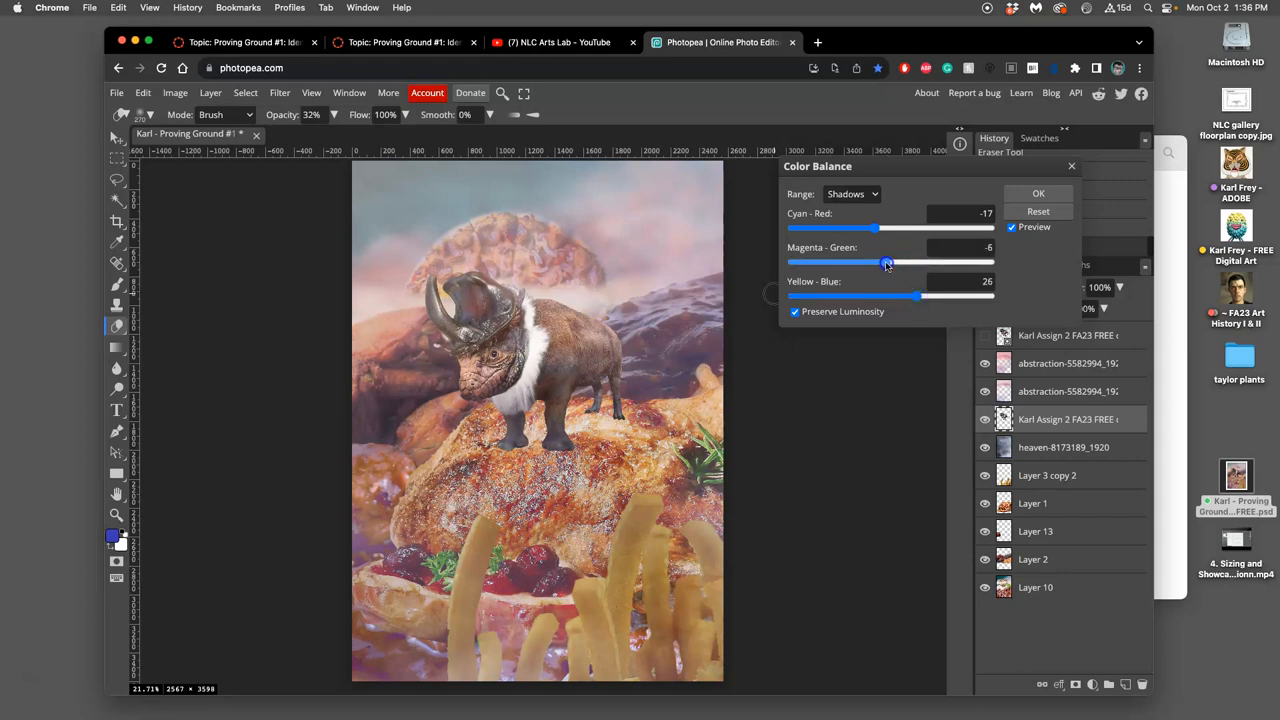
drag(886, 264, 900, 264)
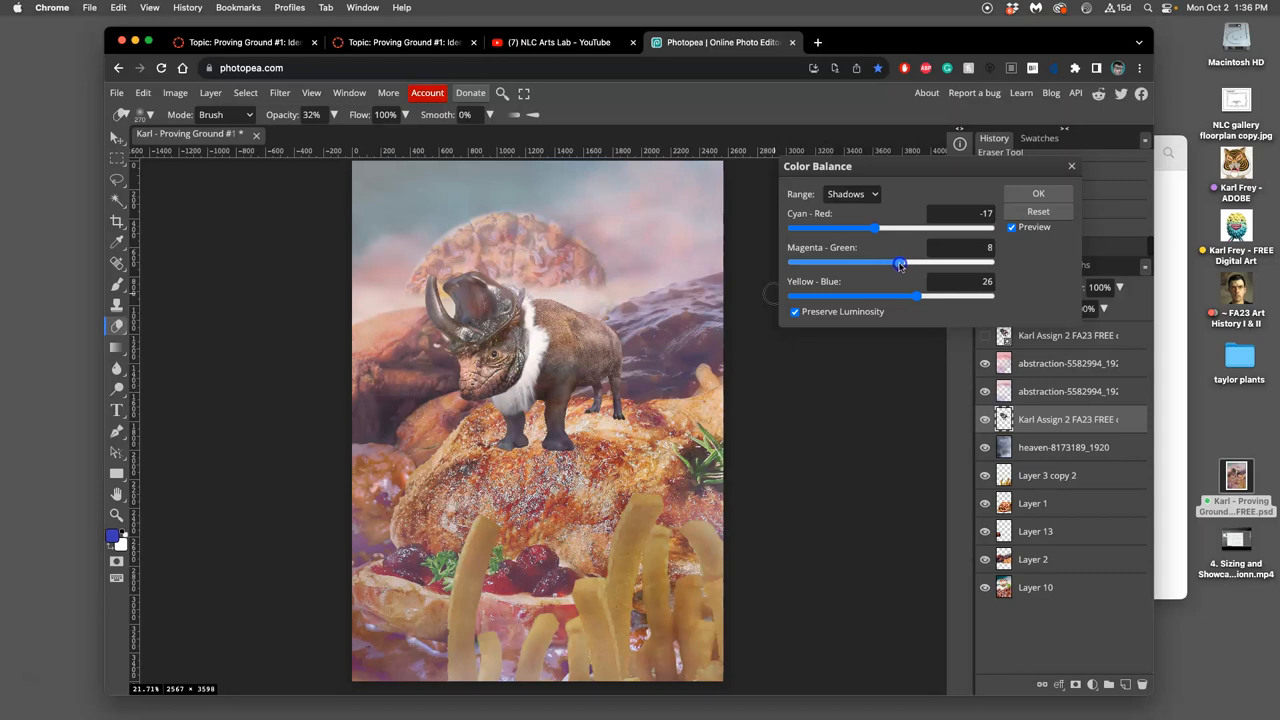
drag(900, 262, 892, 262)
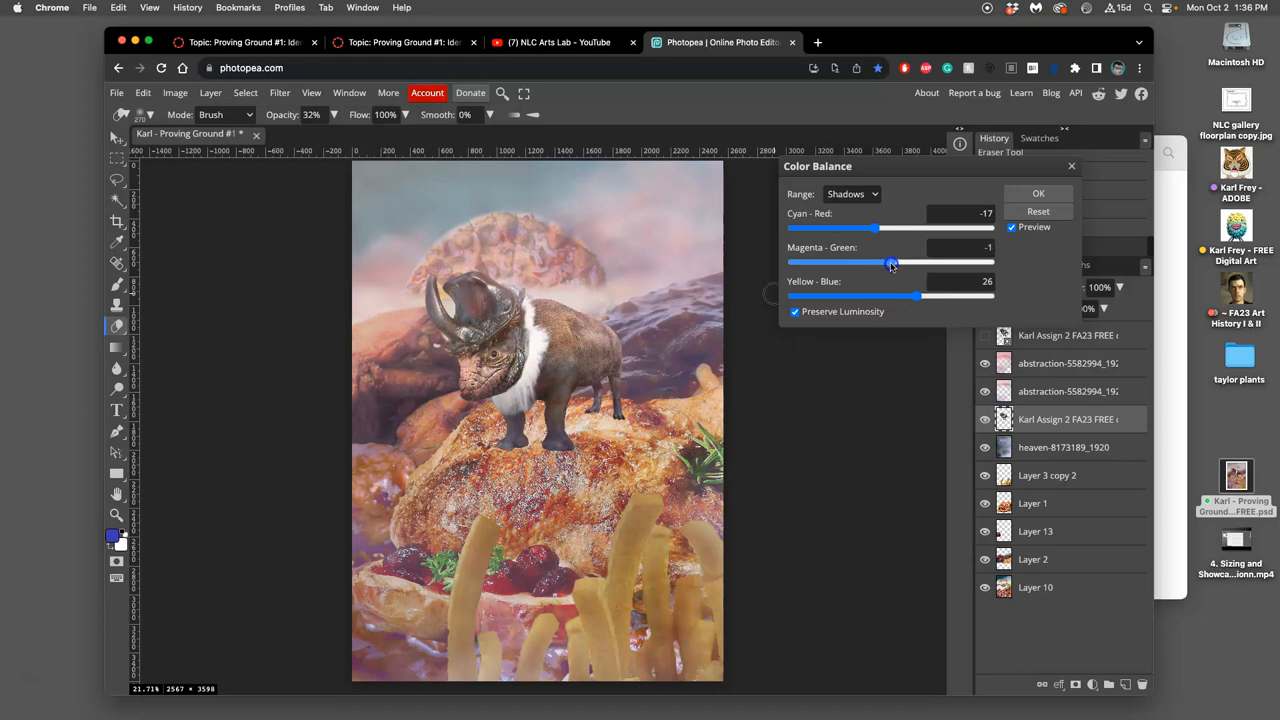
drag(892, 262, 884, 262)
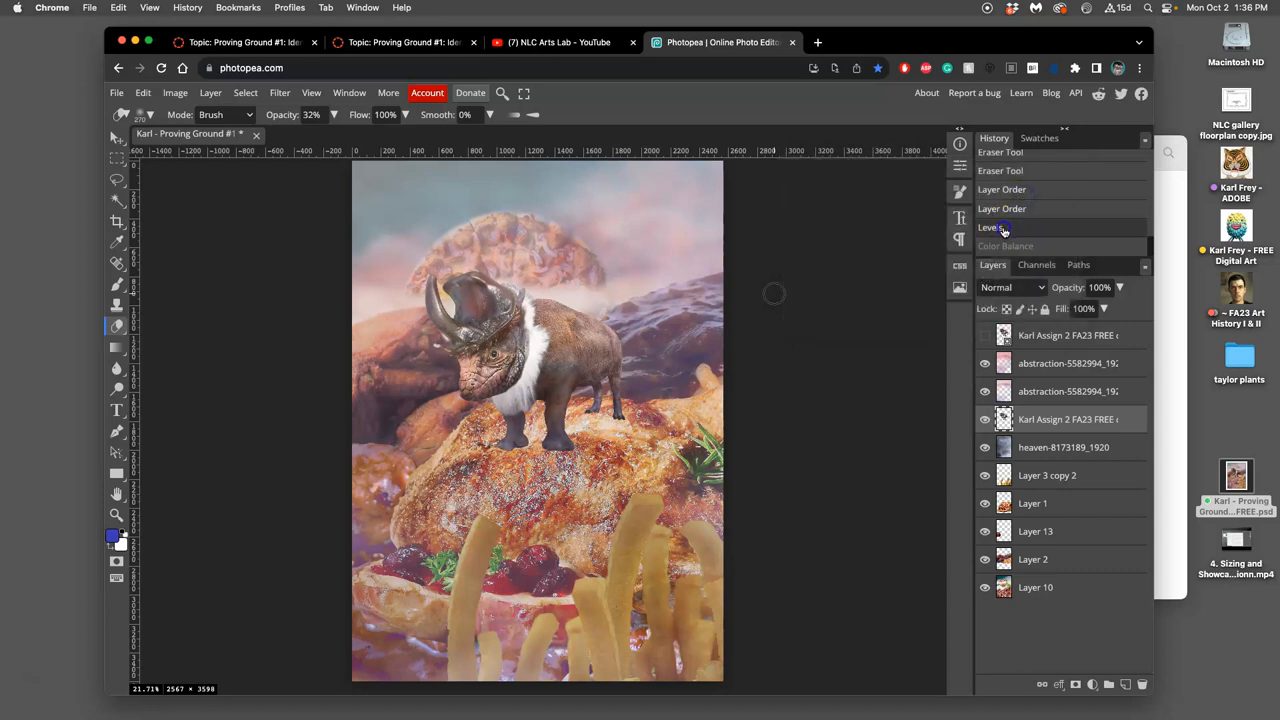
mouse_move(932, 280)
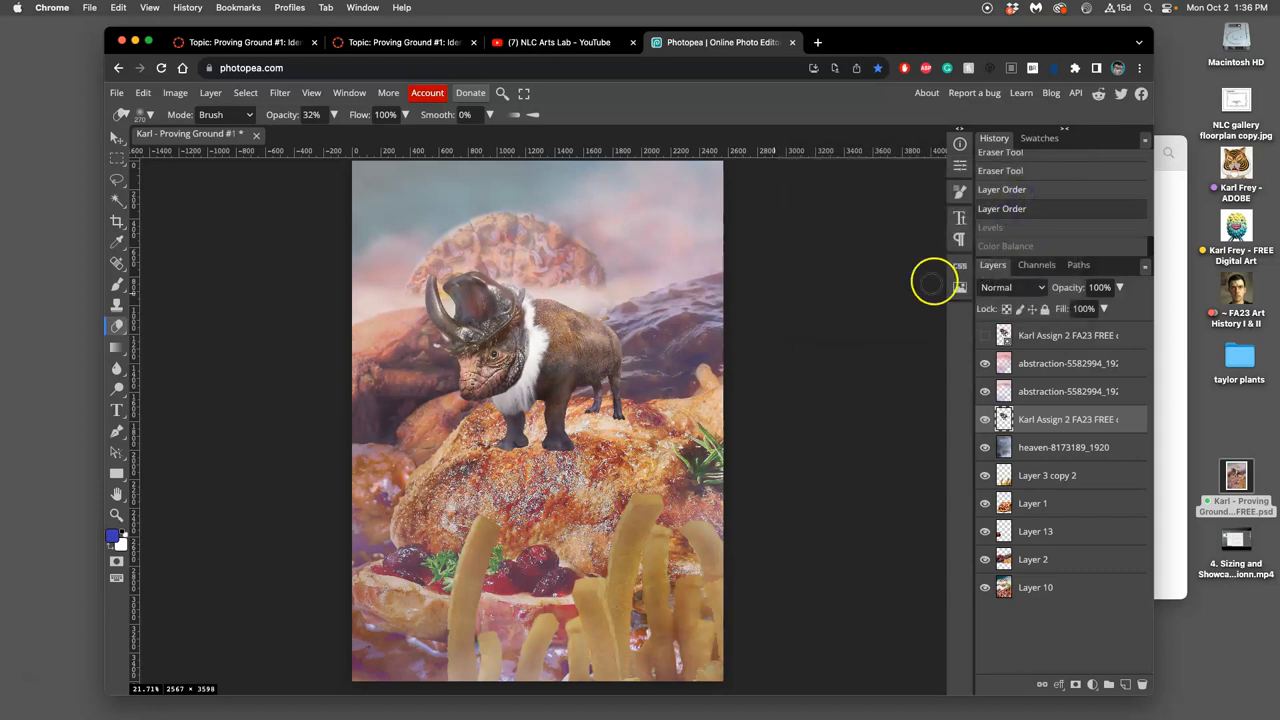